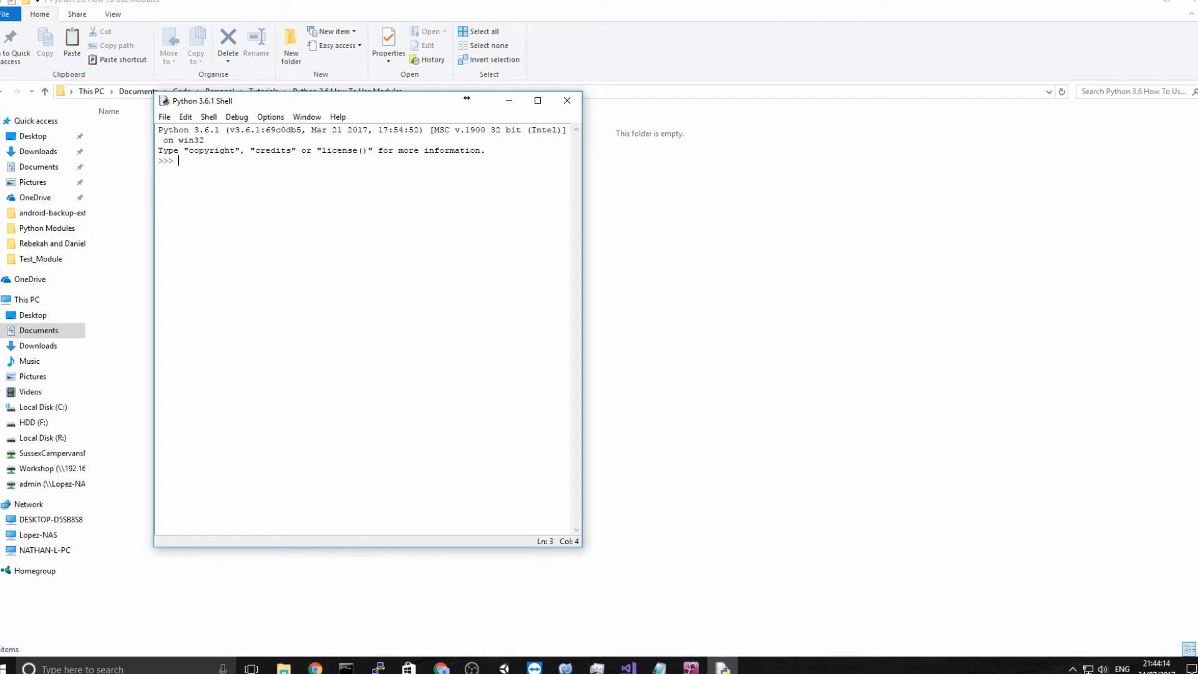
# Import math in the shell and evaluate math.factorial(12) to get 479001600.
pyautogui.write('import')
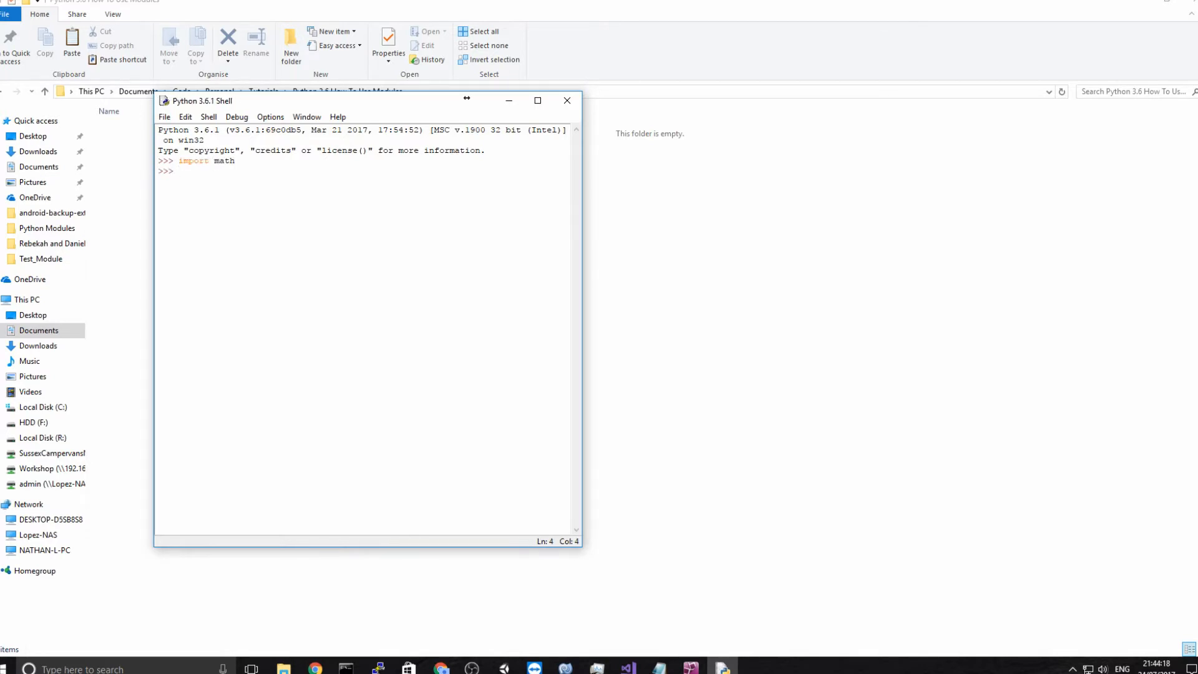
pyautogui.write('math')
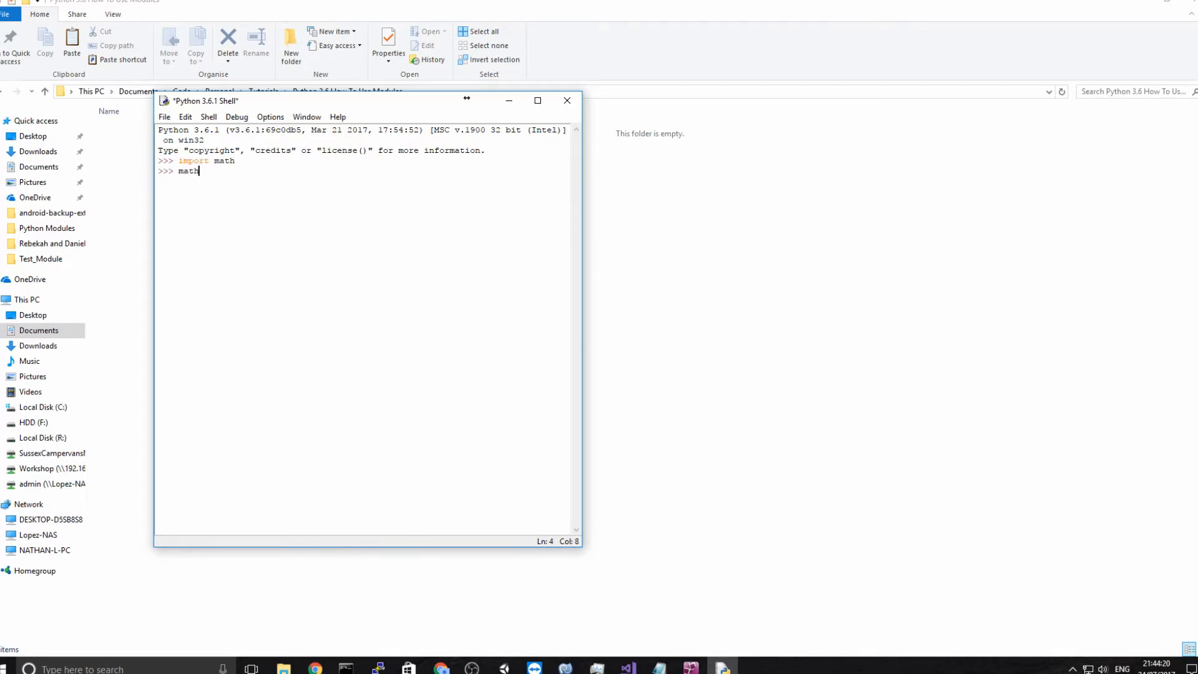
pyautogui.write('.factors')
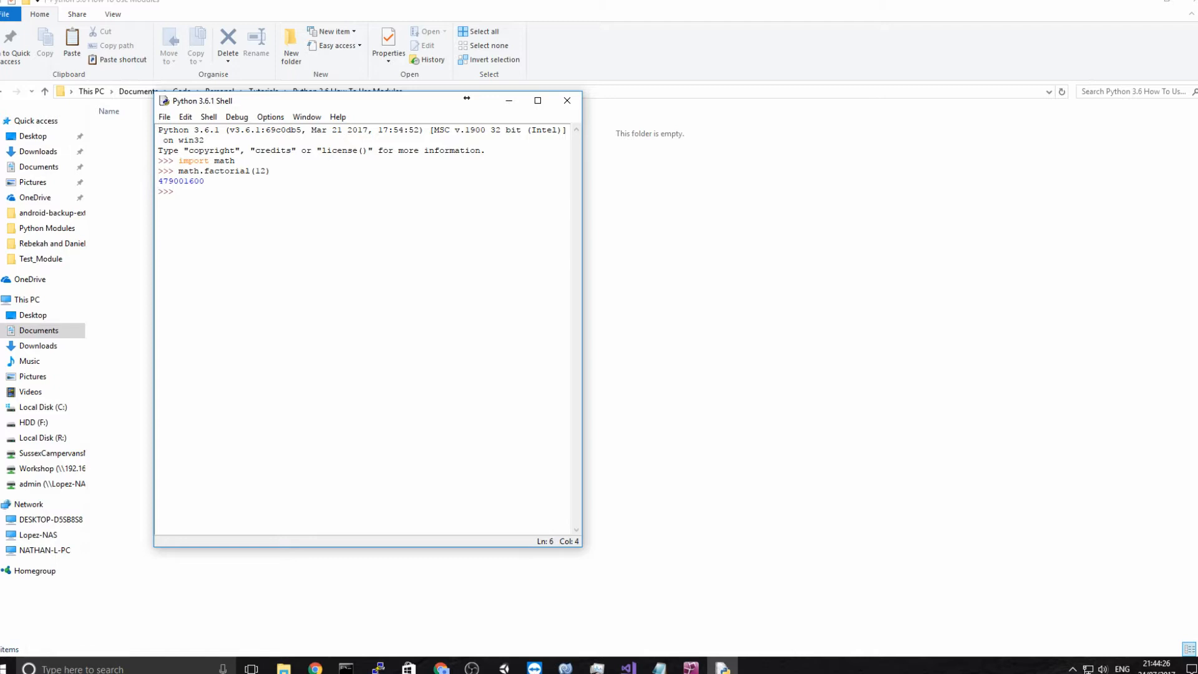
pyautogui.moveTo(1110, 632)
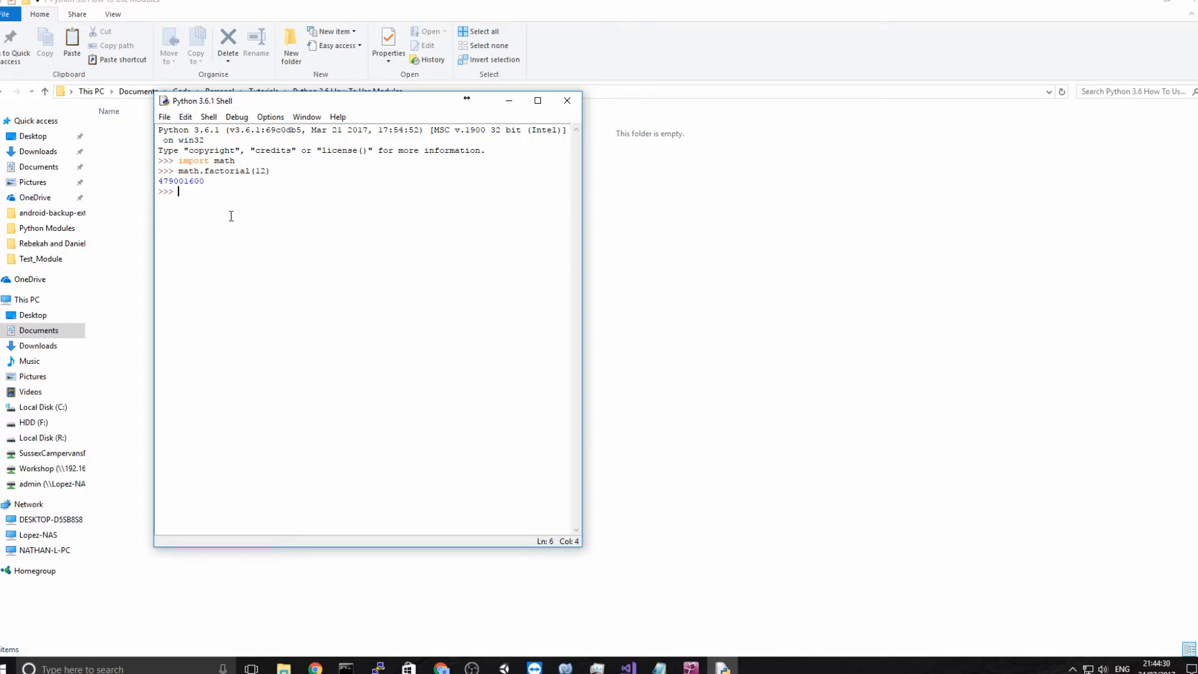
pyautogui.moveTo(233, 189)
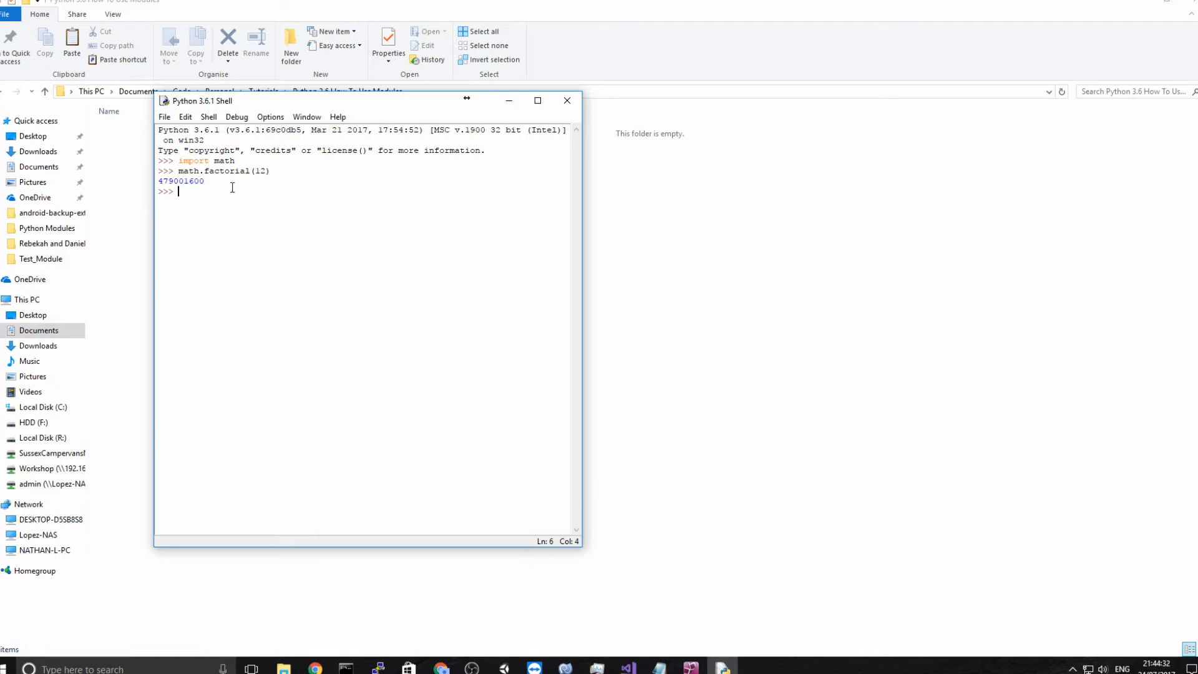
pyautogui.moveTo(283, 197)
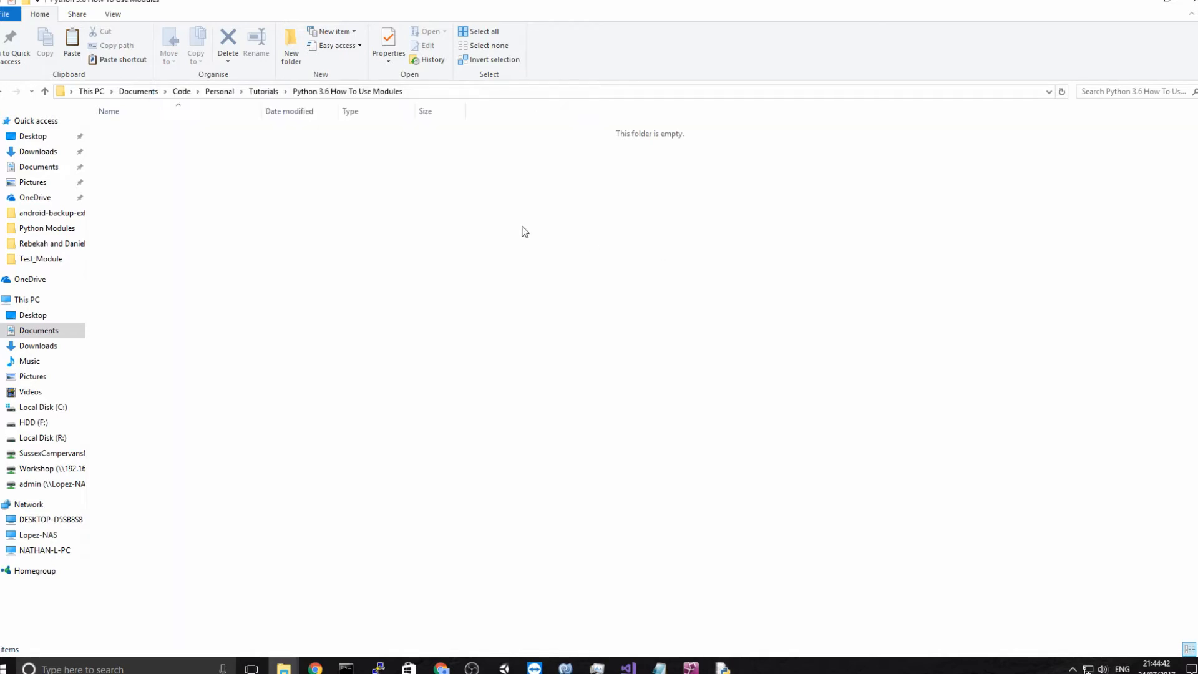
# Create a new folder named Test in the tutorial folder.
pyautogui.rightClick(523, 231)
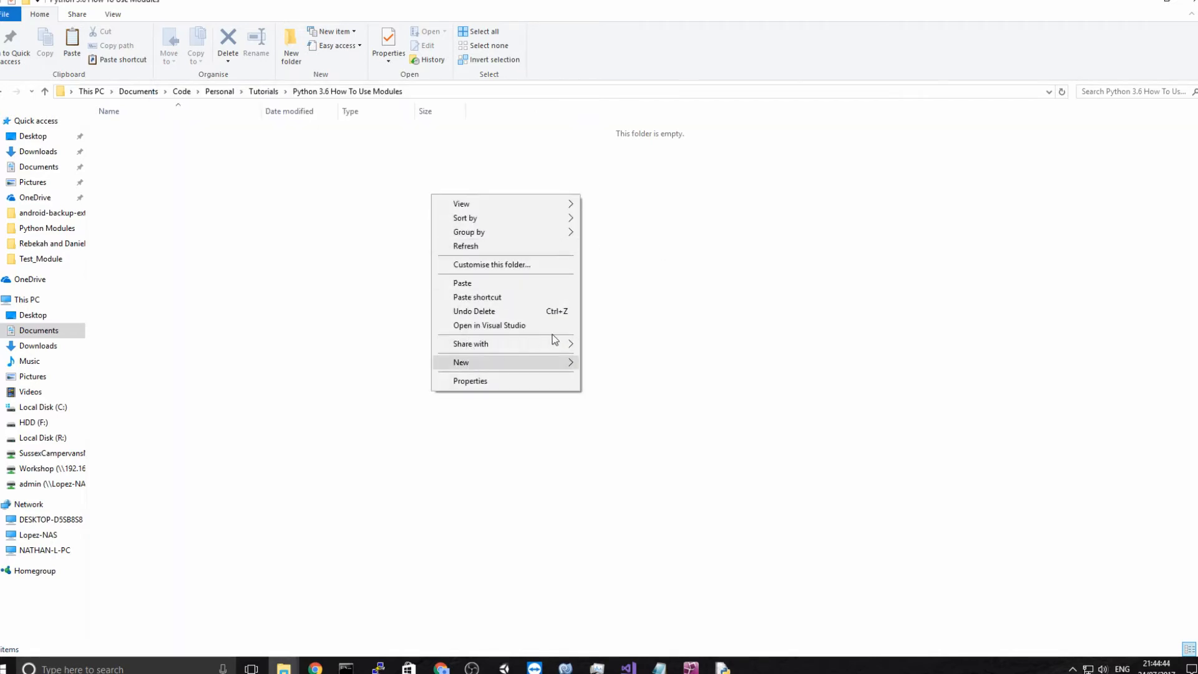
pyautogui.click(461, 362)
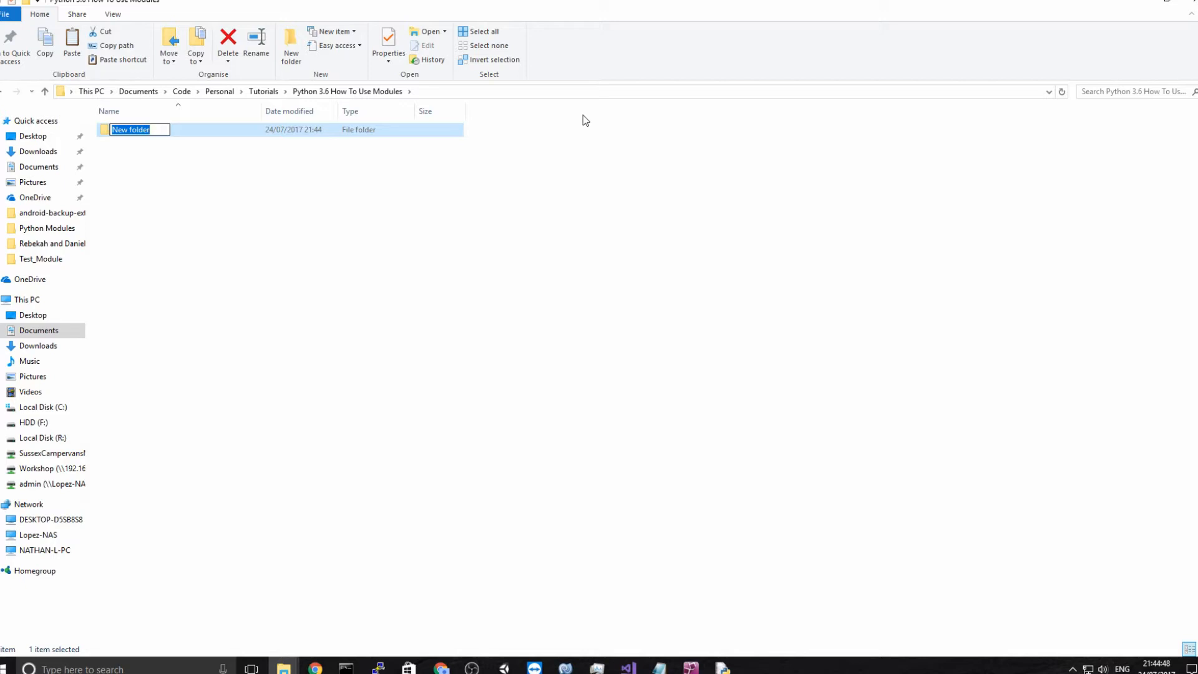
pyautogui.write('T')
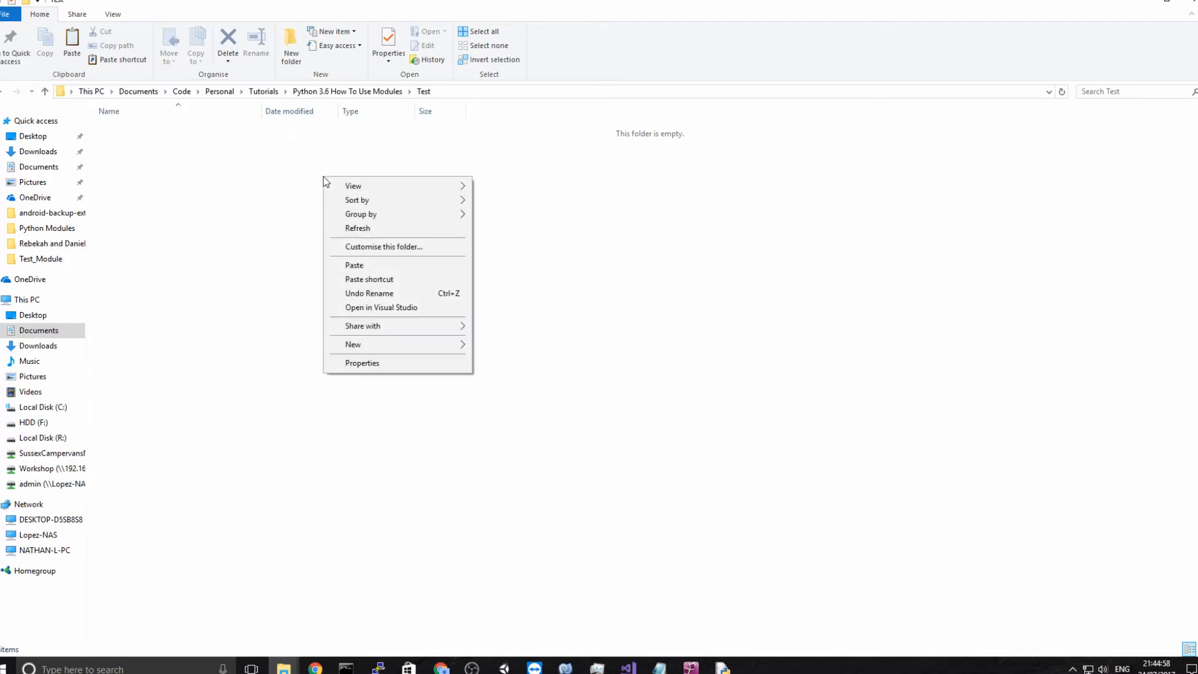
# Create an empty text document in Test and rename it __init__.py, accepting the extension change.
pyautogui.click(354, 345)
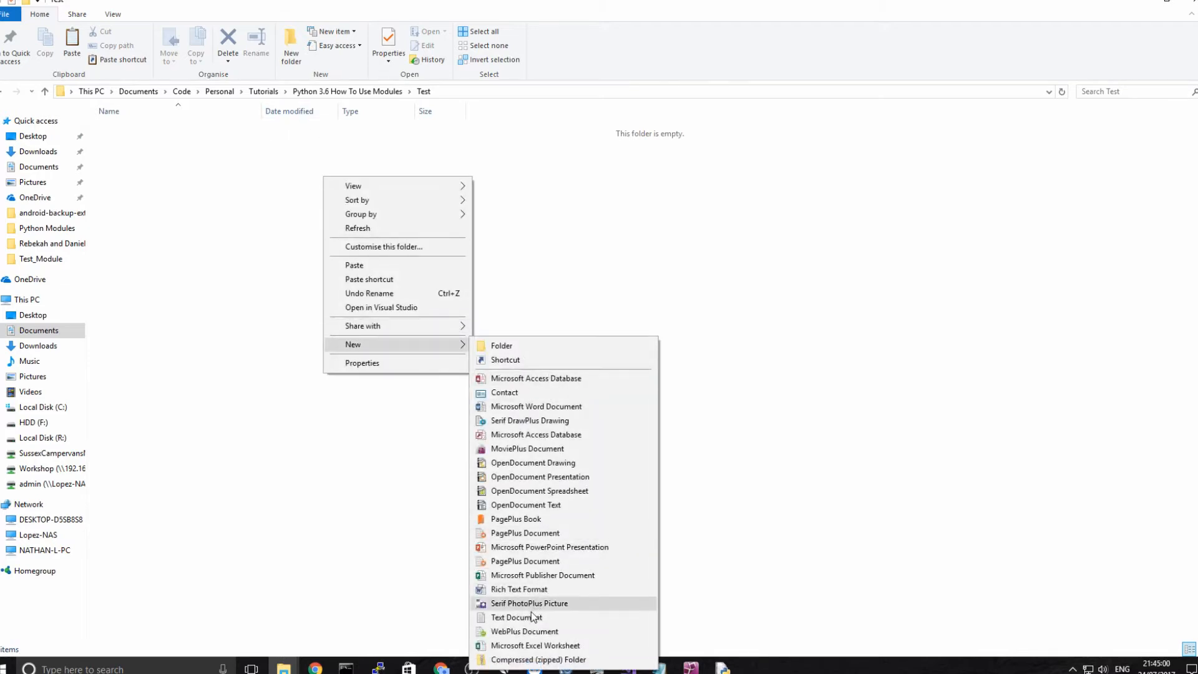
pyautogui.click(515, 617)
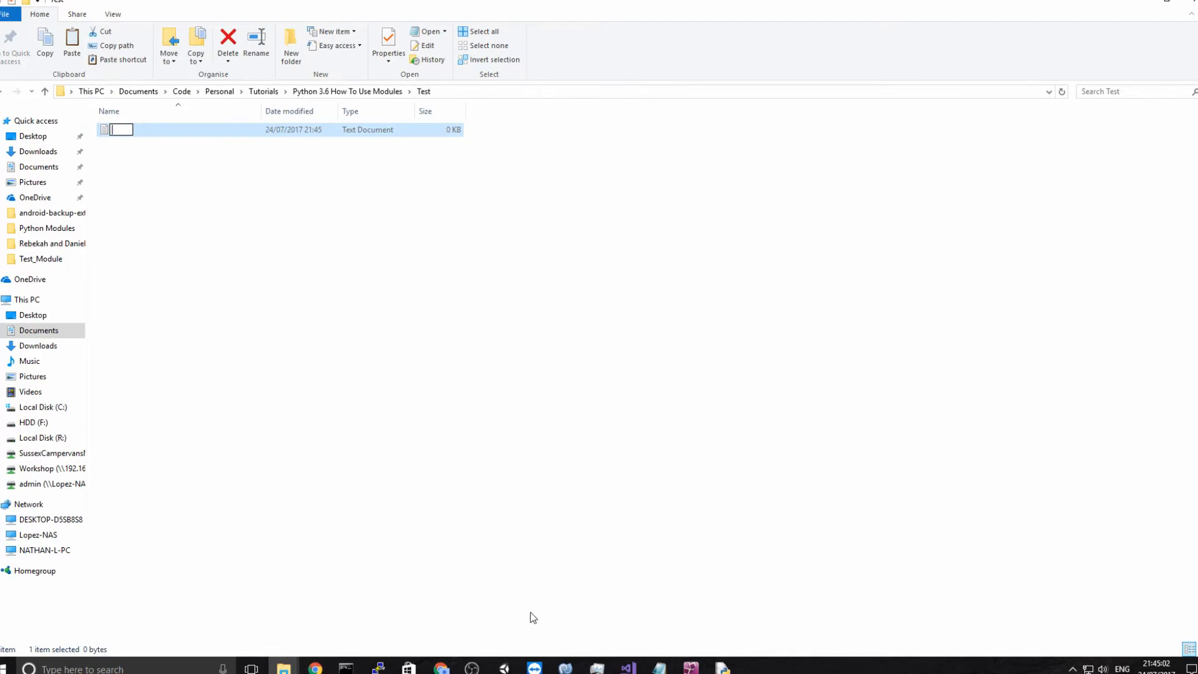
pyautogui.write('__init')
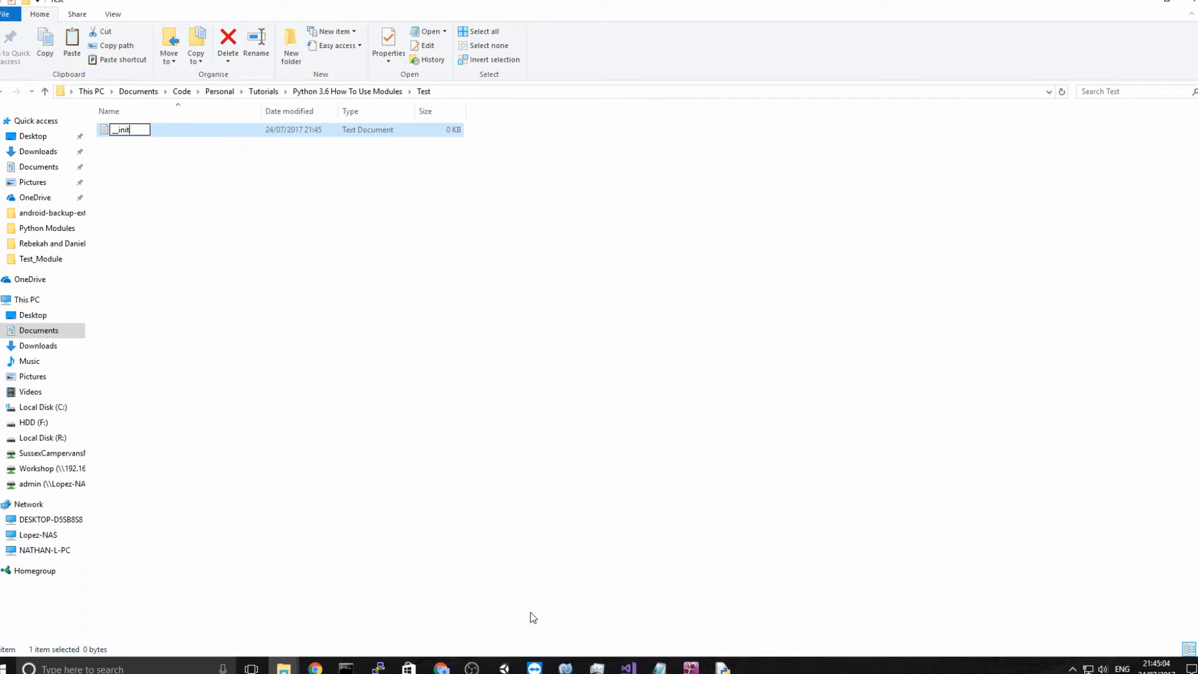
pyautogui.press('enter')
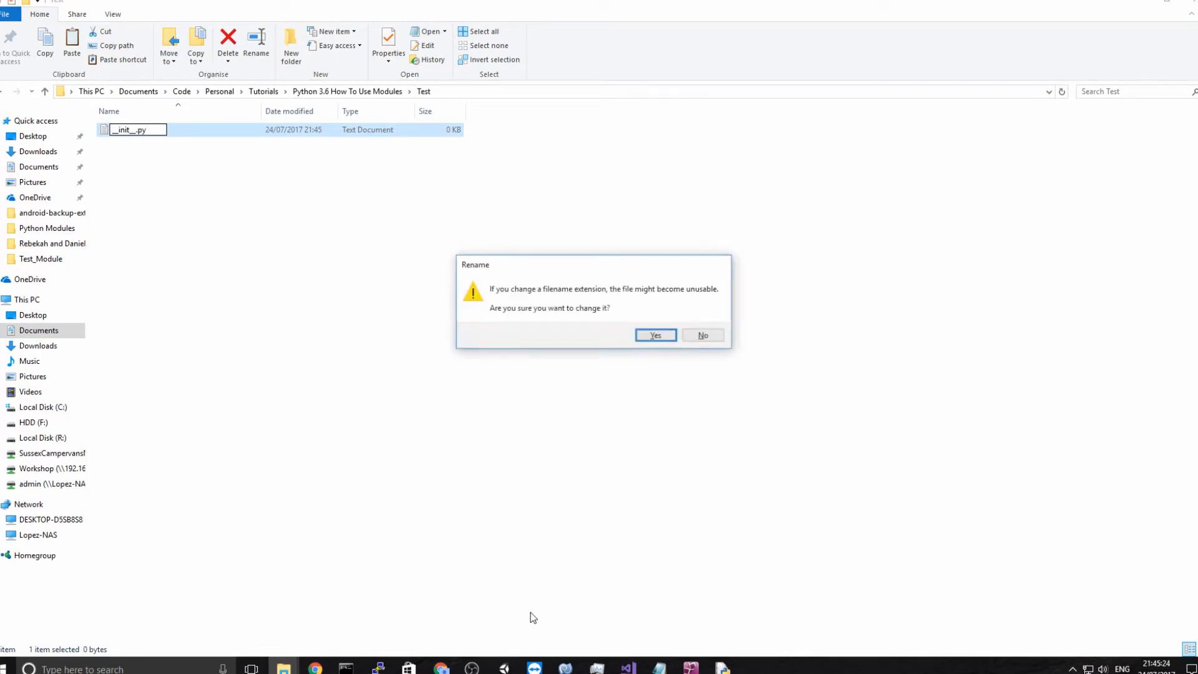
pyautogui.click(655, 335)
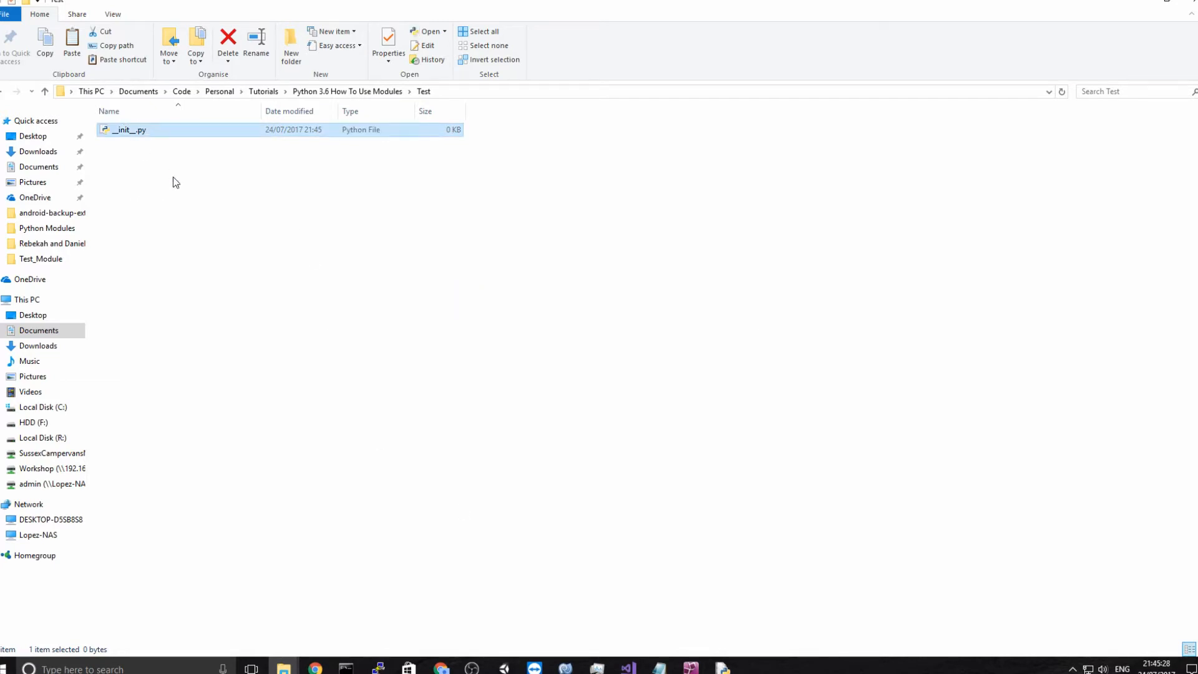
# Copy __init__.py into the Test folder as a new empty file named join.py.
pyautogui.rightClick(152, 128)
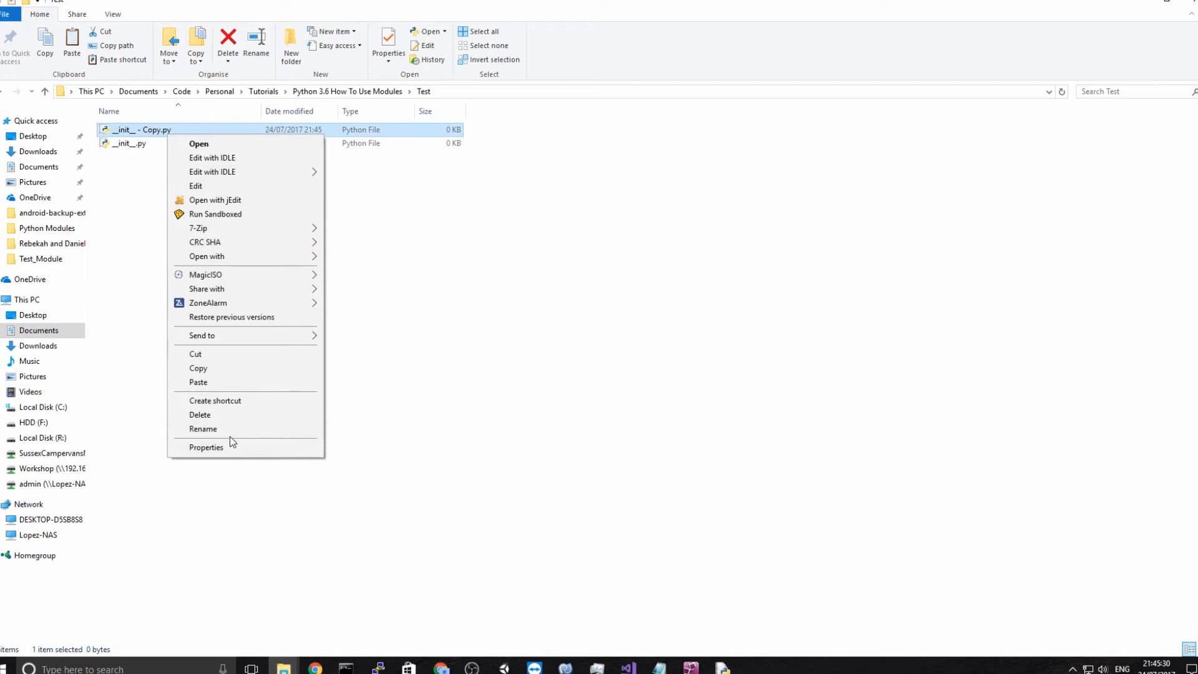
pyautogui.click(203, 429)
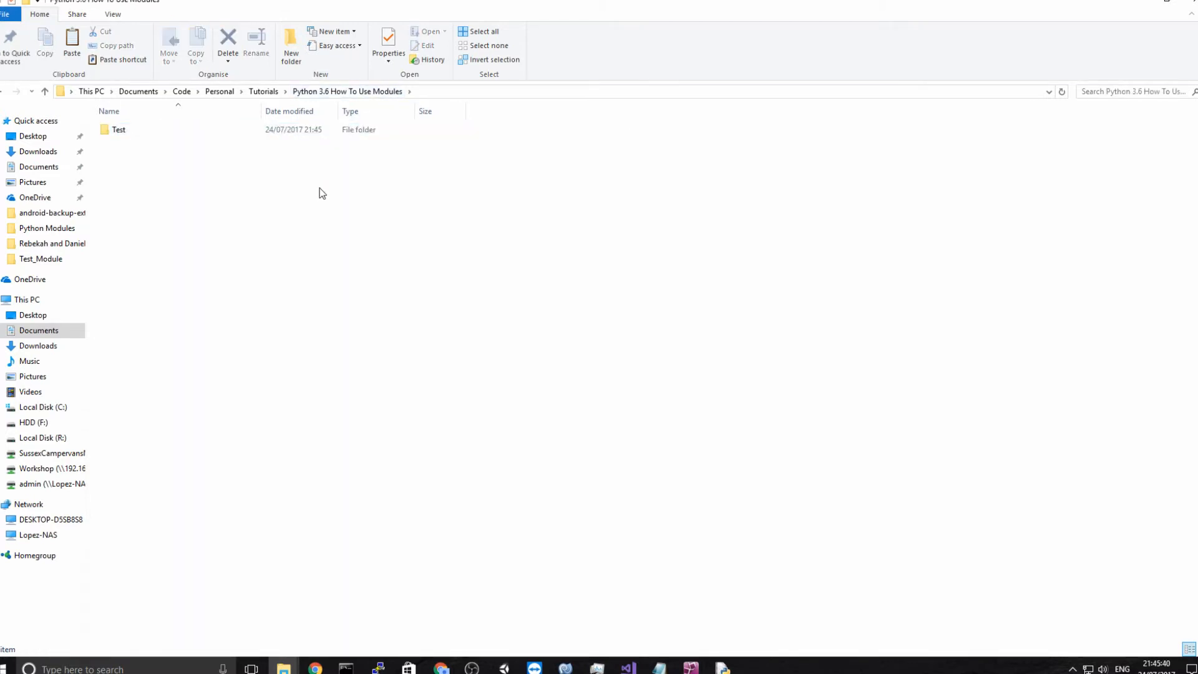
pyautogui.rightClick(320, 192)
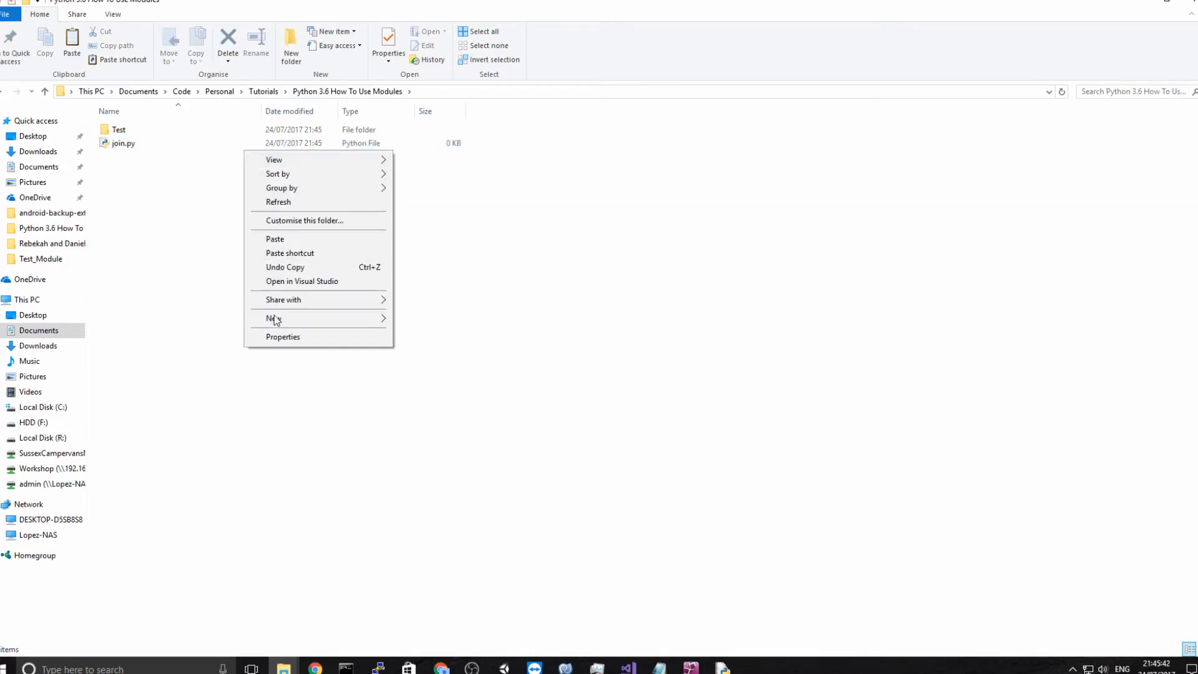
pyautogui.rightClick(124, 143)
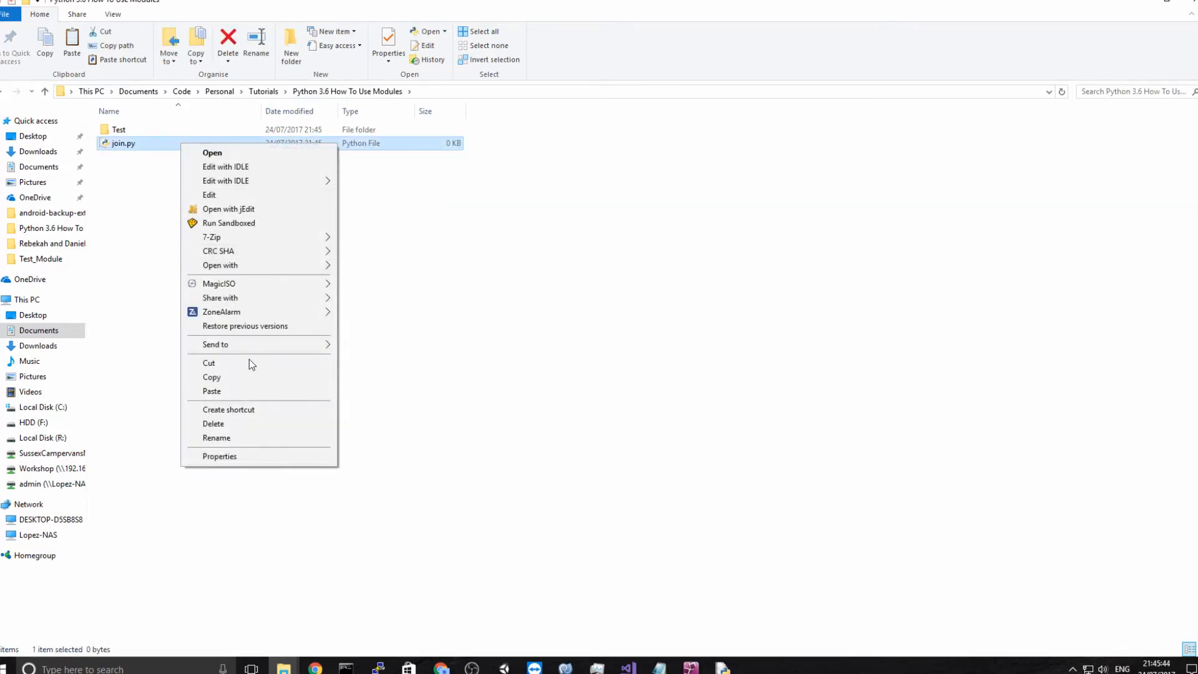
pyautogui.click(216, 437)
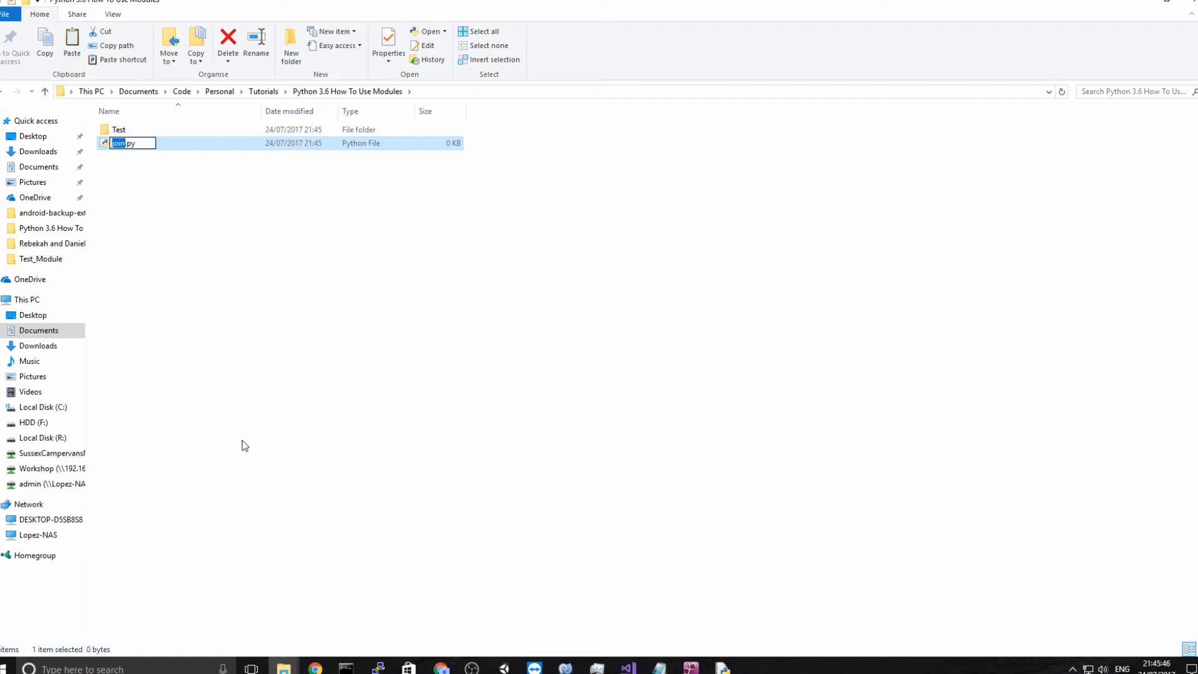
pyautogui.write('Testing')
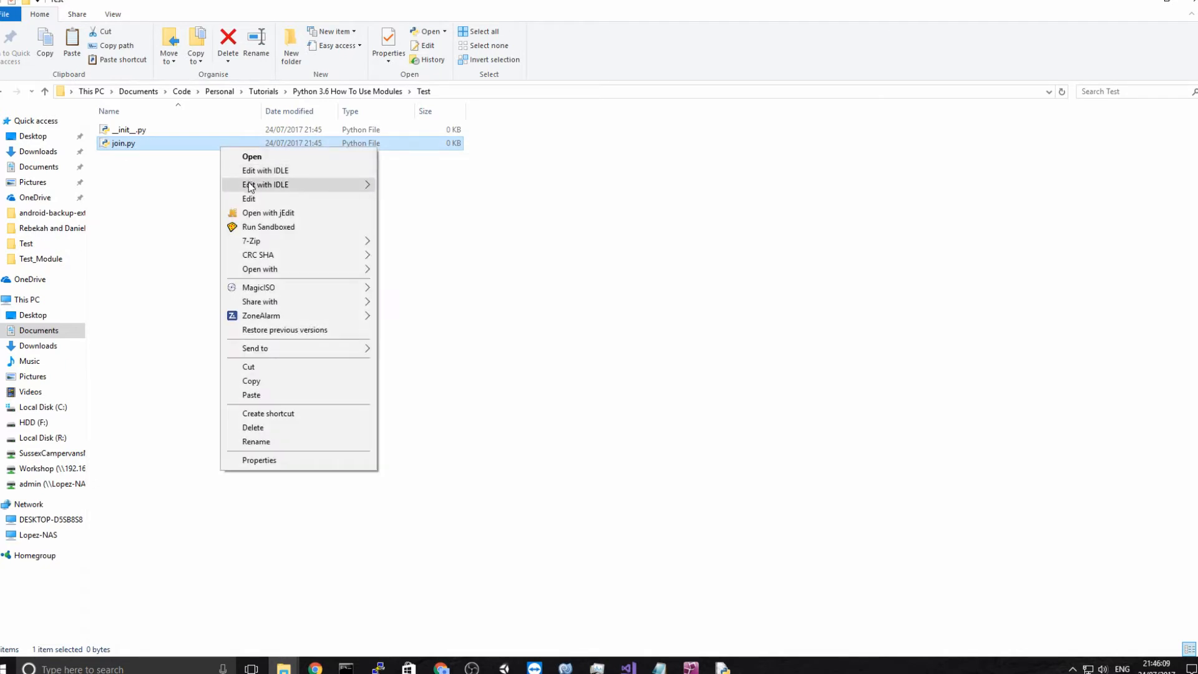
# Open join.py in IDLE and start the class join definition.
pyautogui.click(265, 185)
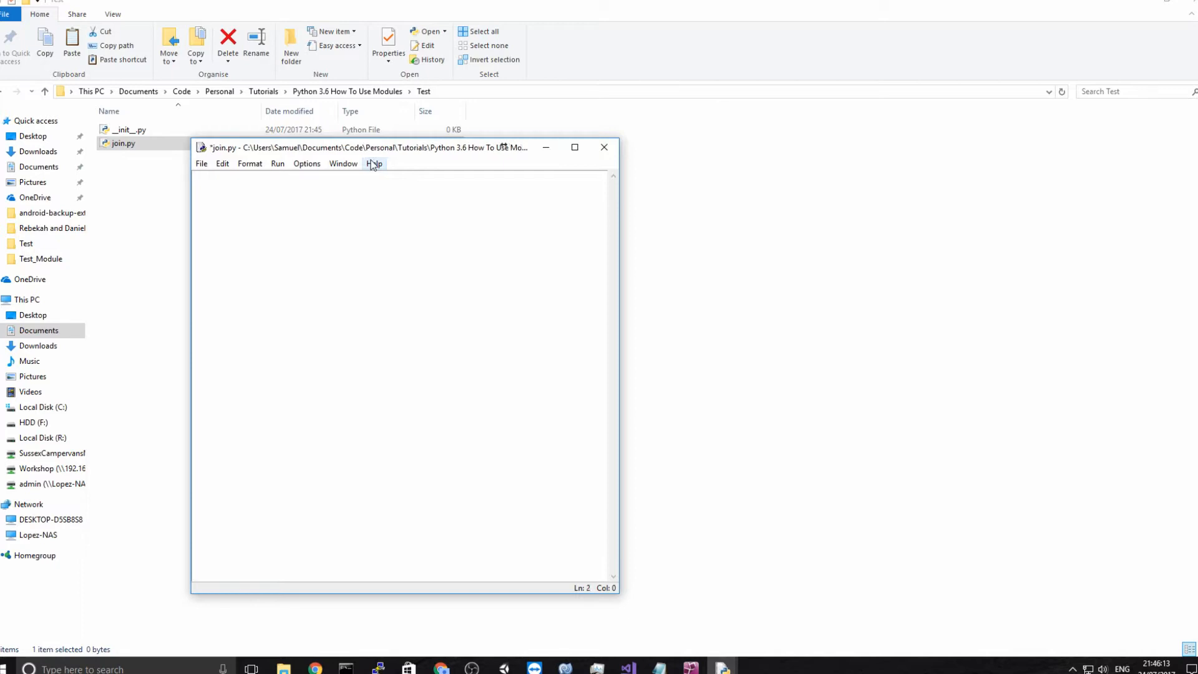
pyautogui.write('class')
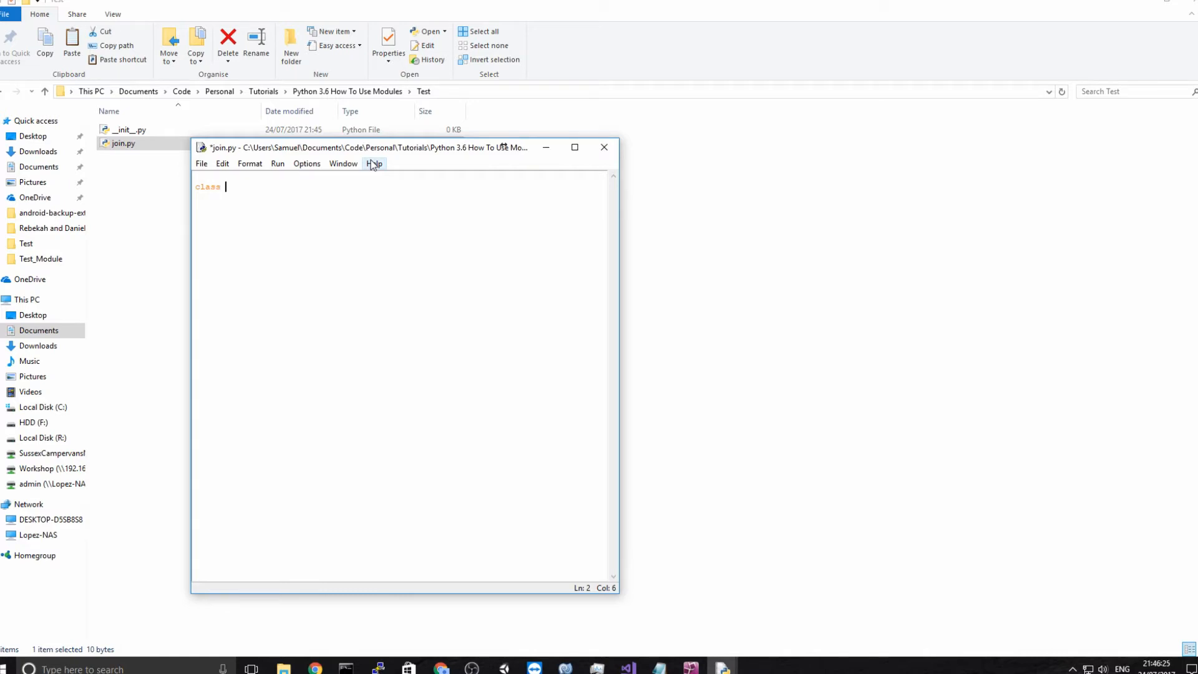
pyautogui.write('join')
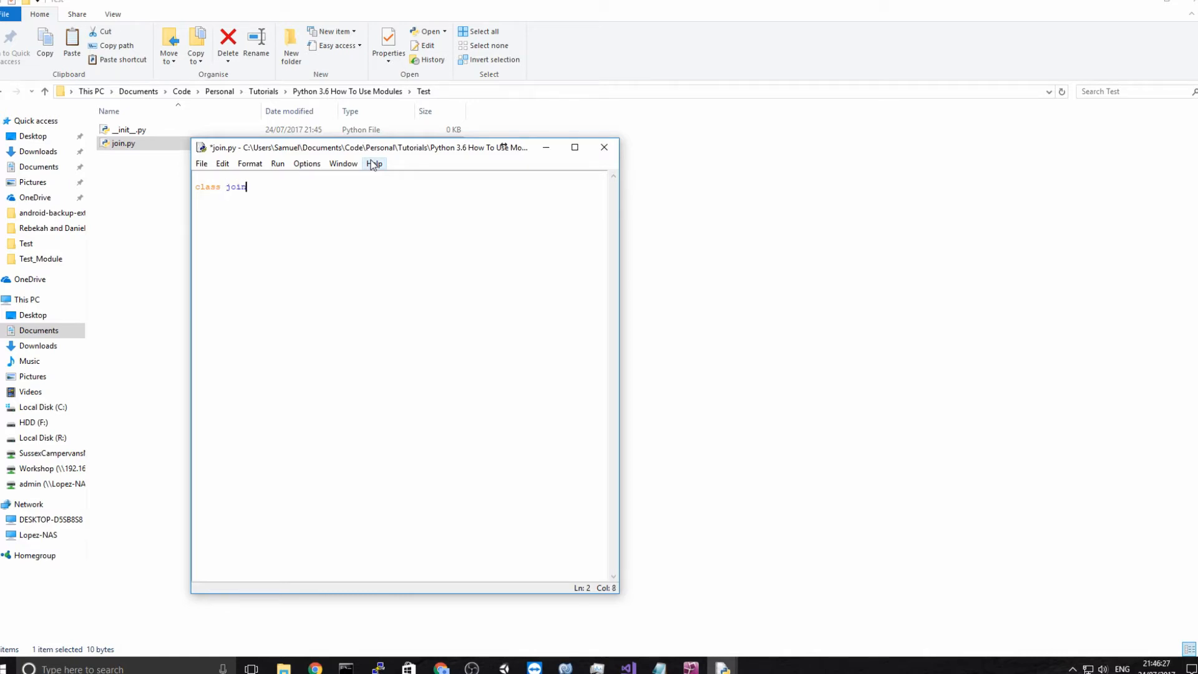
pyautogui.press('enter')
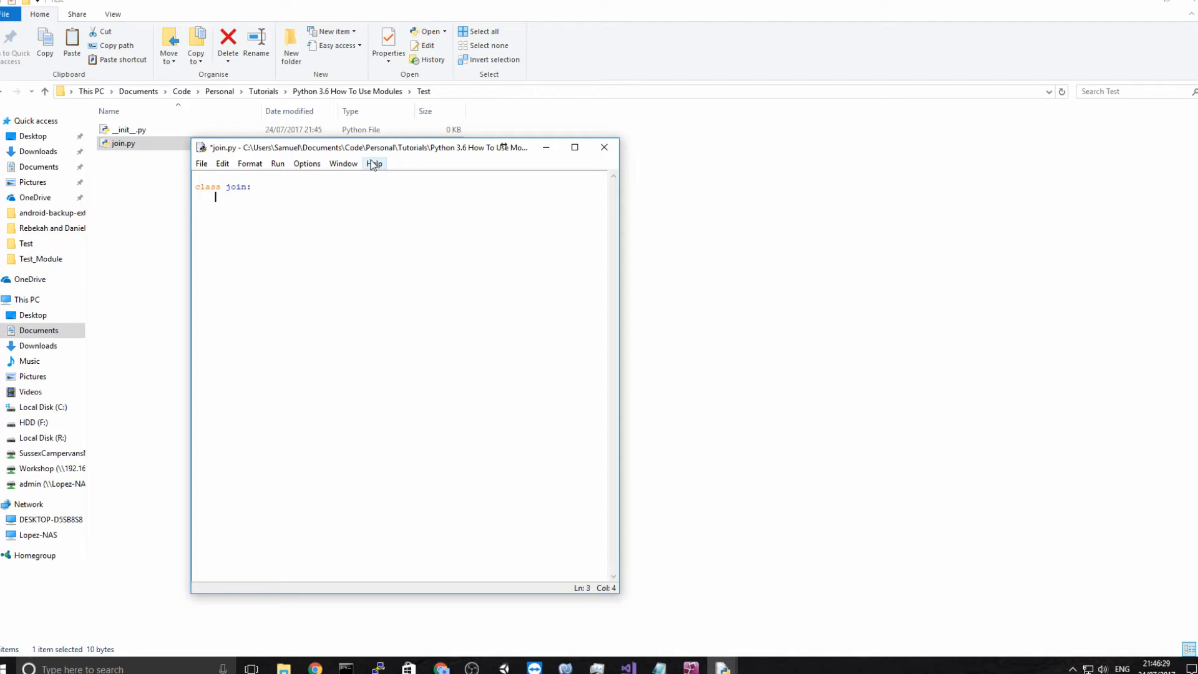
# Write __init__(self, str1, str2) storing self.str1 and self.str2.
pyautogui.write('__init__ (')
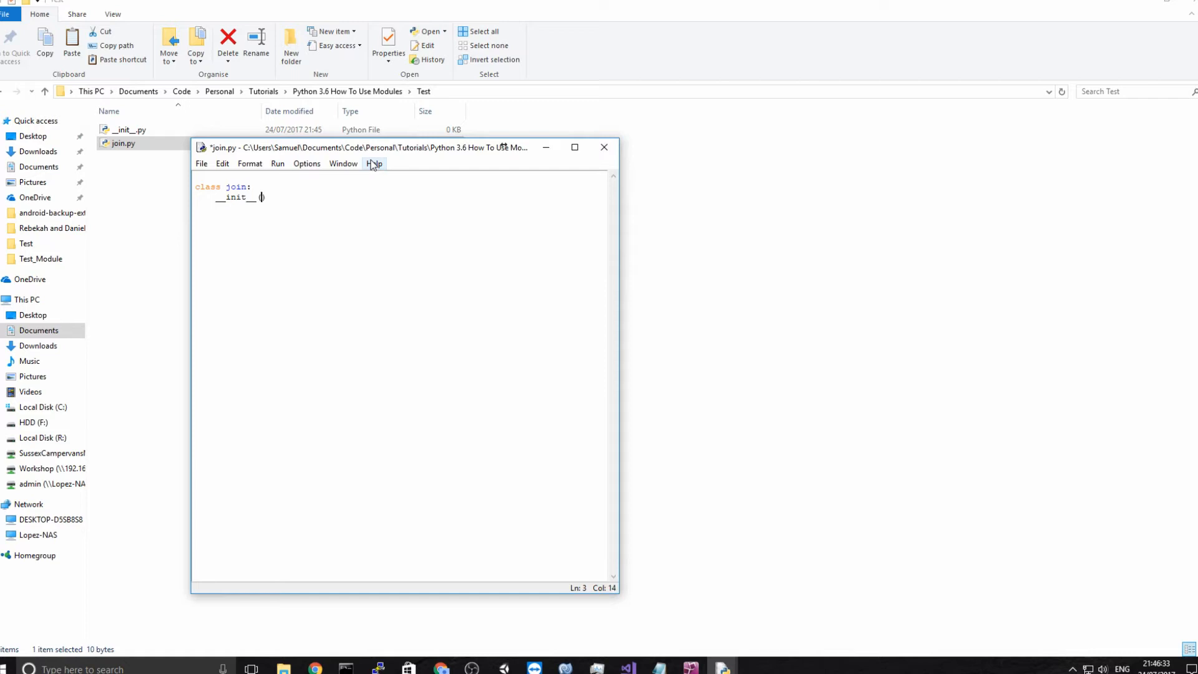
pyautogui.write('sel')
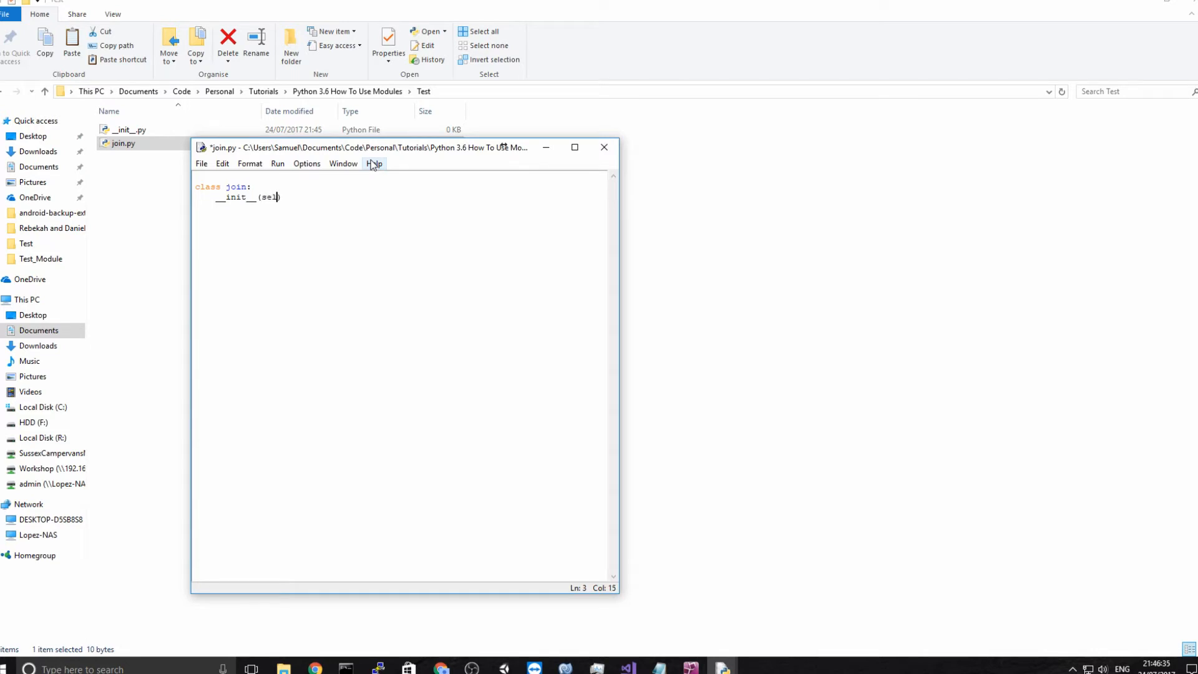
pyautogui.write('f):')
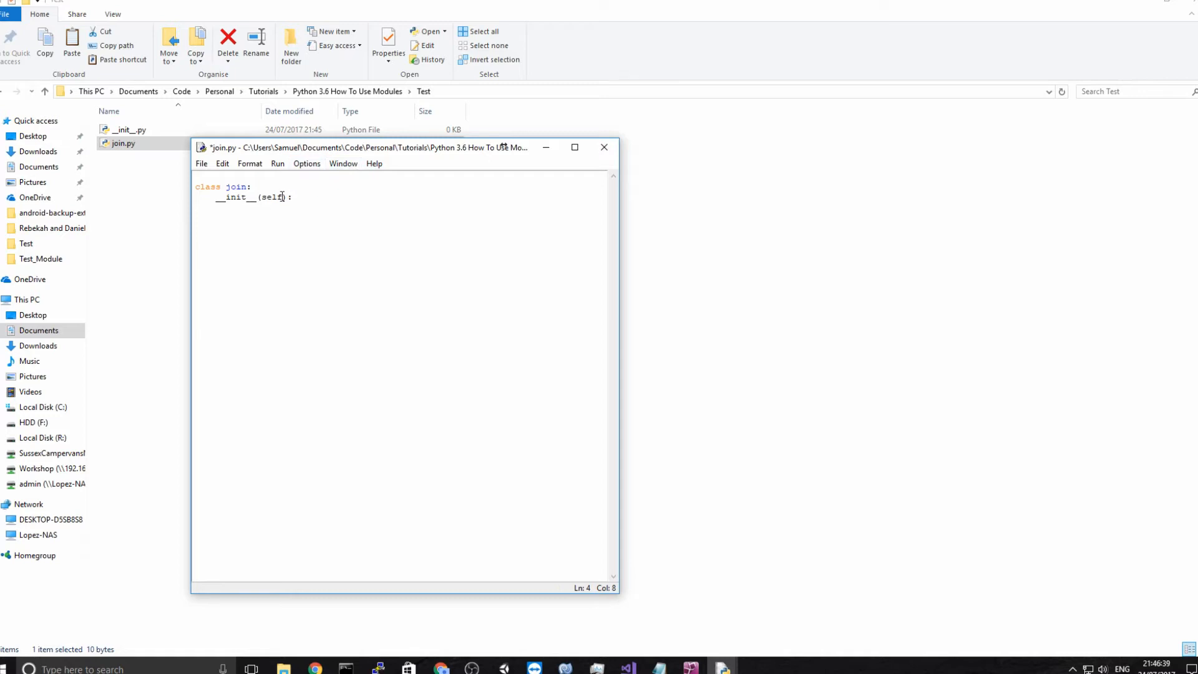
pyautogui.write(',str1,str2')
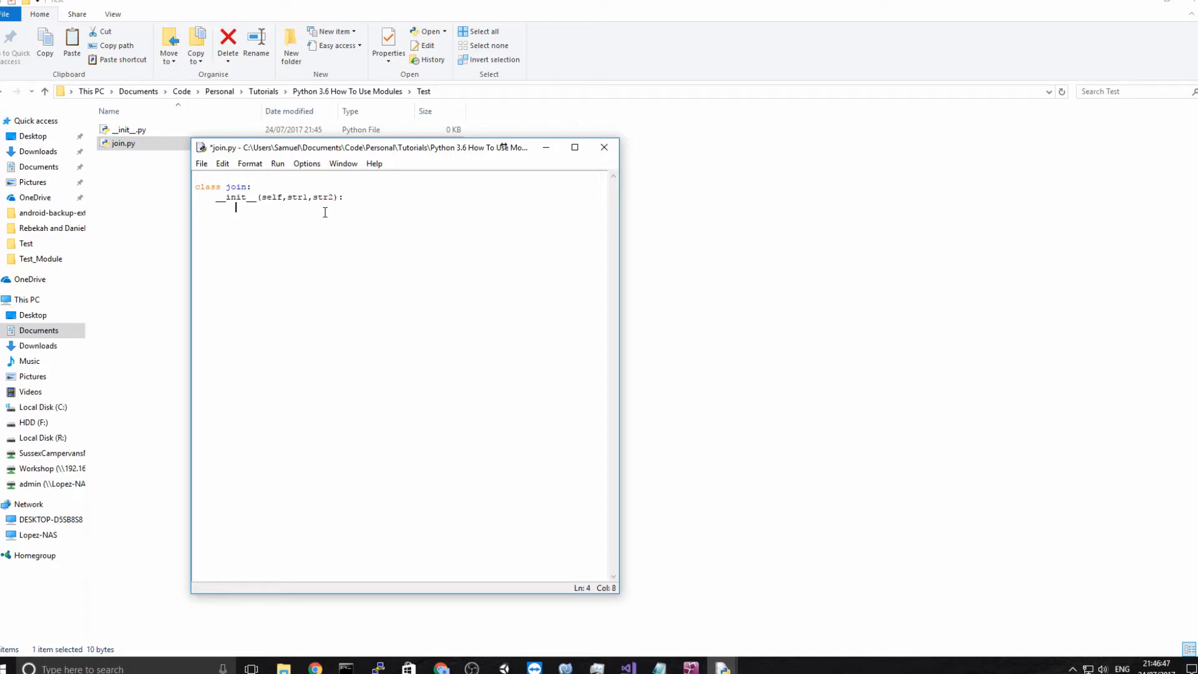
pyautogui.write('self.')
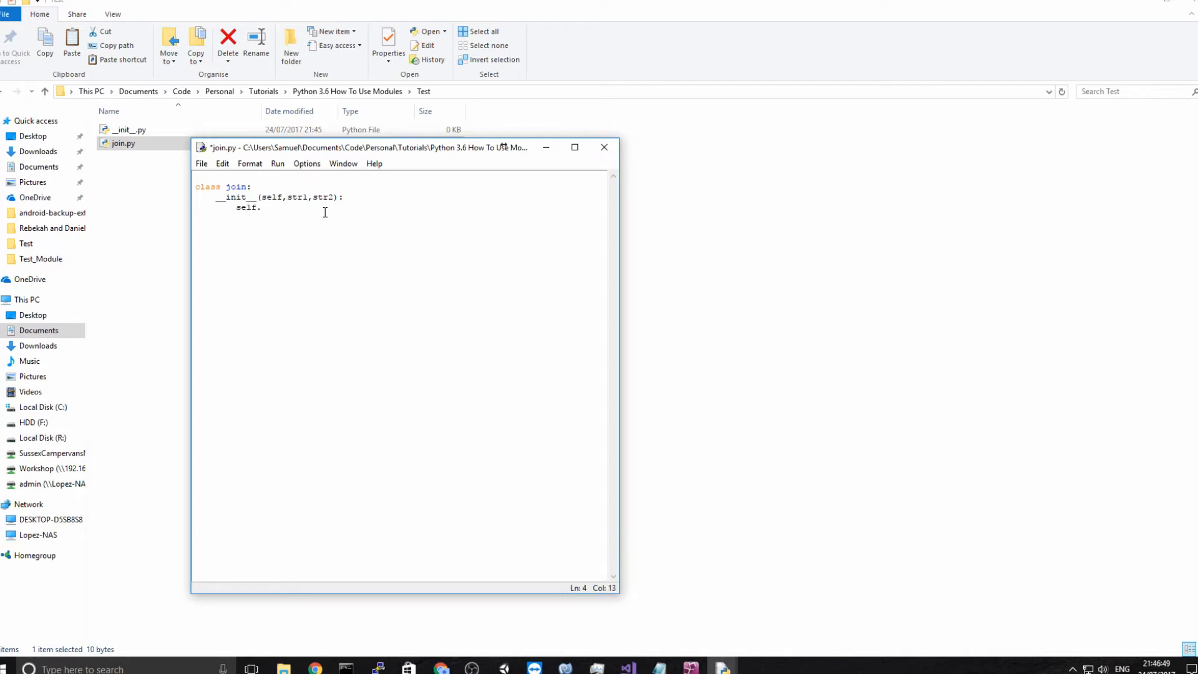
pyautogui.write('str1 =')
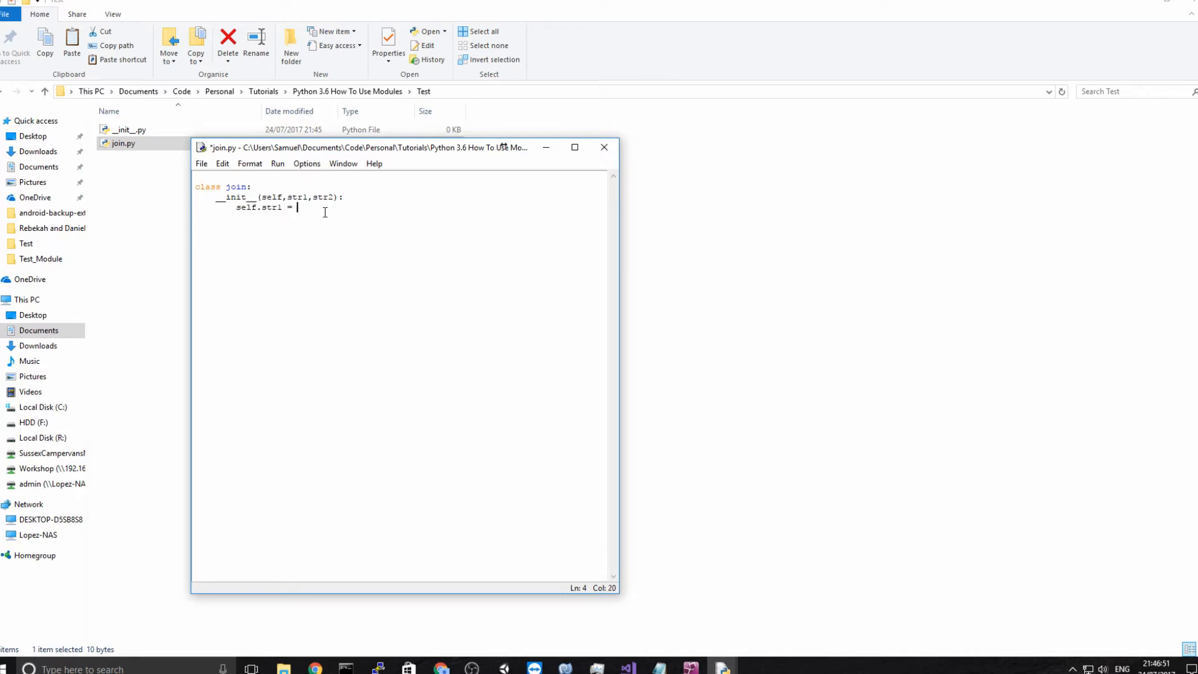
pyautogui.write('self.')
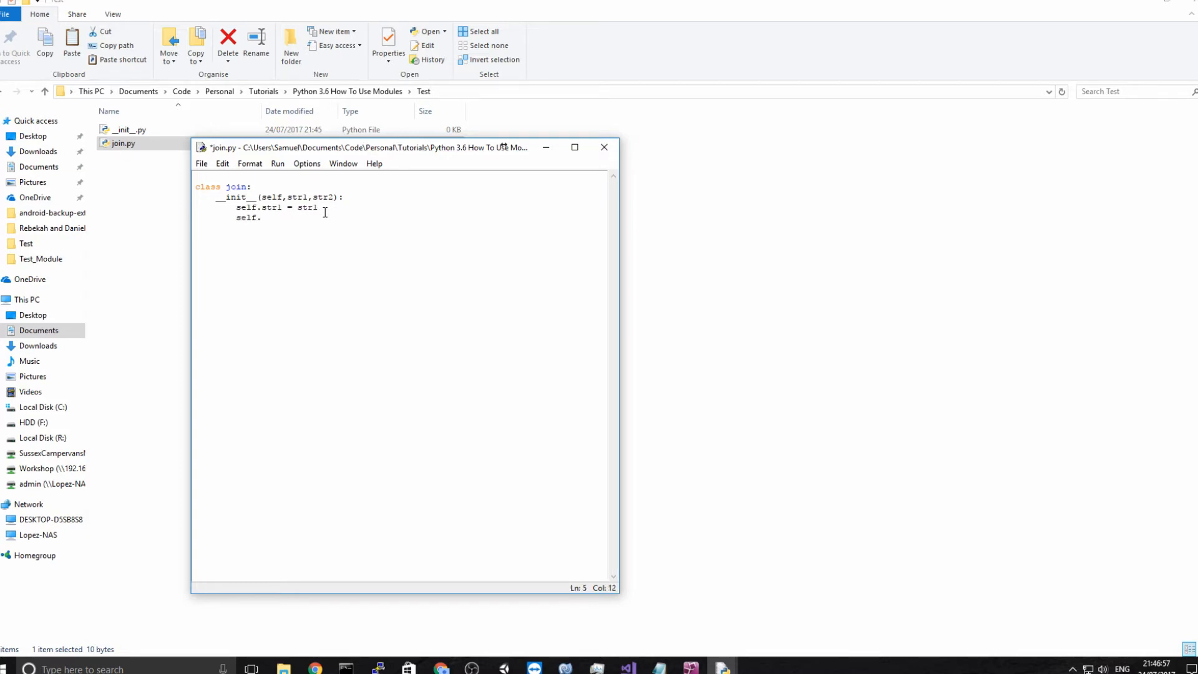
pyautogui.write('str2 =')
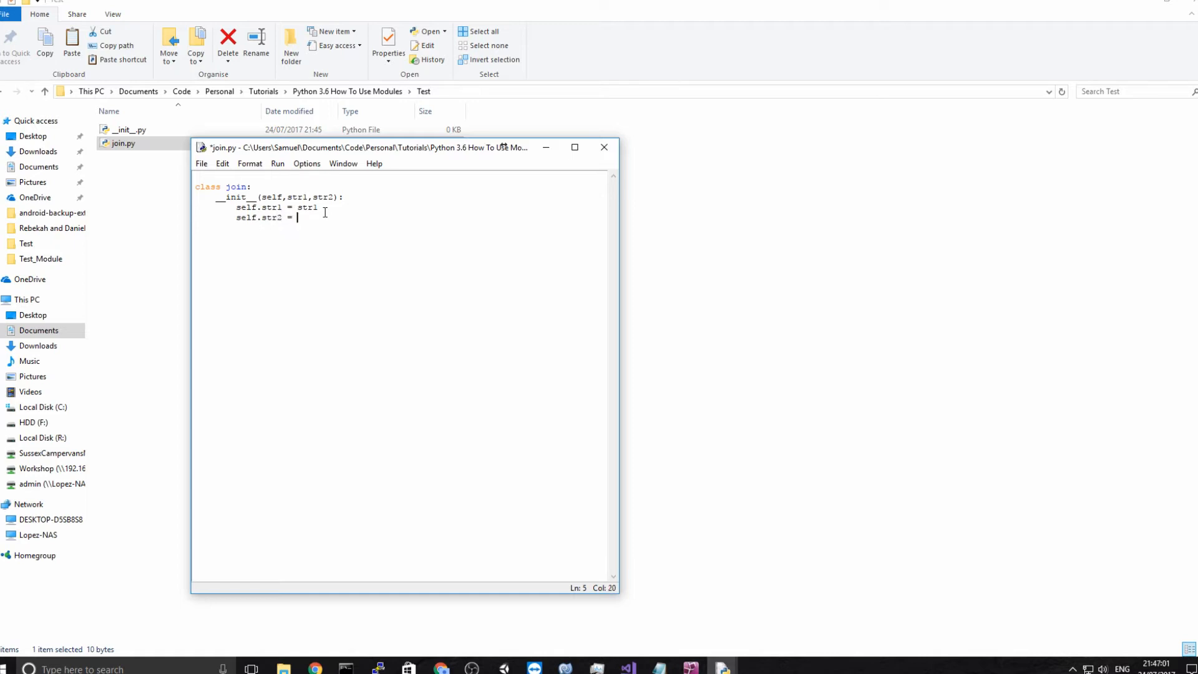
pyautogui.write('str2')
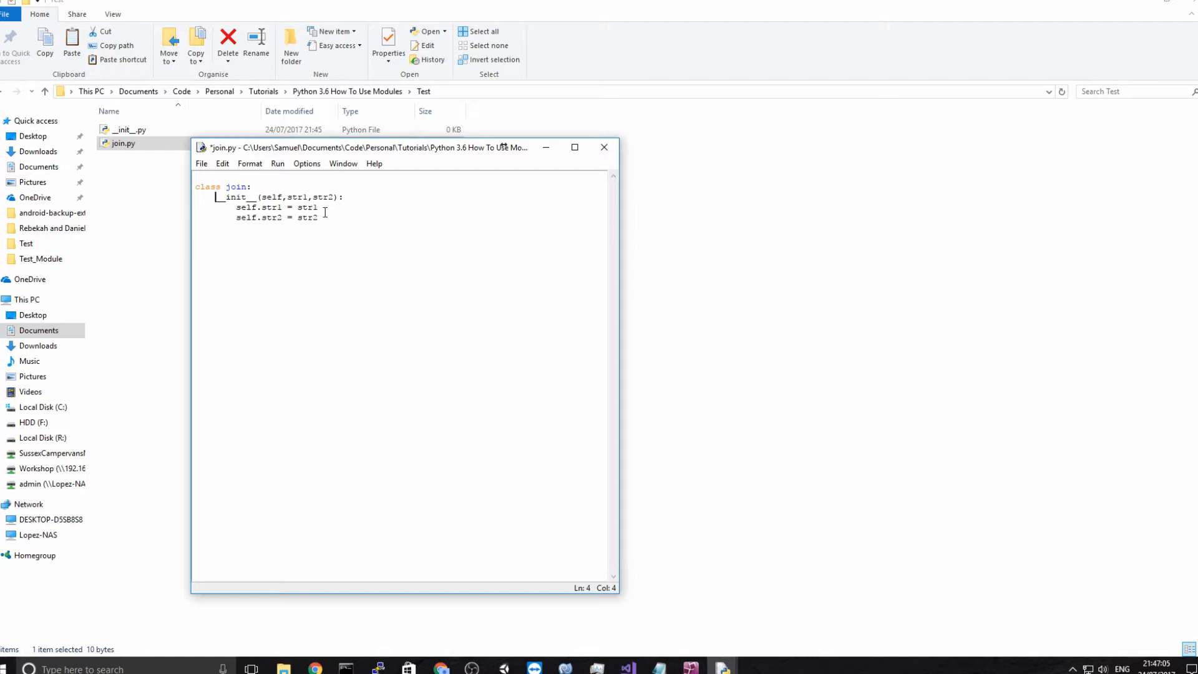
# Add def before __init__ and begin a string(self) method.
pyautogui.write('def')
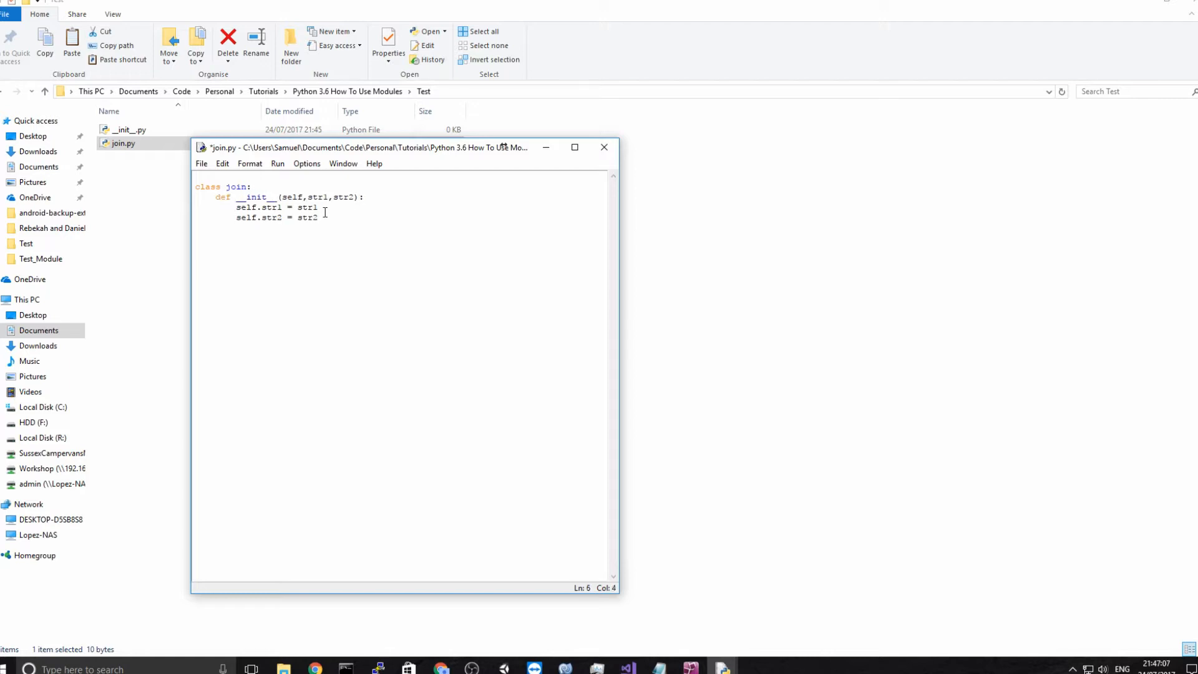
pyautogui.write('def')
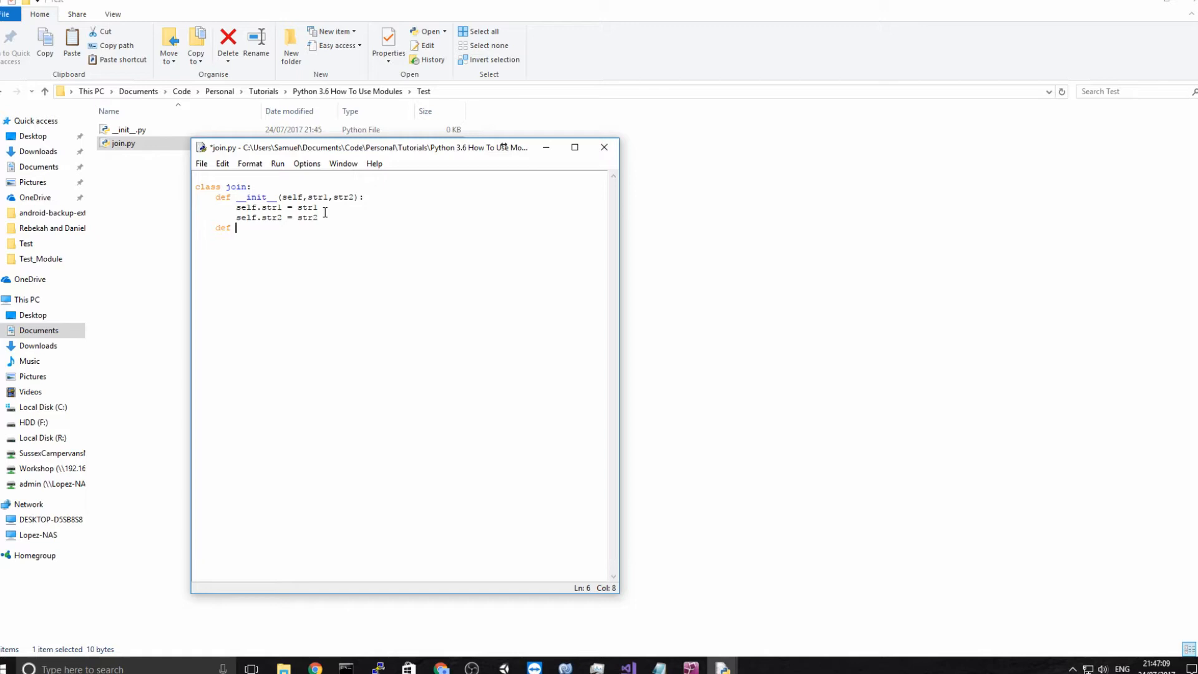
pyautogui.write('string')
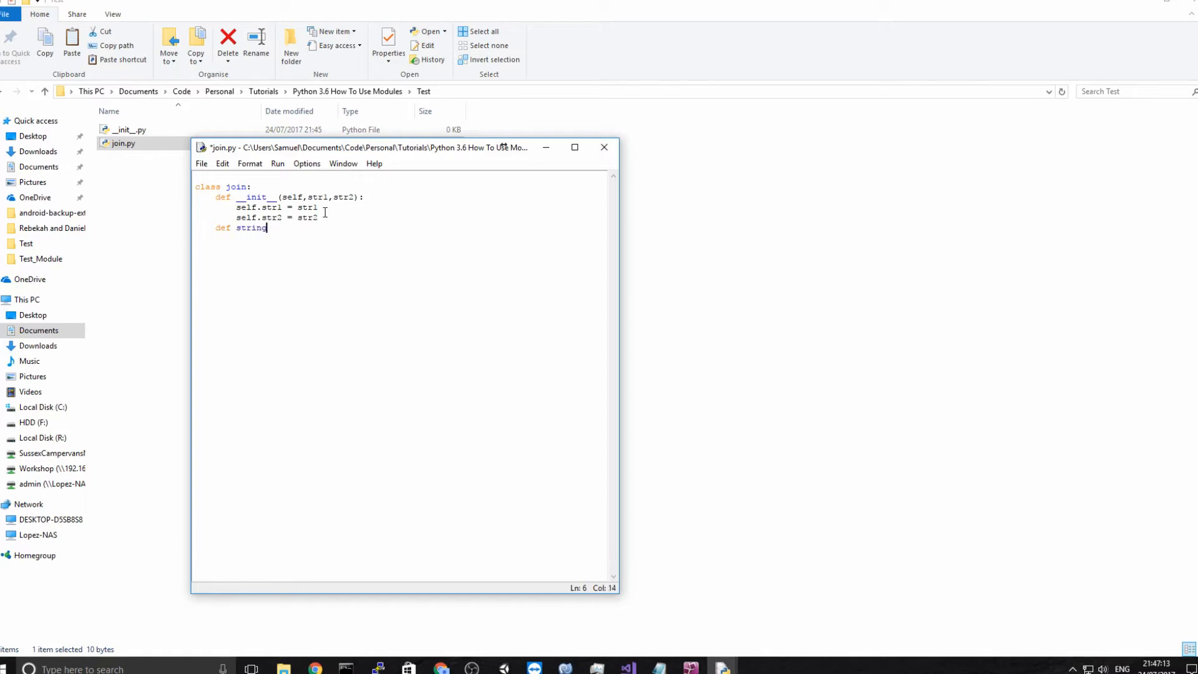
pyautogui.write('():')
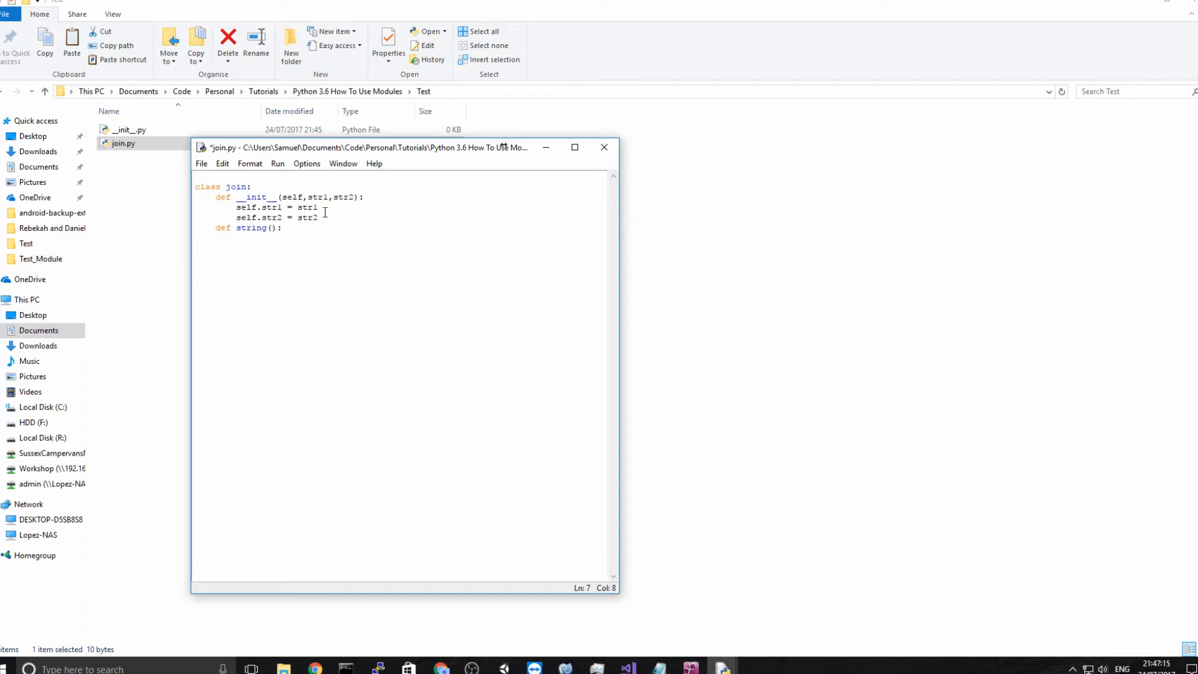
pyautogui.write('self')
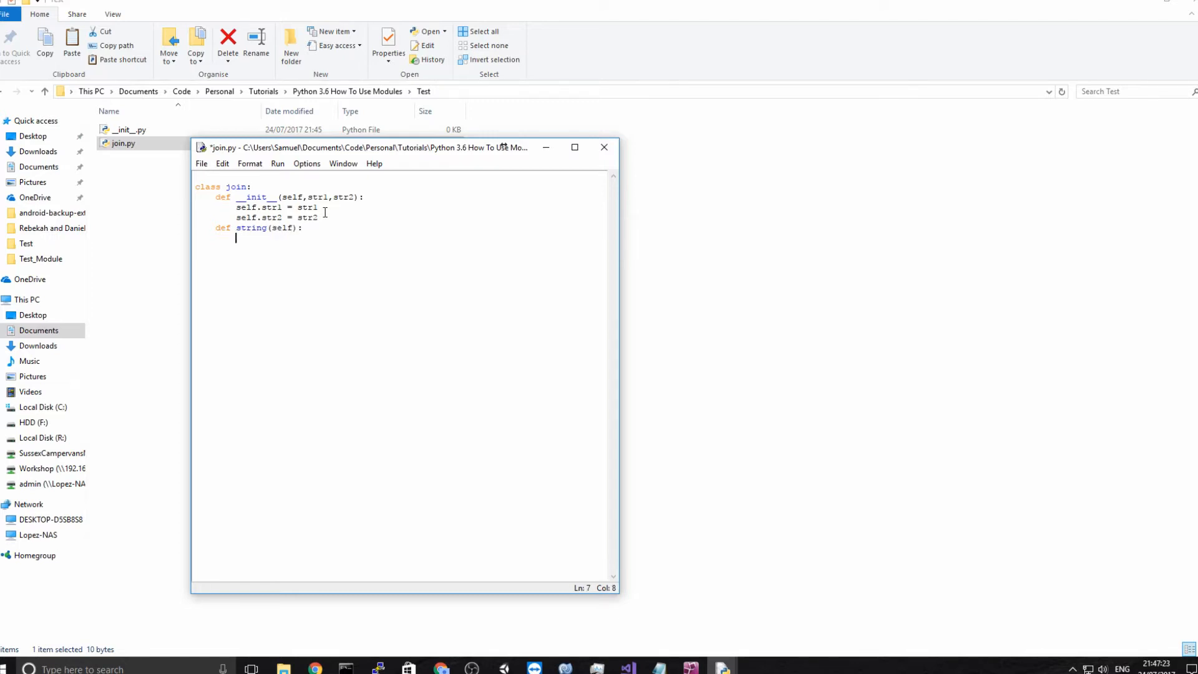
pyautogui.write("self.str1+' and")
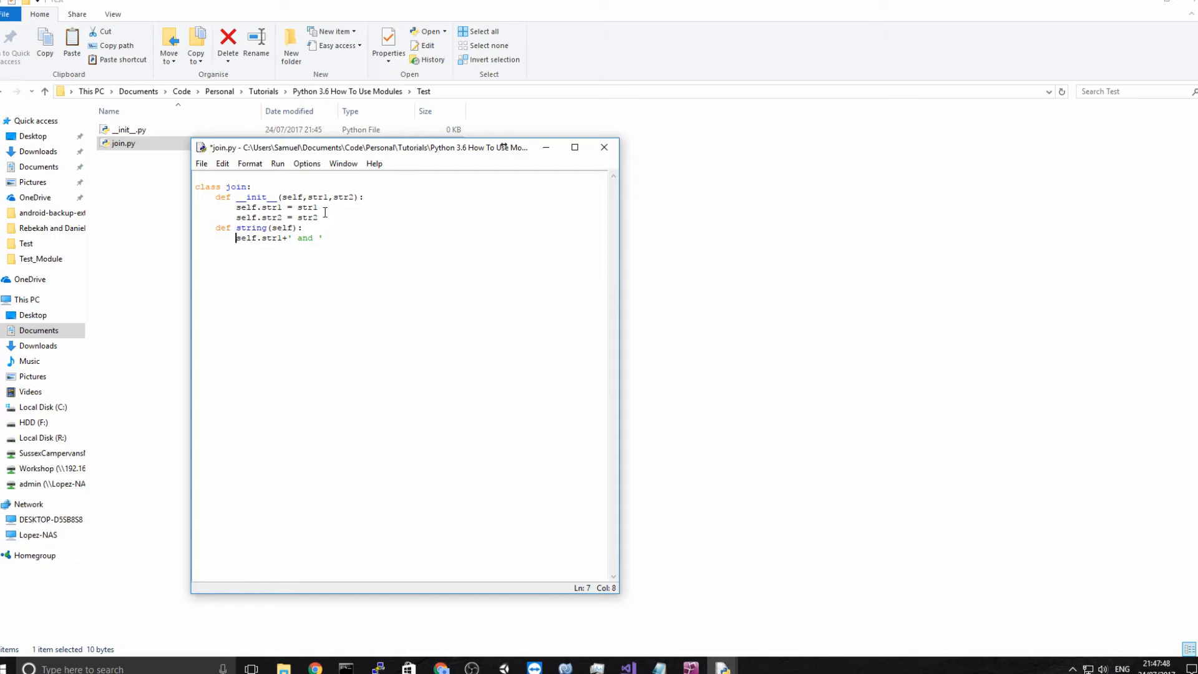
# Make string return 'Hello, '+self.str1+' and '+self.str2, save, and open Testing Modules.py.
pyautogui.write("''+")
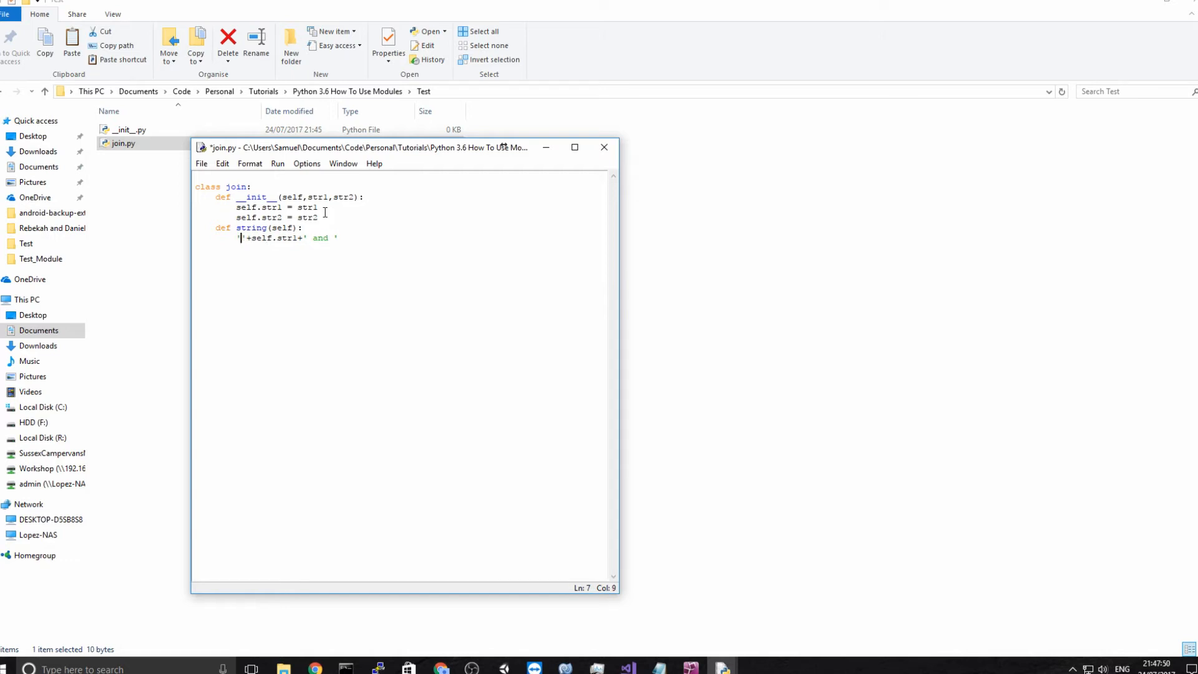
pyautogui.write('Hello')
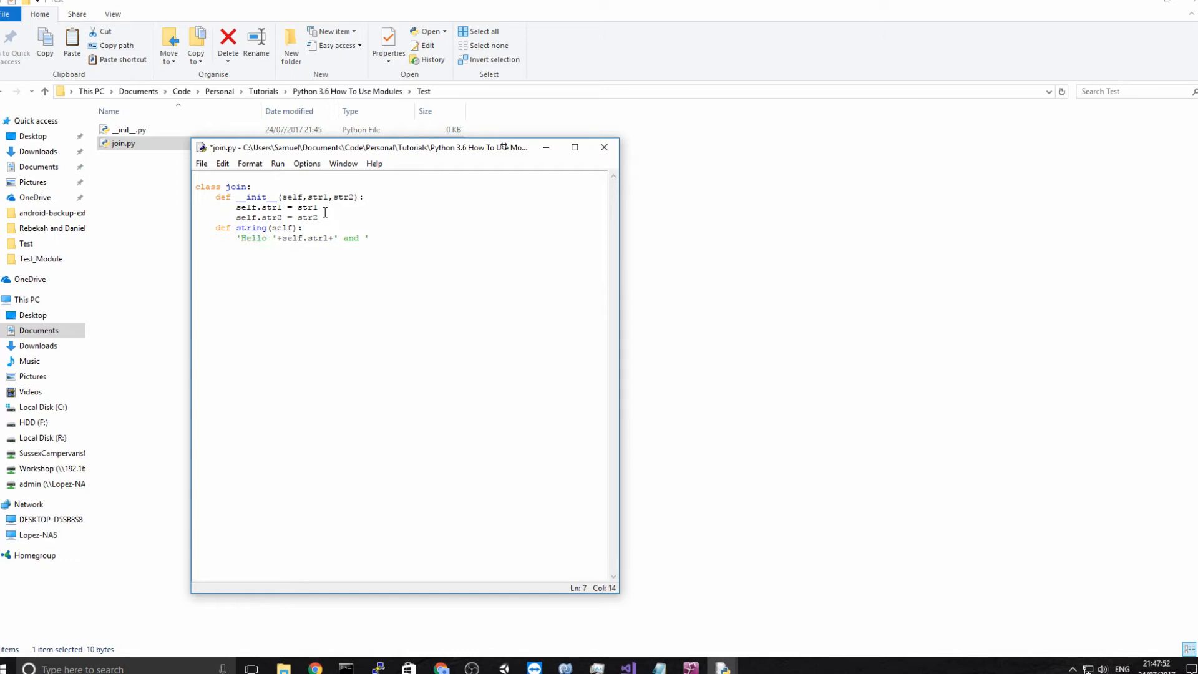
pyautogui.write(',')
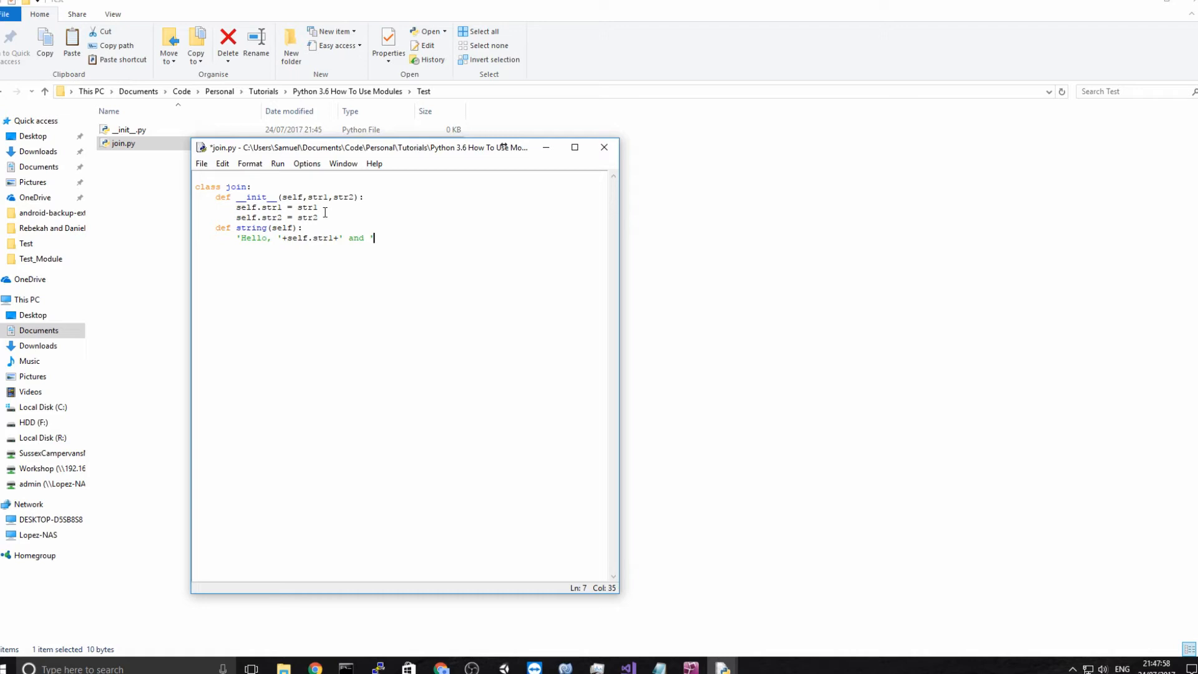
pyautogui.write('+self.str2')
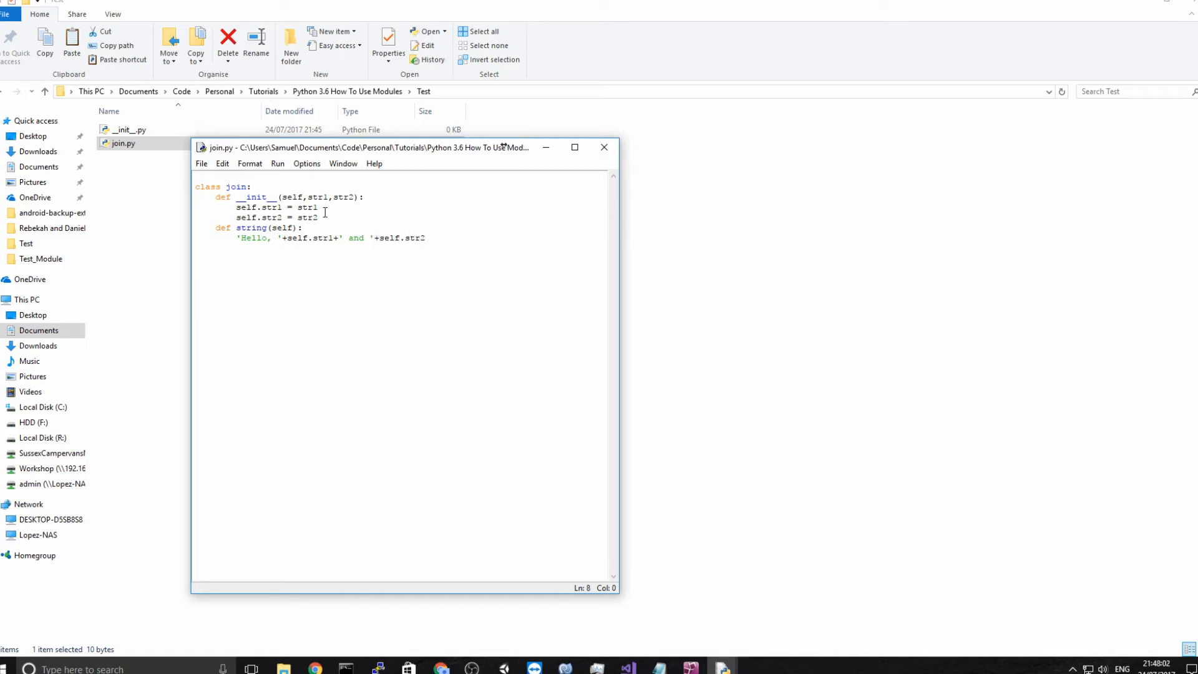
pyautogui.click(238, 237)
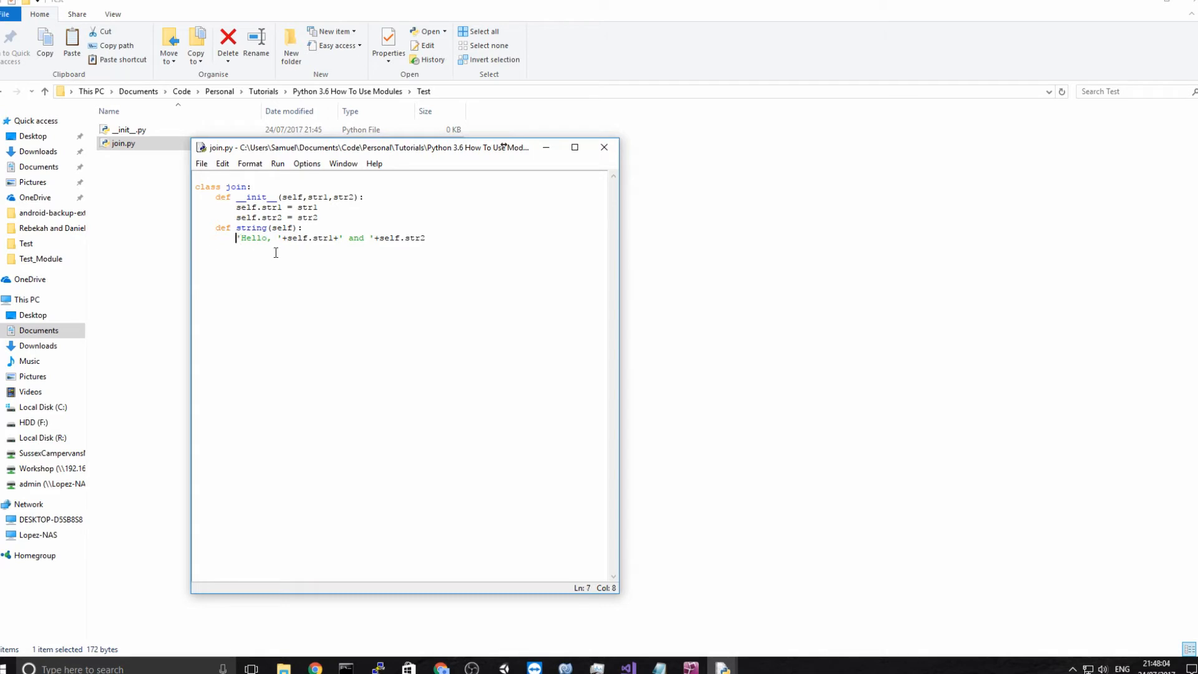
pyautogui.write('return')
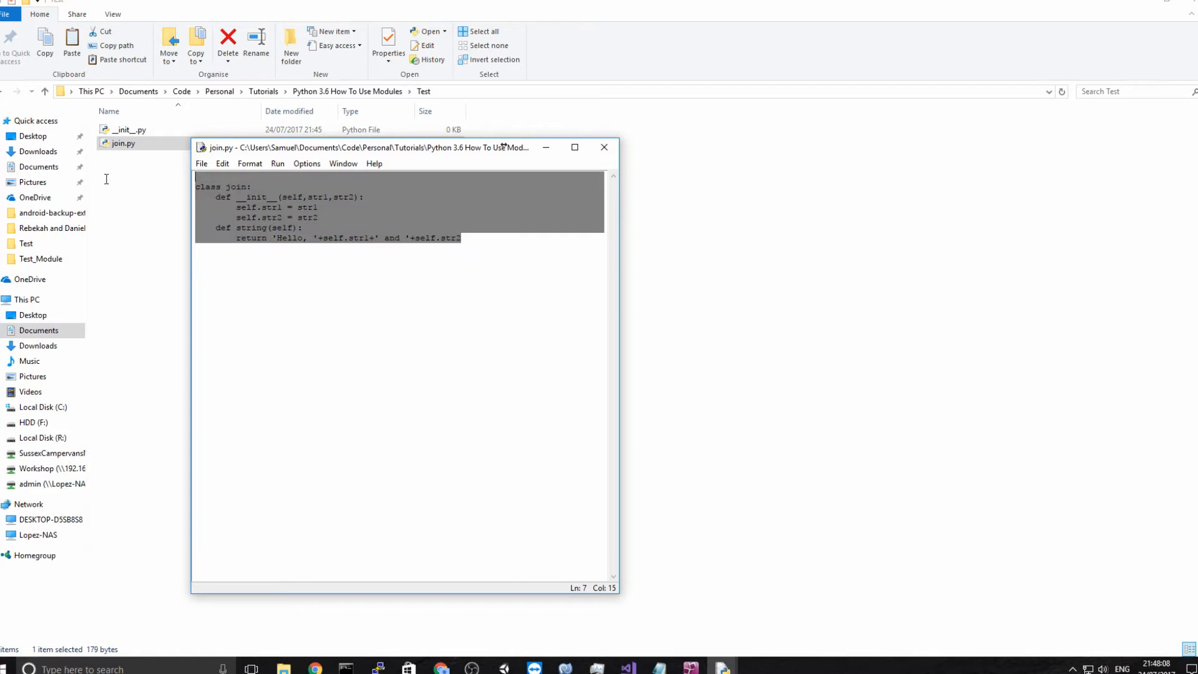
pyautogui.click(373, 259)
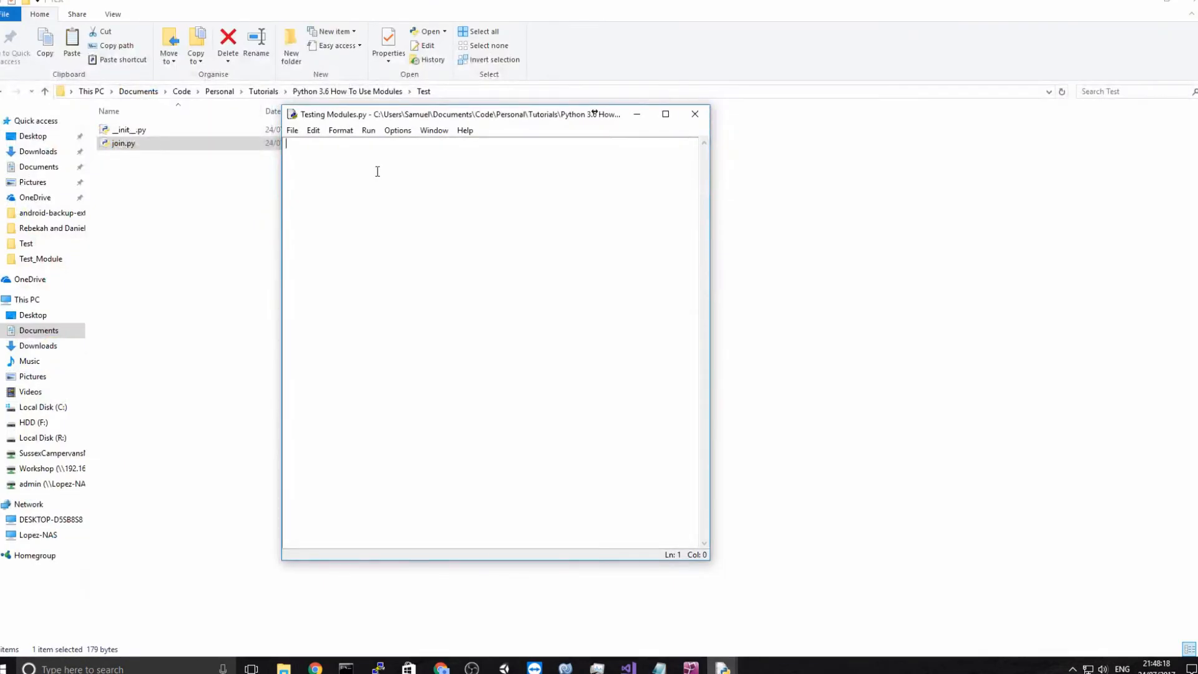
# Import Test.join in the test script and start the print of Test.join.join.
pyautogui.write('import Test')
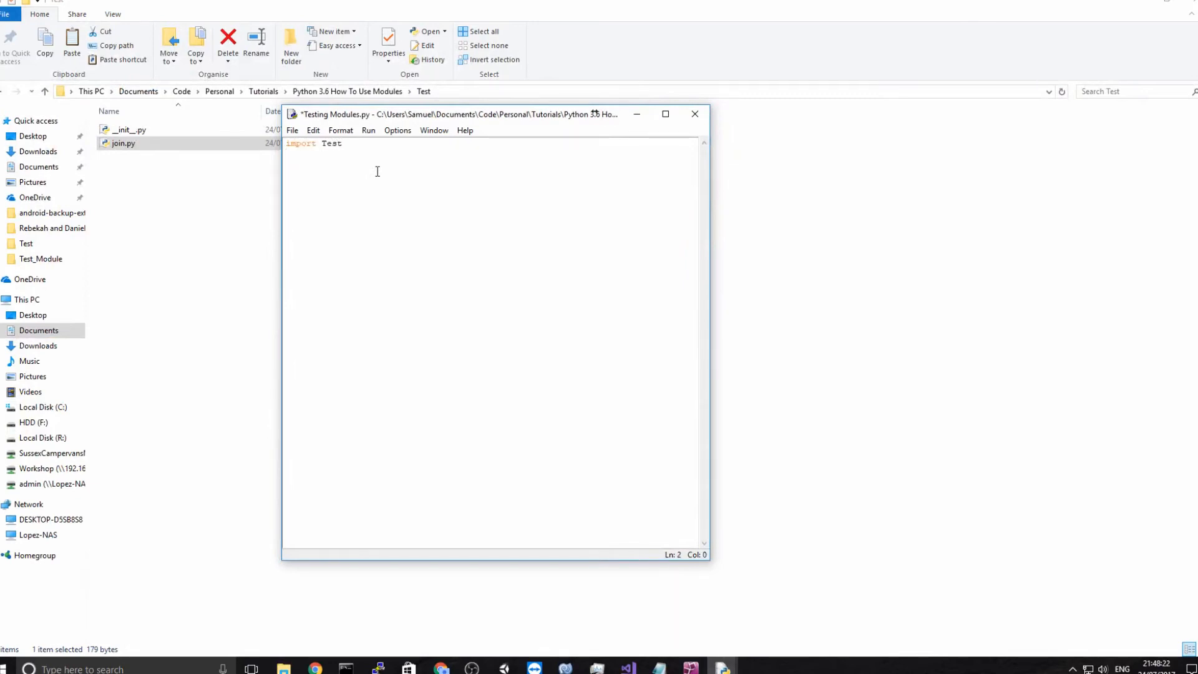
pyautogui.write('Tes')
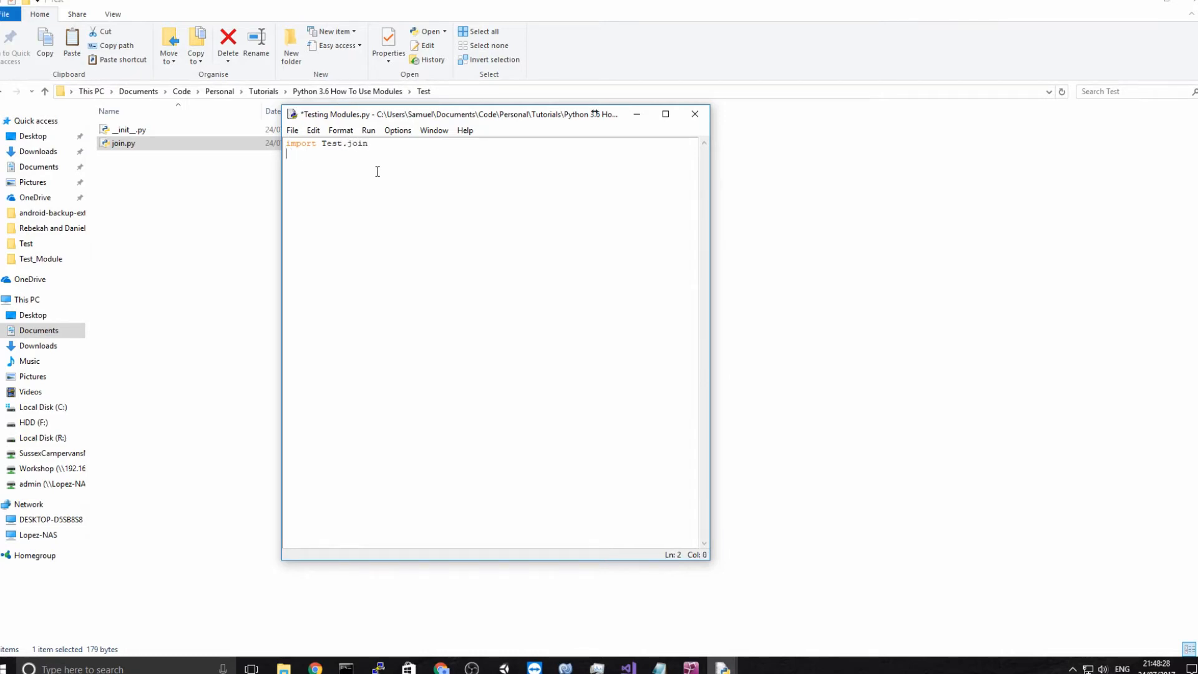
pyautogui.write('Test.j')
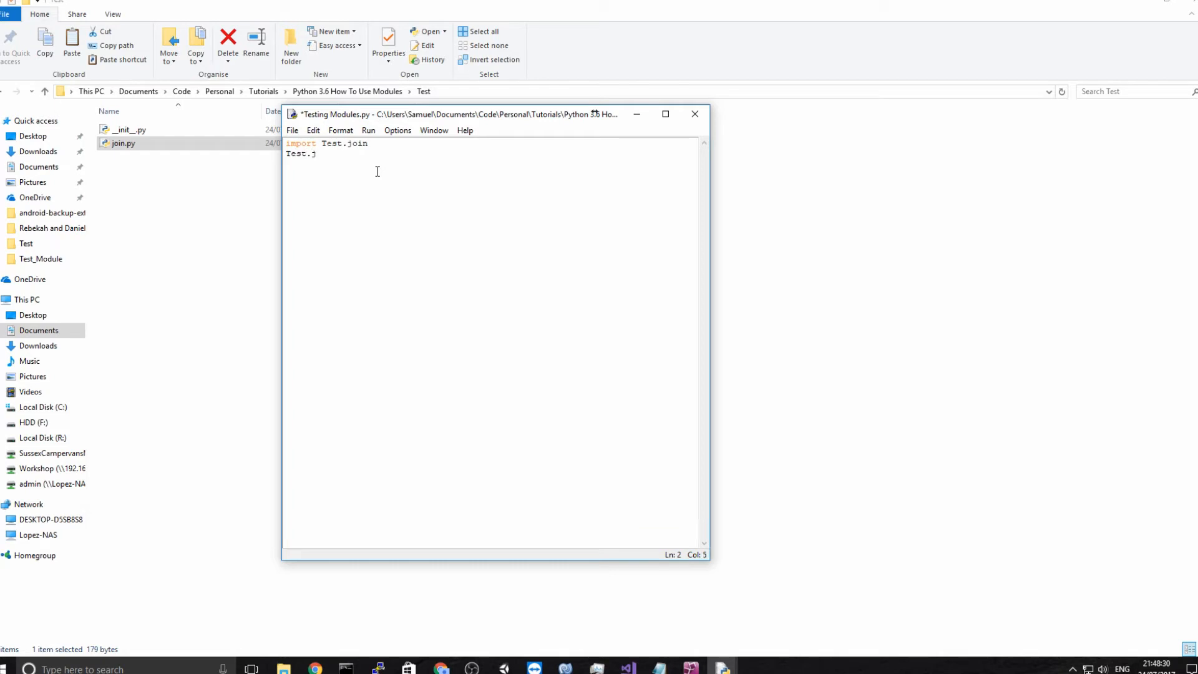
pyautogui.write('oin.join(')
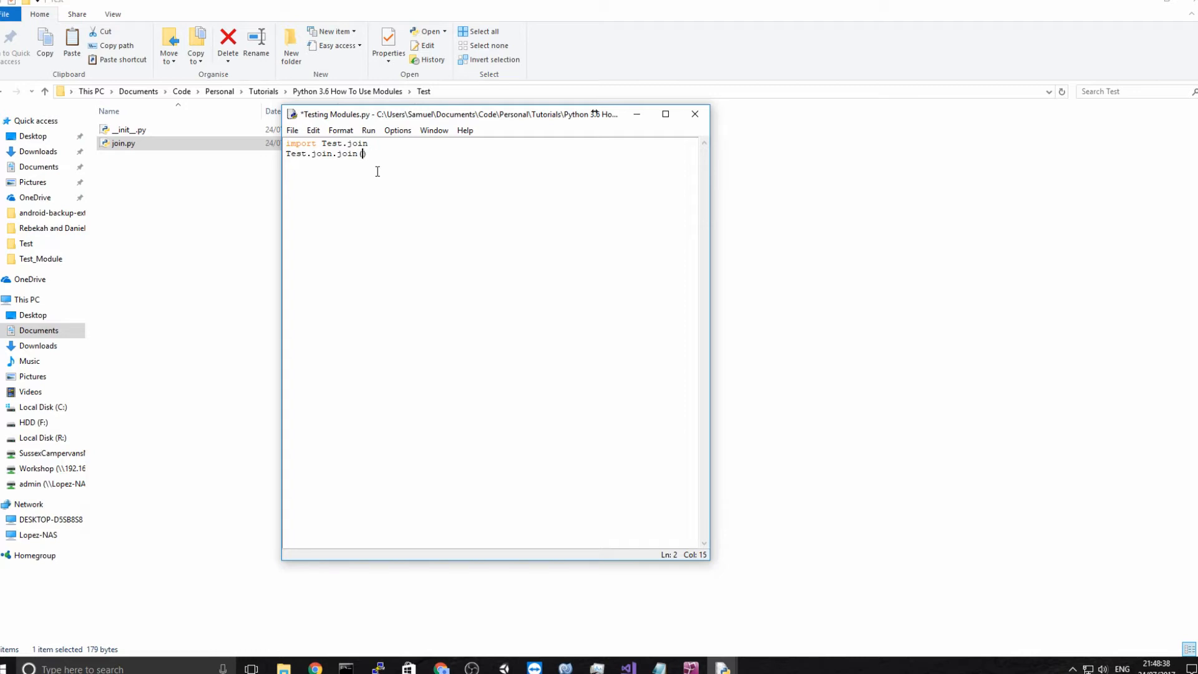
# Pass 'Bob' and 'Dave', call .string(), and run to print Hello, Bob and Dave.
pyautogui.write("''")
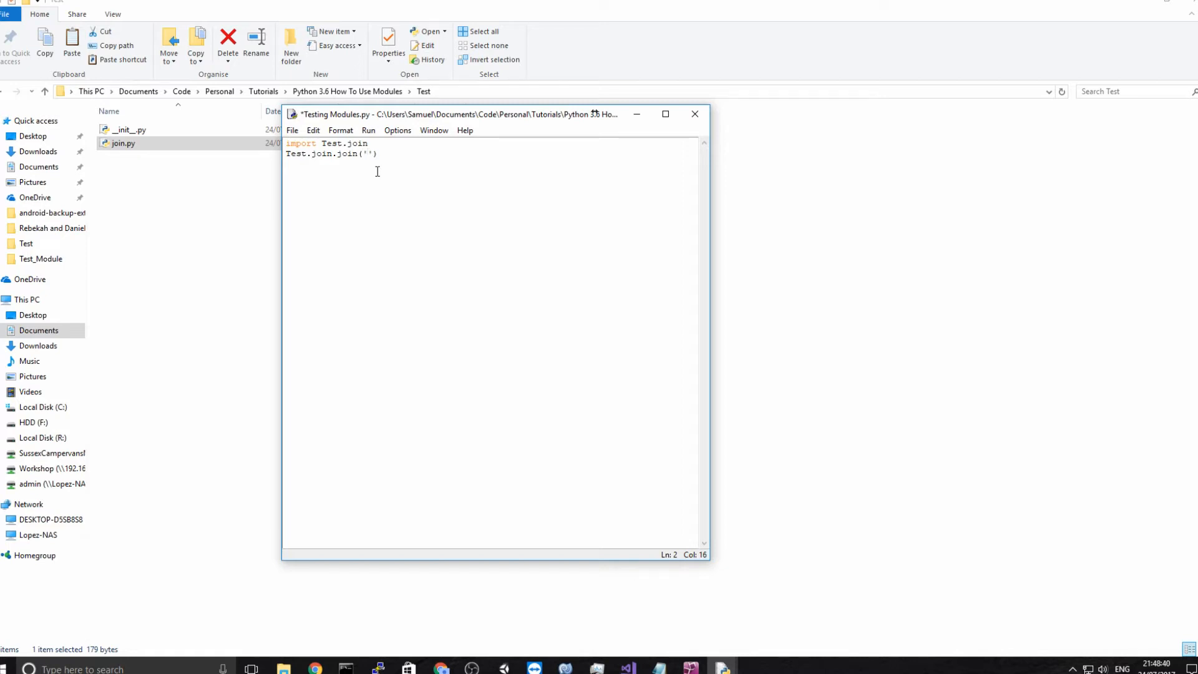
pyautogui.write("'Bob',")
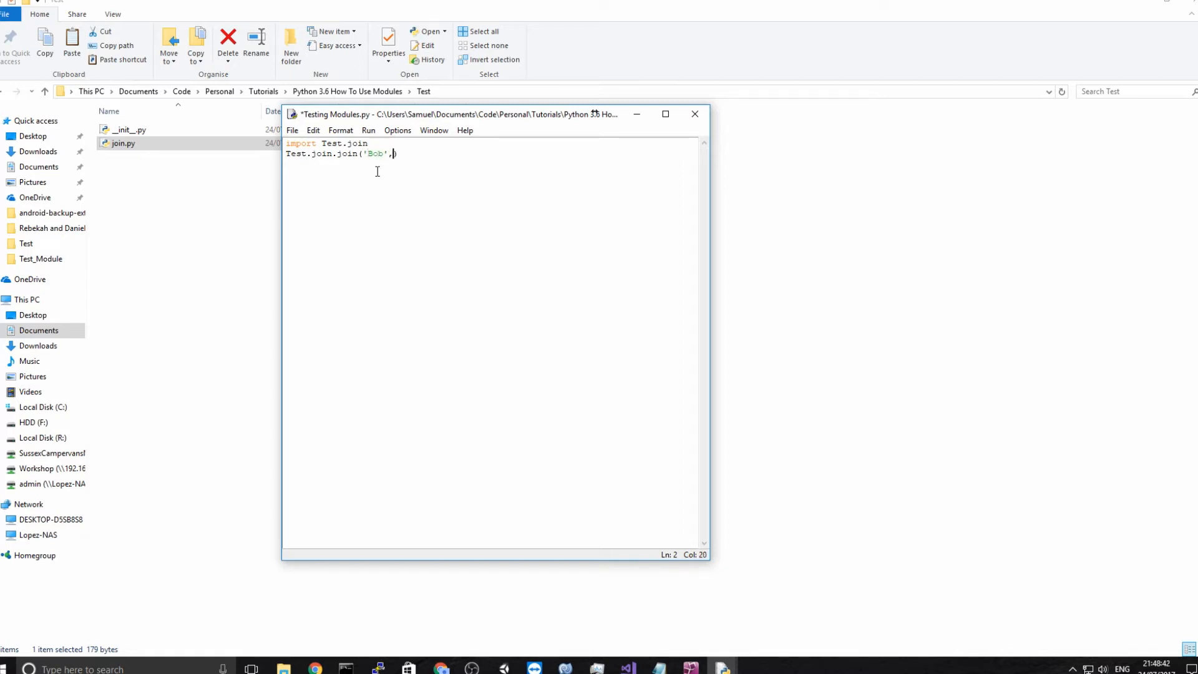
pyautogui.write("'Dave'")
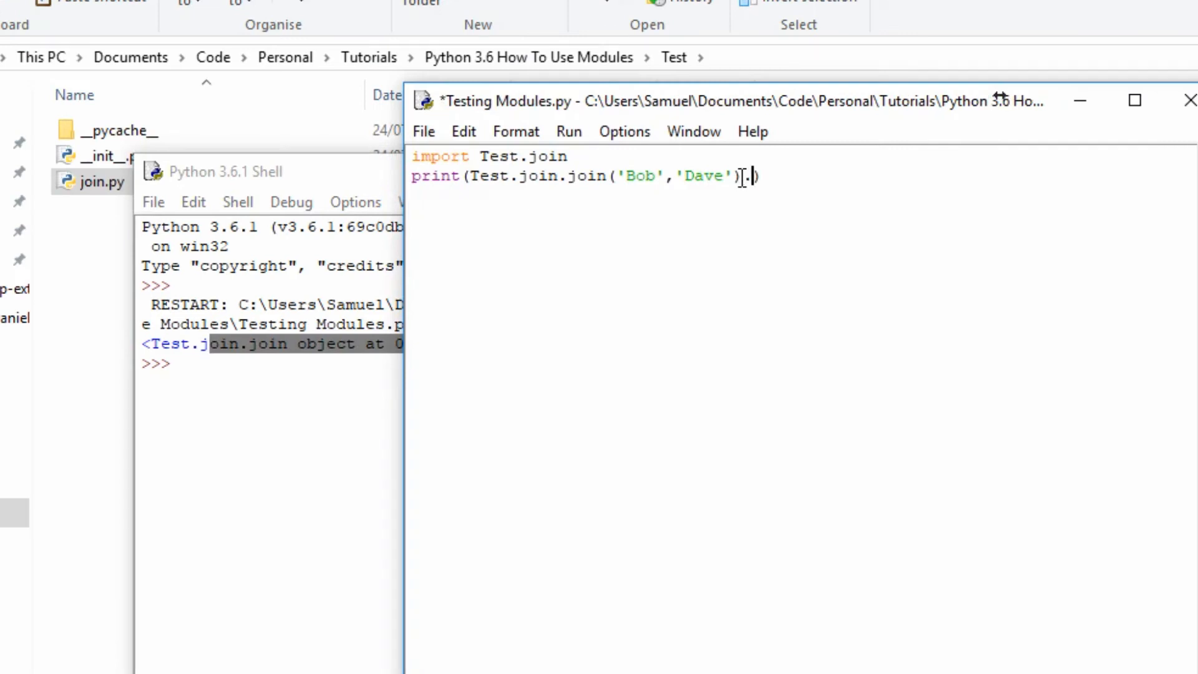
pyautogui.write('string')
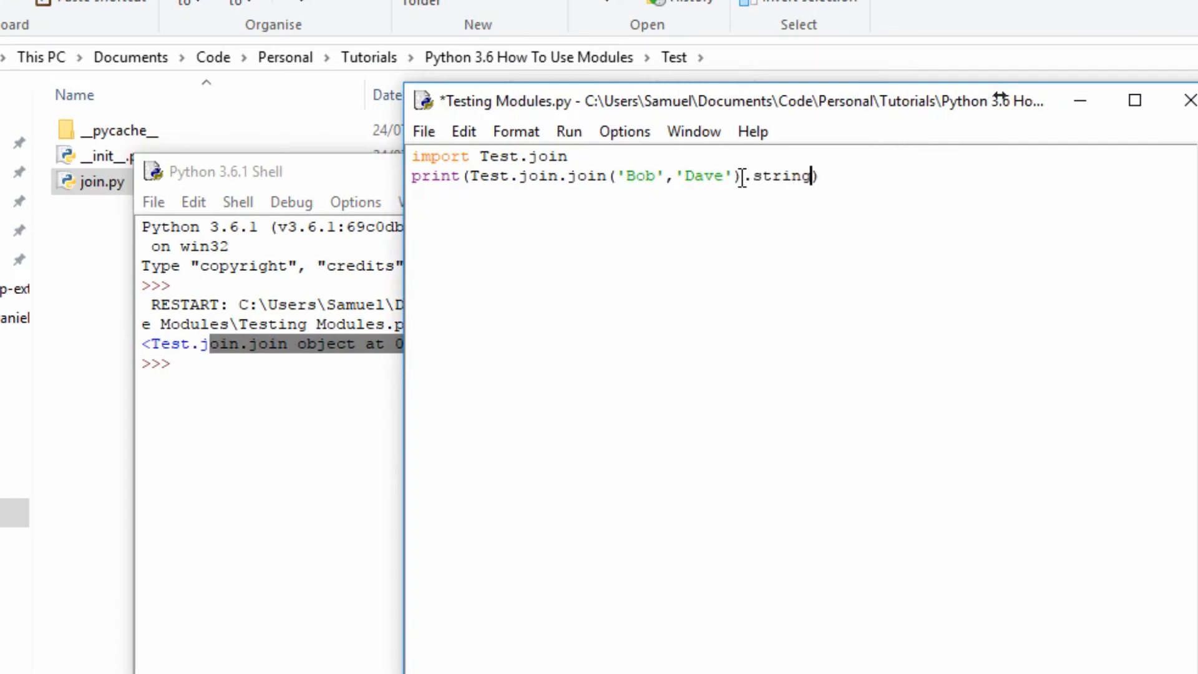
pyautogui.click(226, 171)
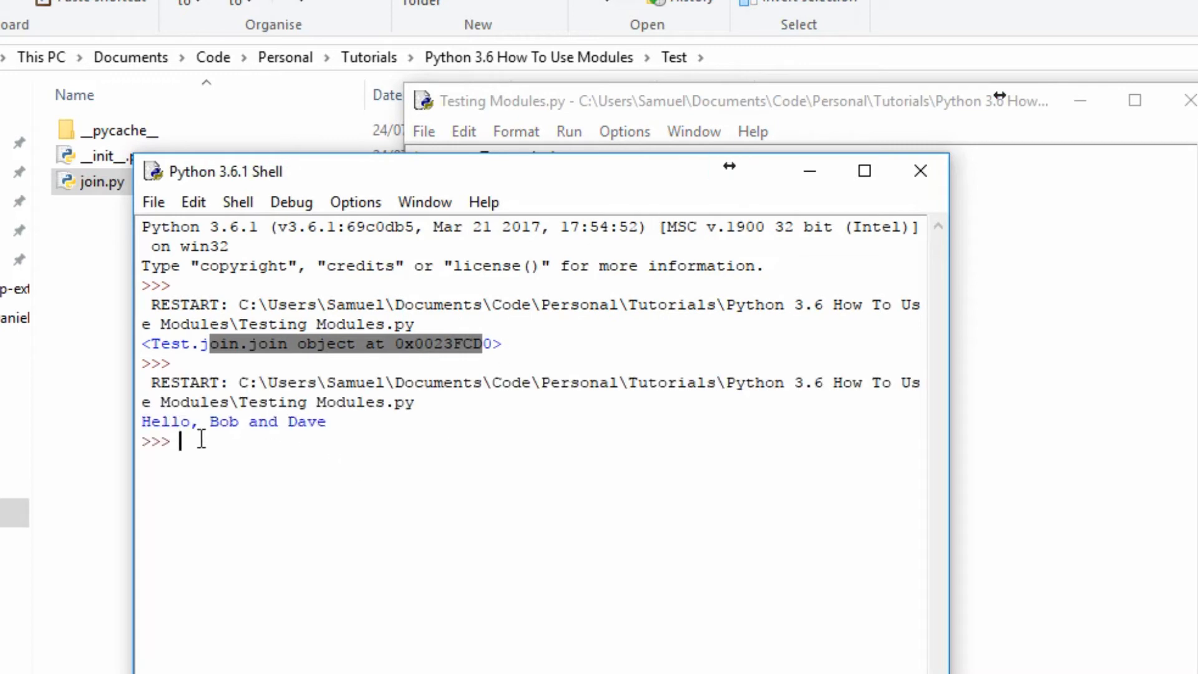
# Comment out the print line in Testing Modules.py and minimise IDLE to show the Test folder.
pyautogui.click(764, 100)
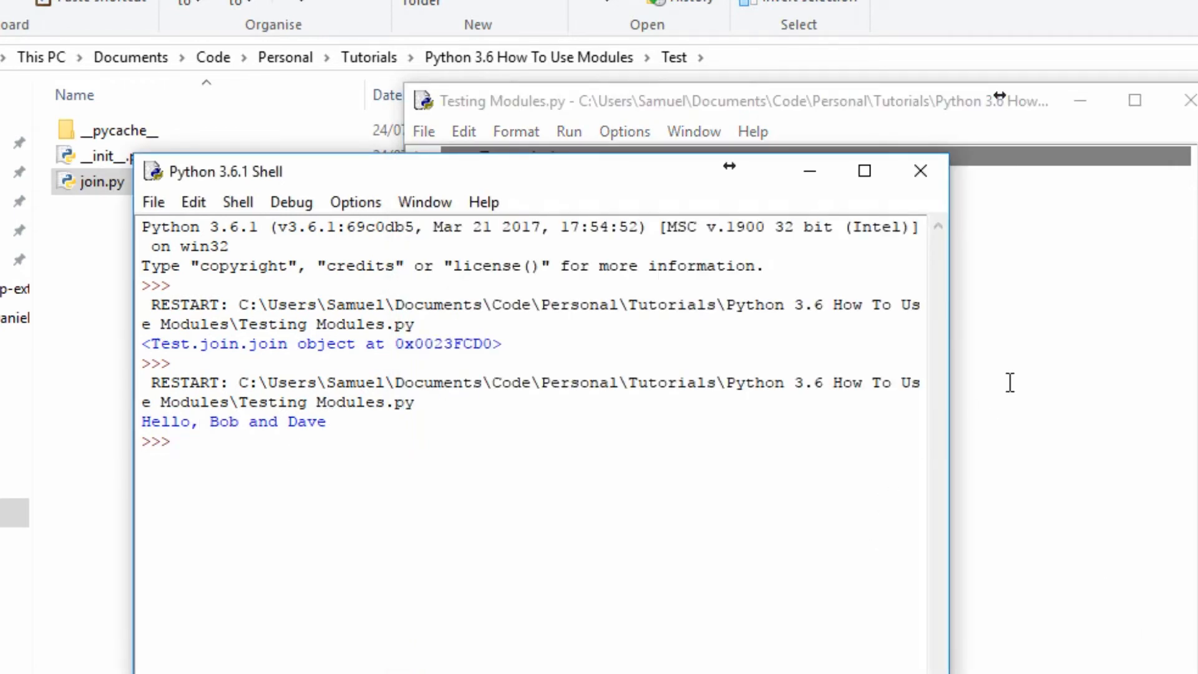
pyautogui.click(764, 100)
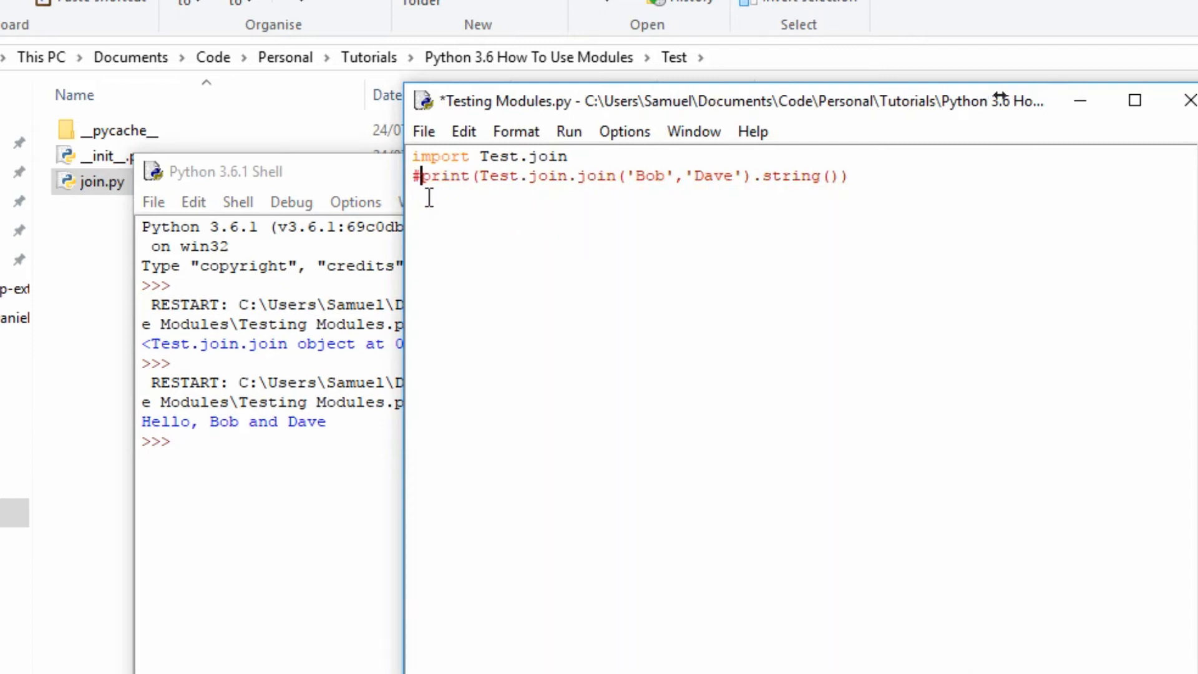
pyautogui.click(569, 157)
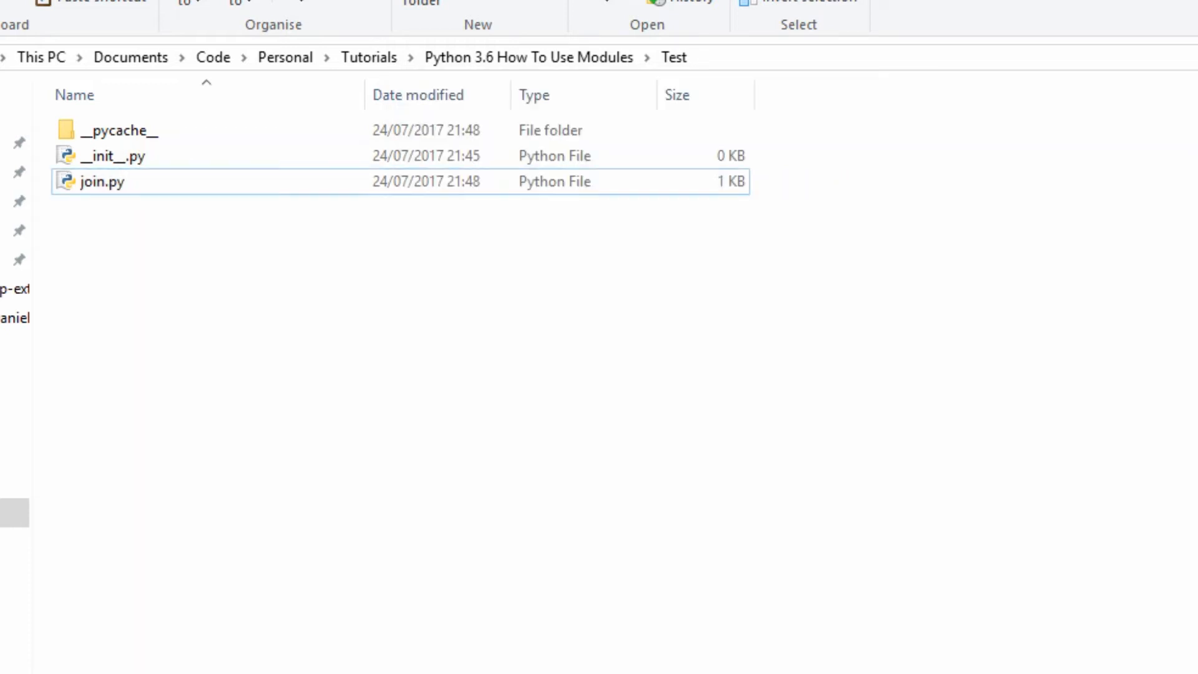
pyautogui.moveTo(524, 220)
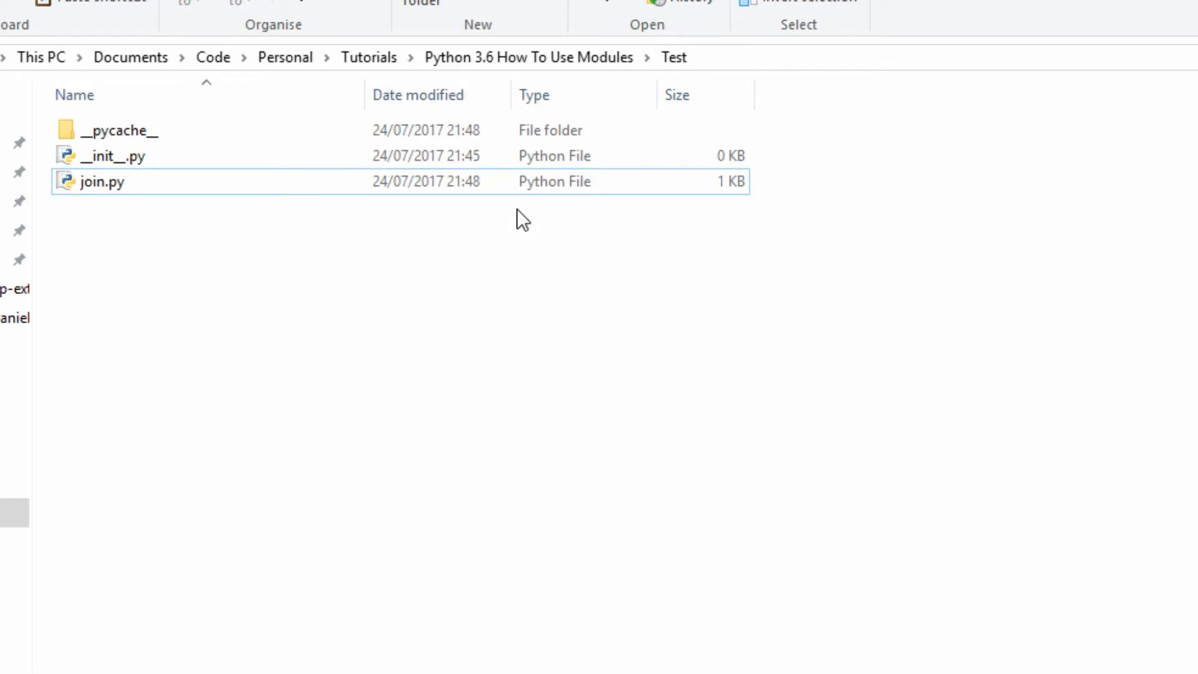
# Copy __init__.py as quiz.py in the Test folder and open it in IDLE.
pyautogui.rightClick(522, 222)
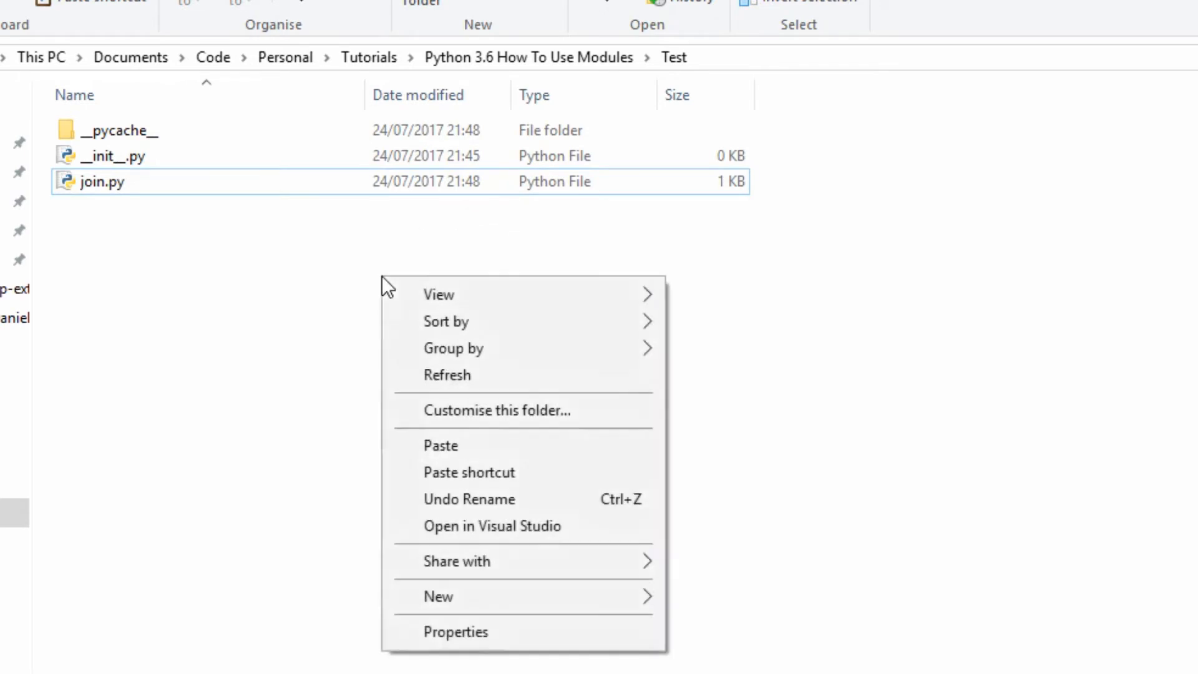
pyautogui.click(168, 148)
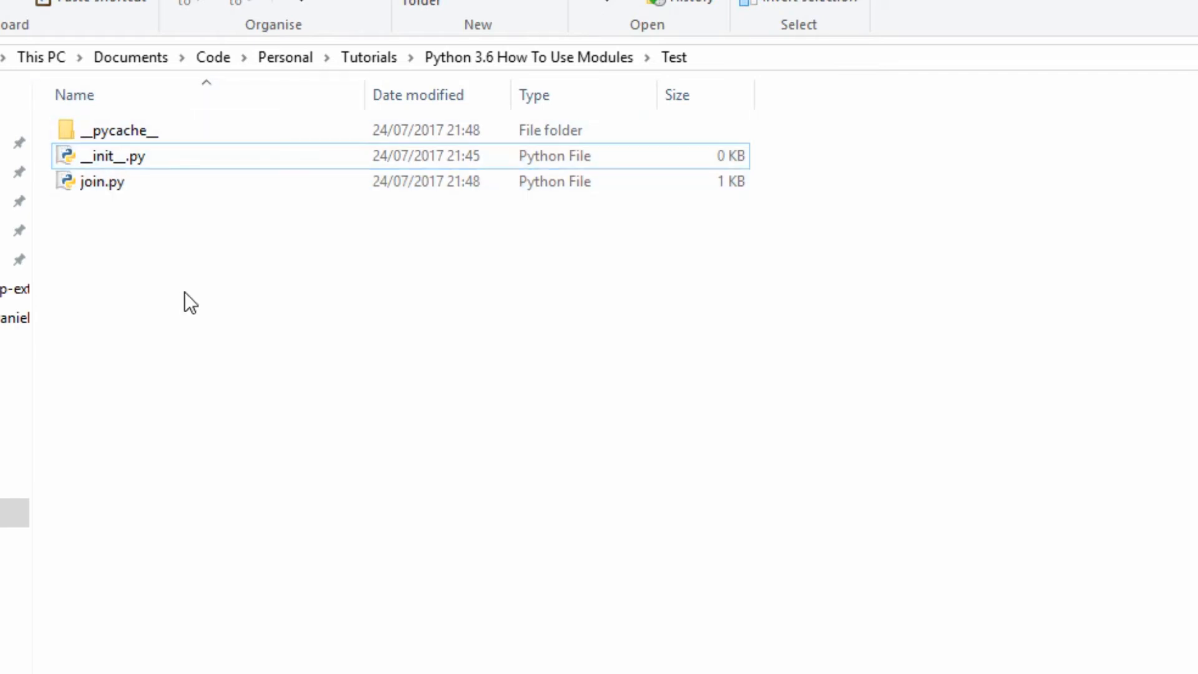
pyautogui.rightClick(126, 156)
pyautogui.write('quiz.py')
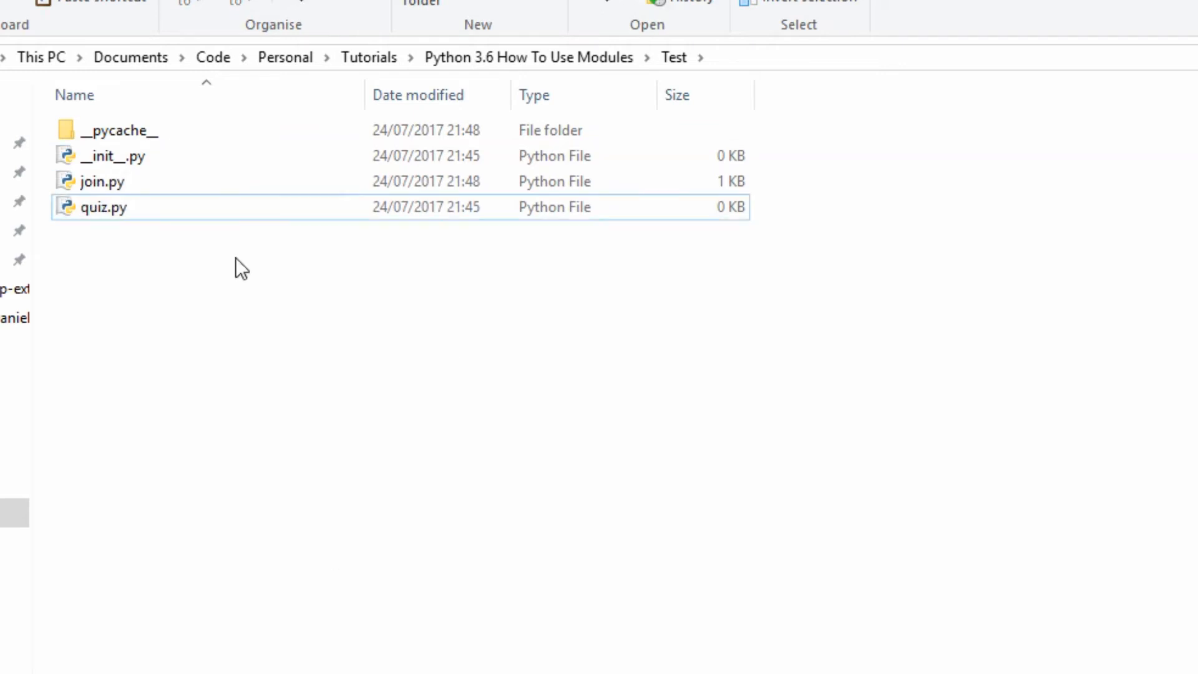
pyautogui.rightClick(104, 207)
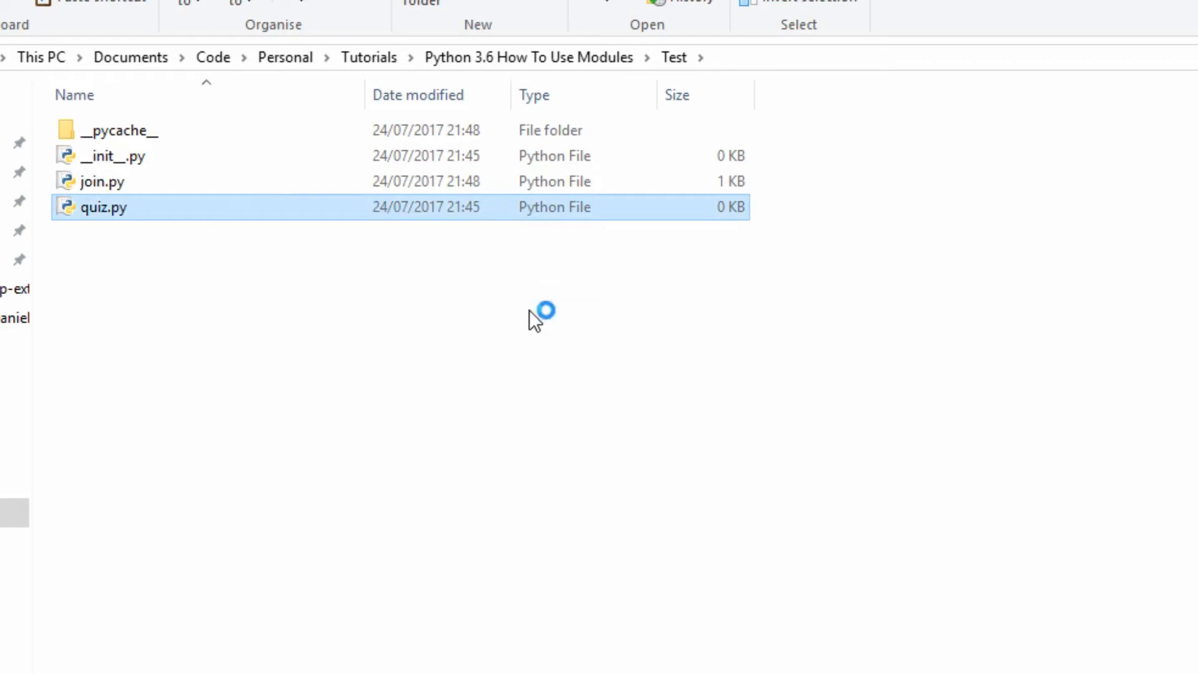
pyautogui.doubleClick(104, 207)
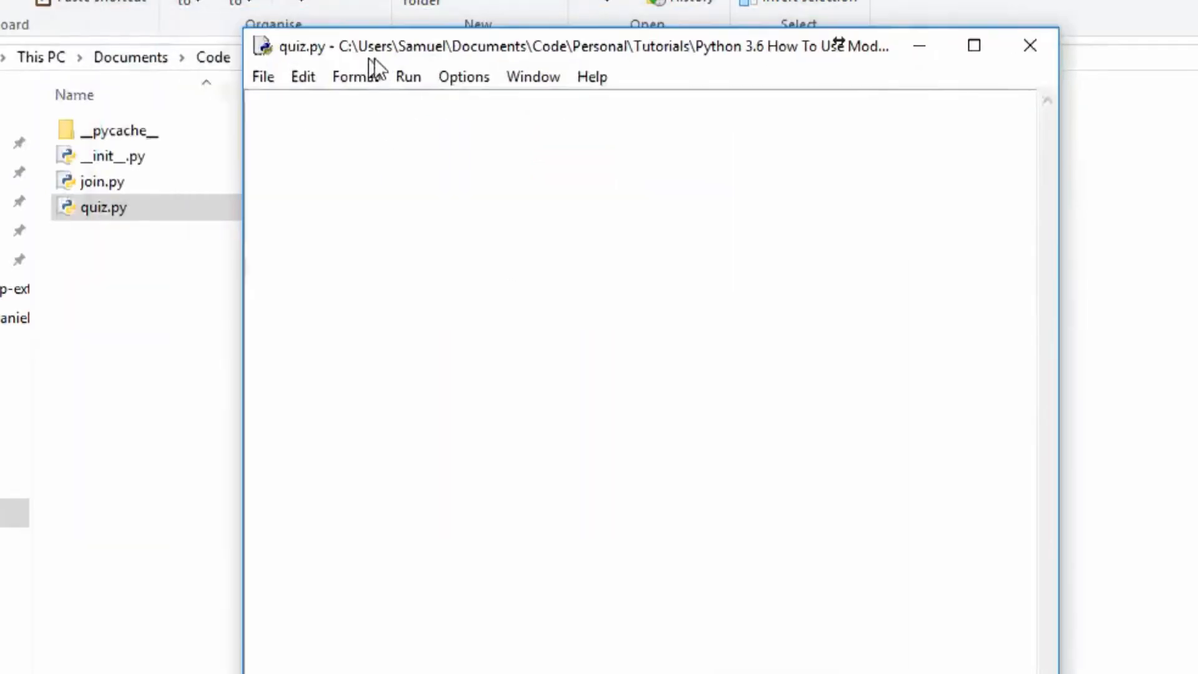
# Define class quiz with __init__(self, questions) storing self.questions.
pyautogui.write('class')
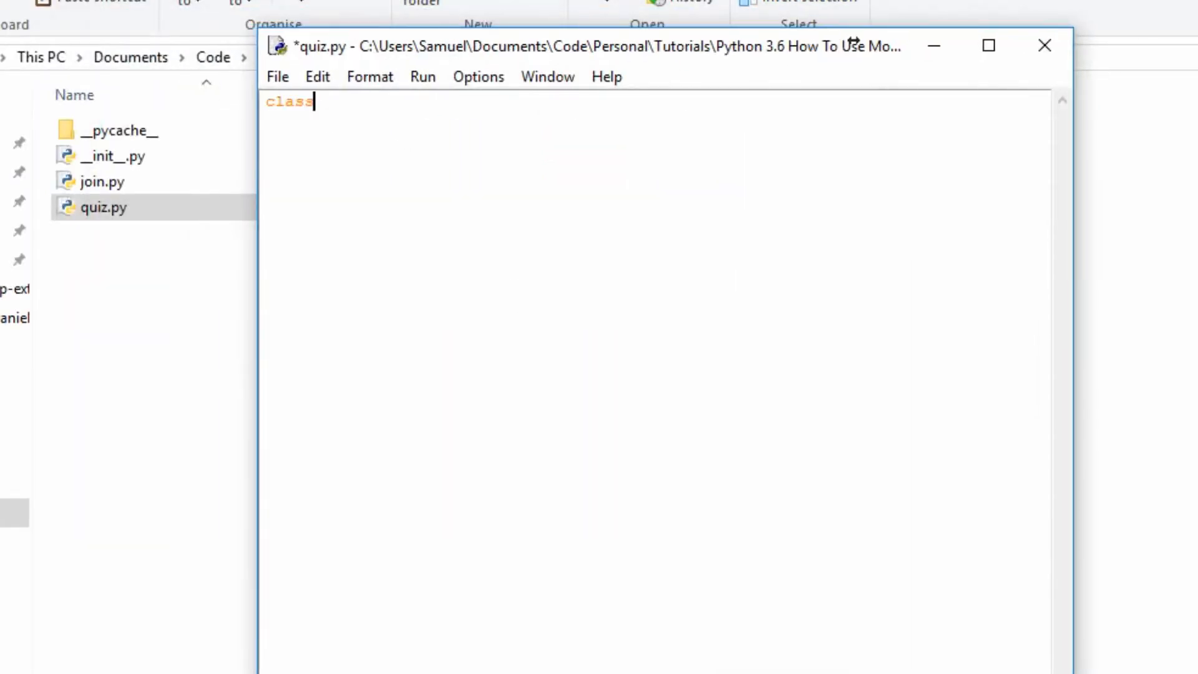
pyautogui.write('quiz:')
pyautogui.write('def ')
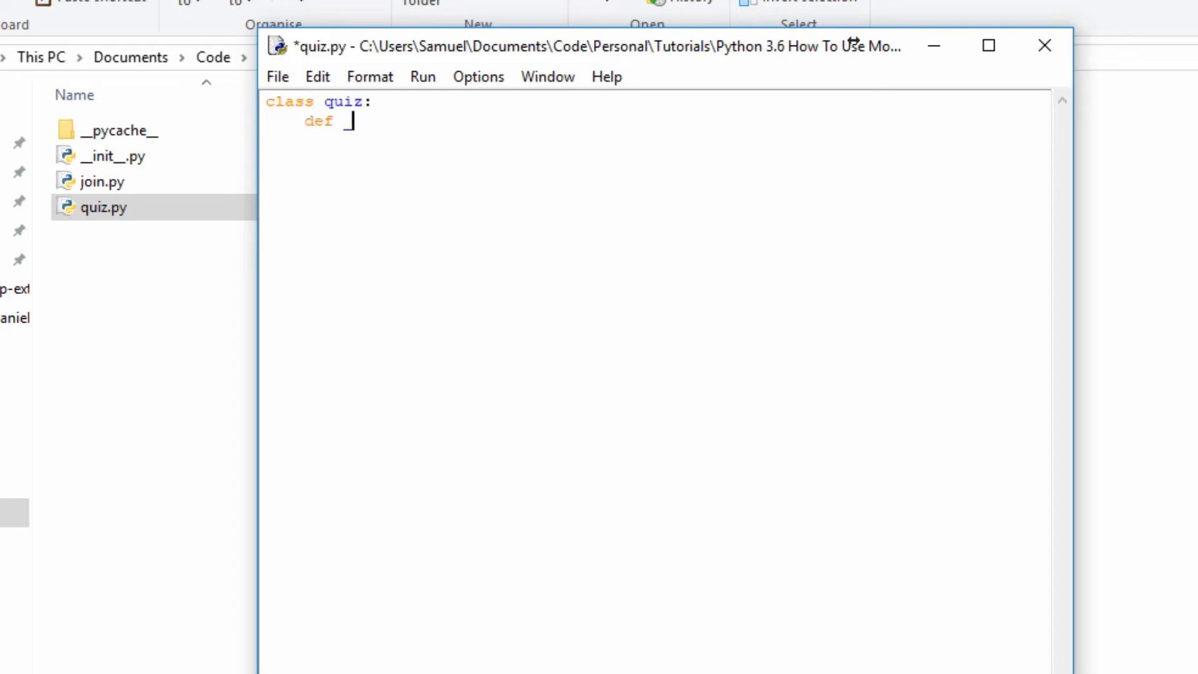
pyautogui.write('__init__')
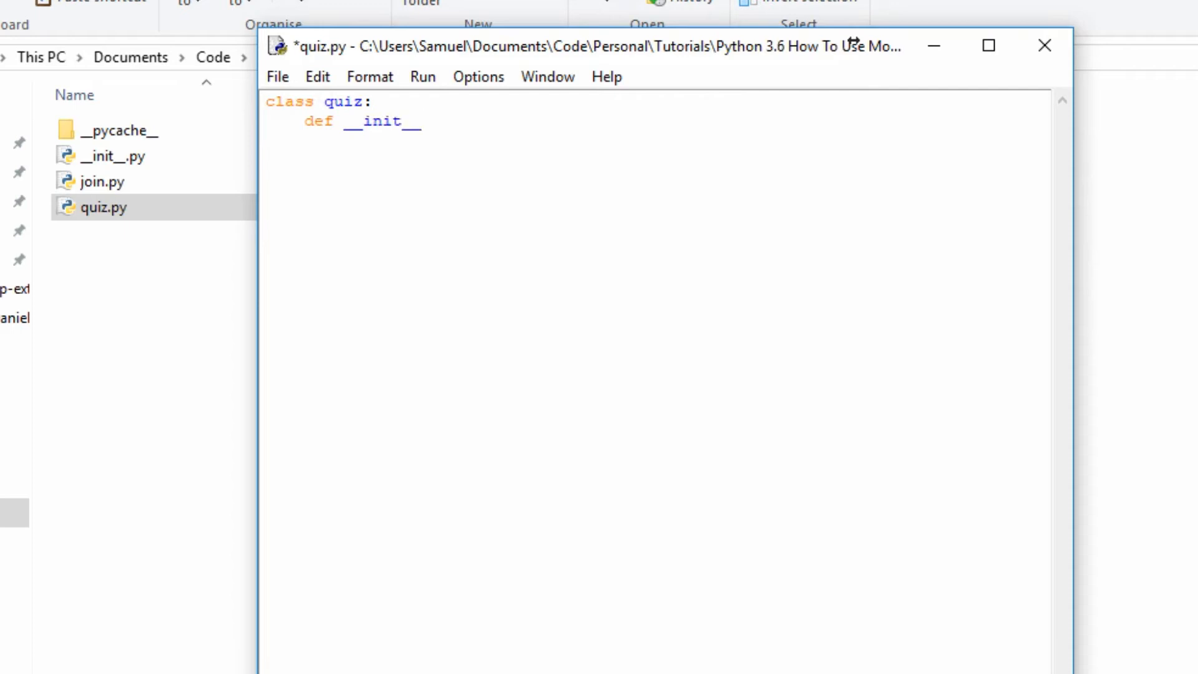
pyautogui.write('()')
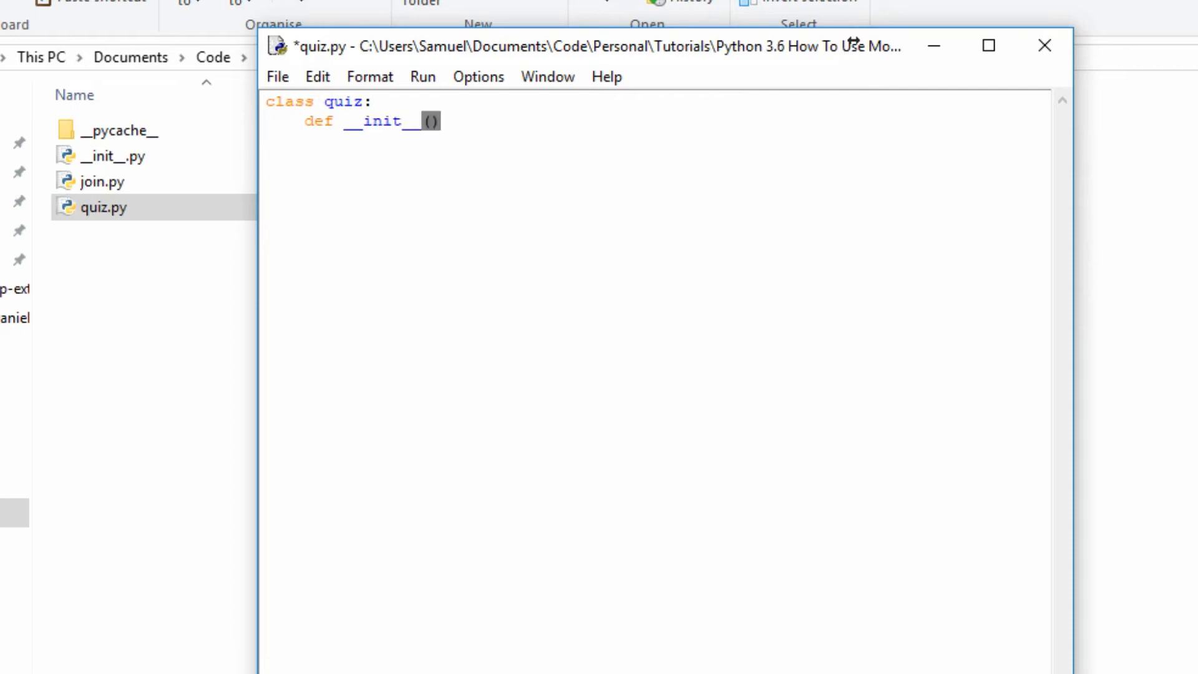
pyautogui.write('self')
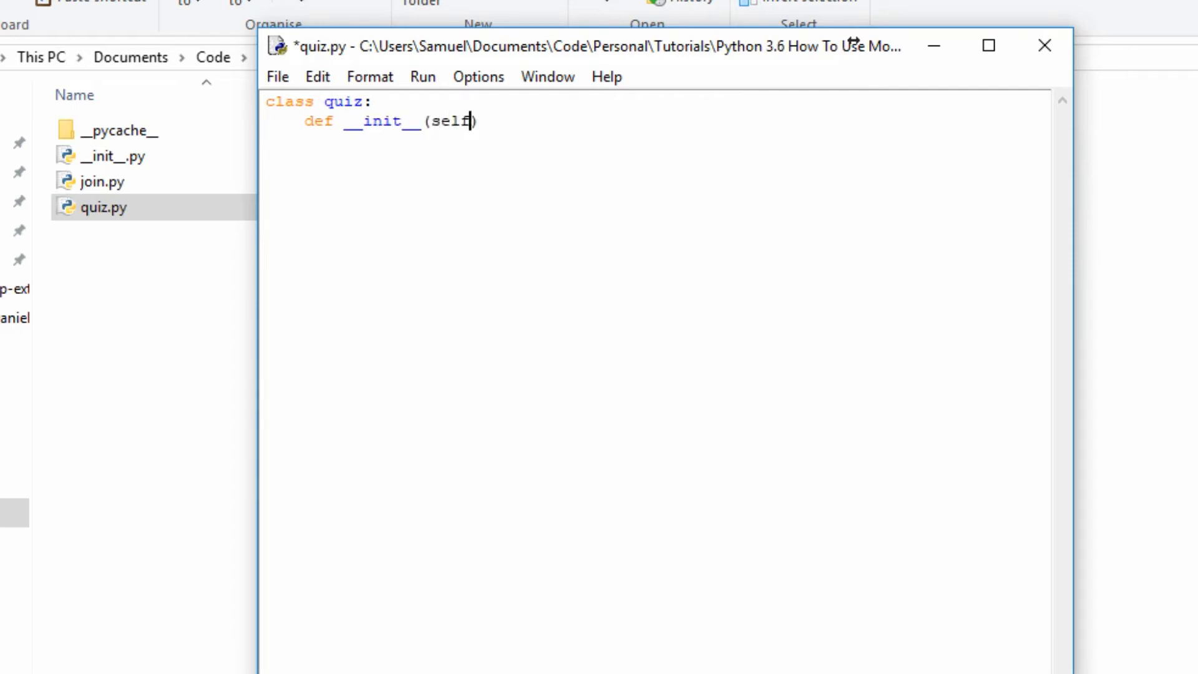
pyautogui.write(',question')
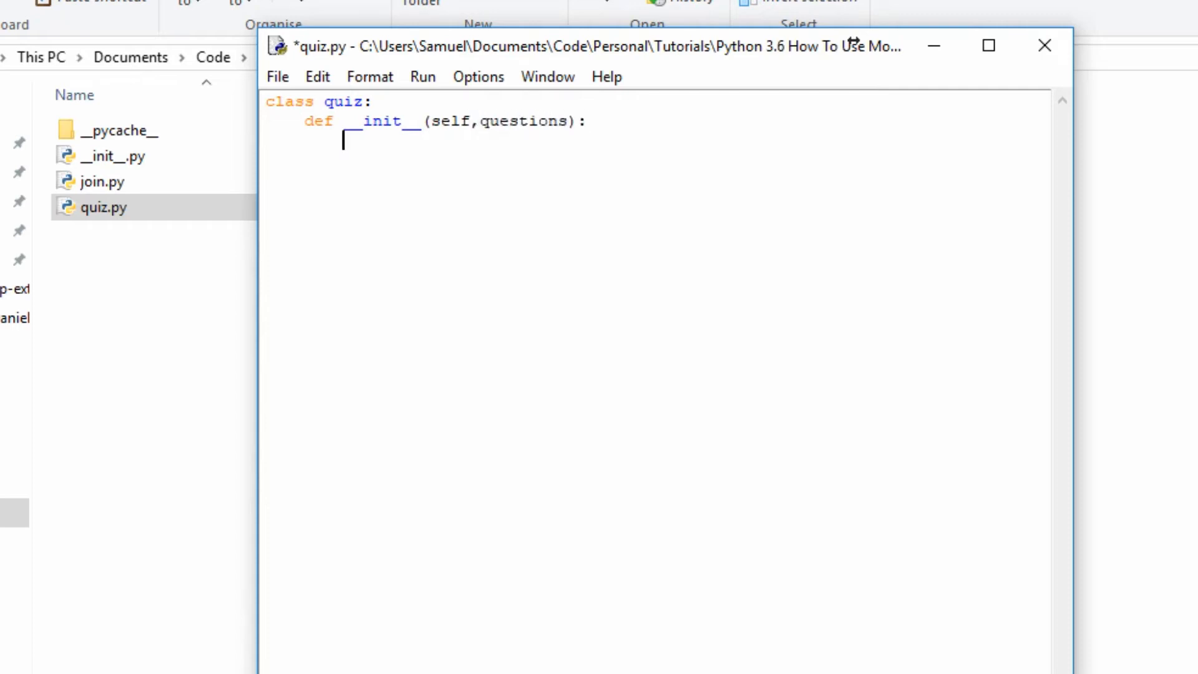
pyautogui.write('self.questions')
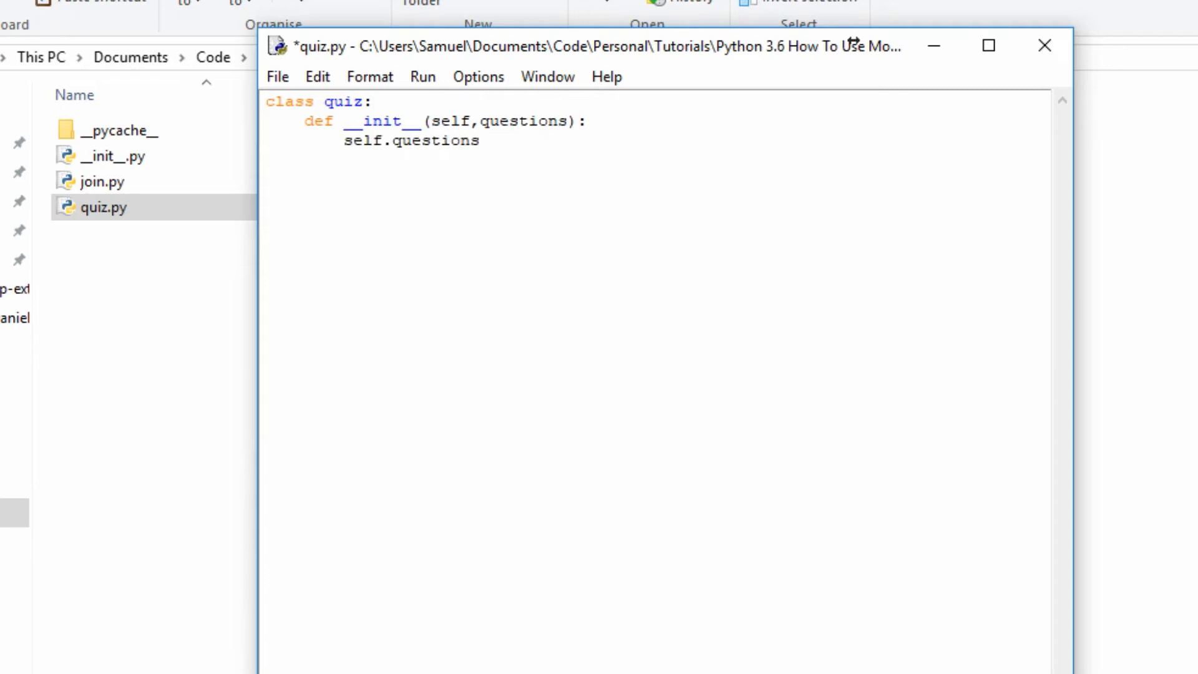
pyautogui.write('= questions')
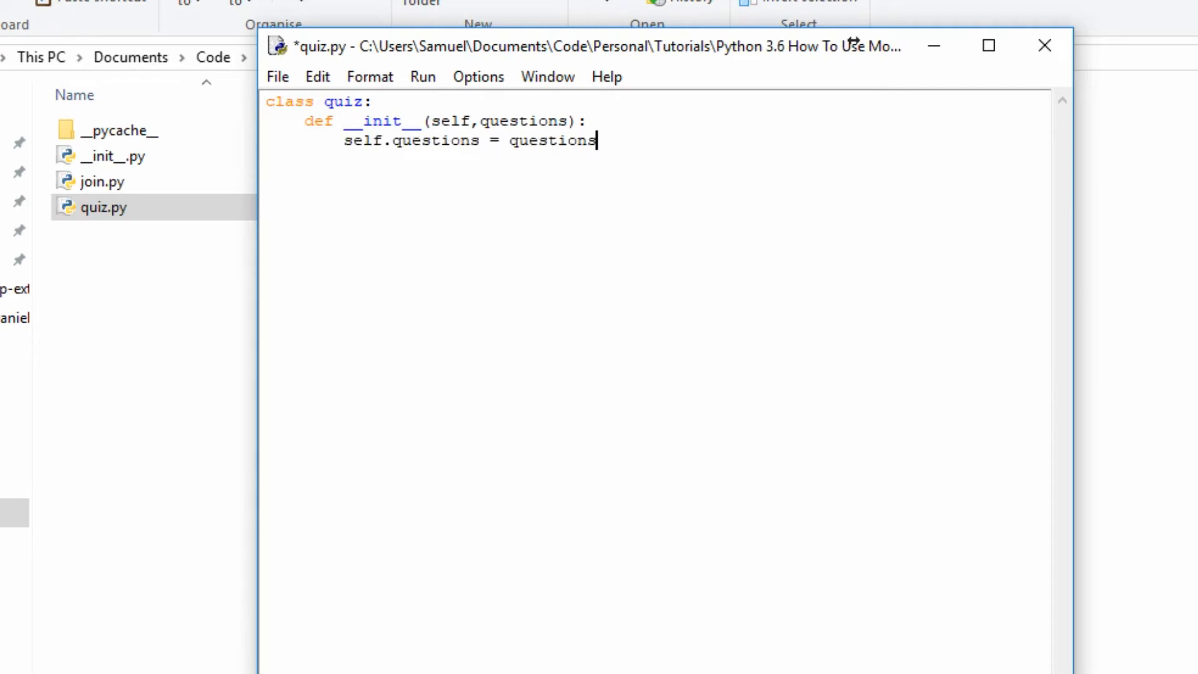
pyautogui.press('enter')
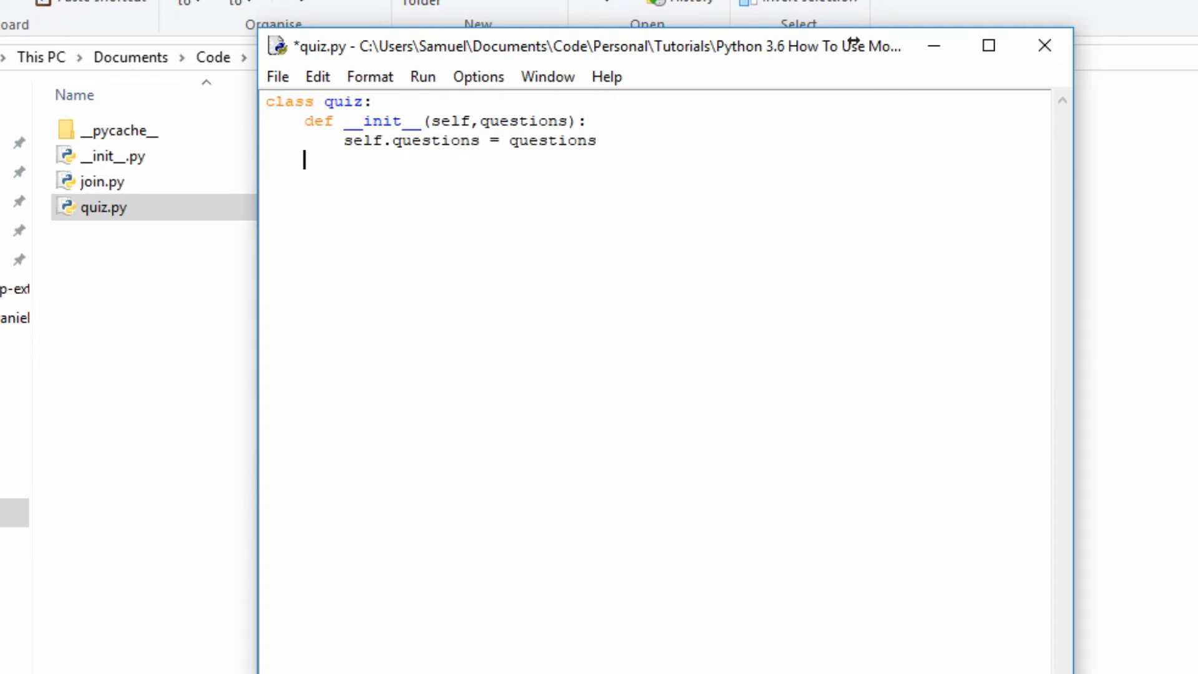
# Begin start(self) with score = 0 and a for loop over self.questions.keys().
pyautogui.write('def')
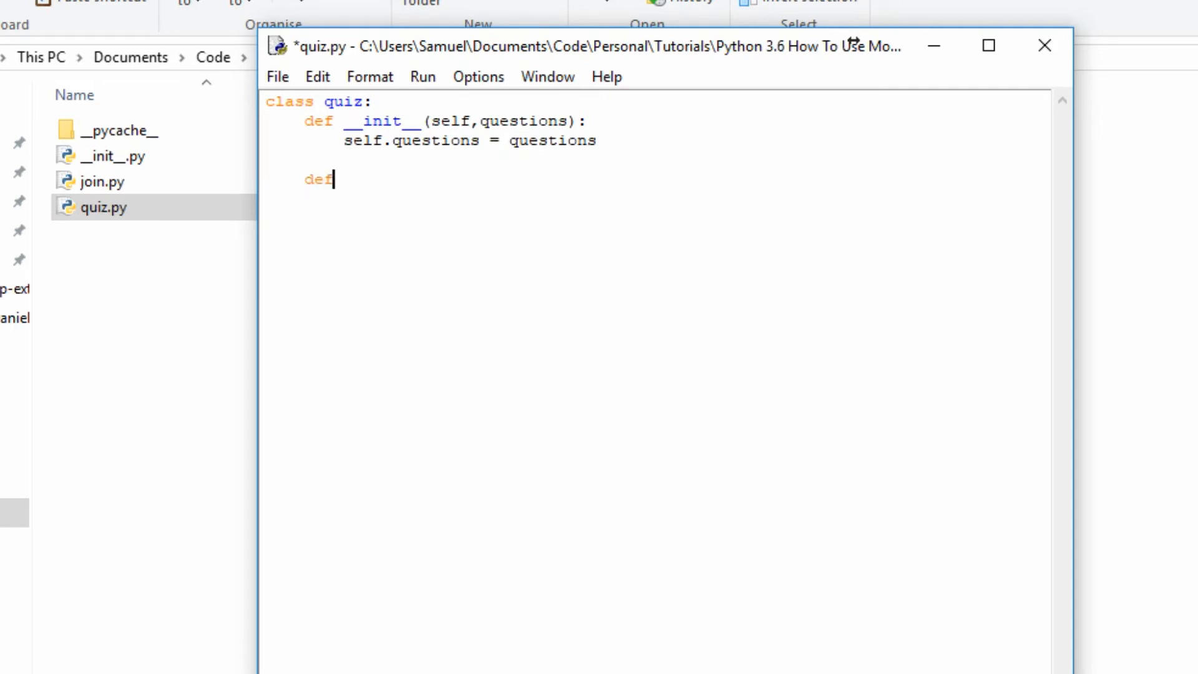
pyautogui.write('start()')
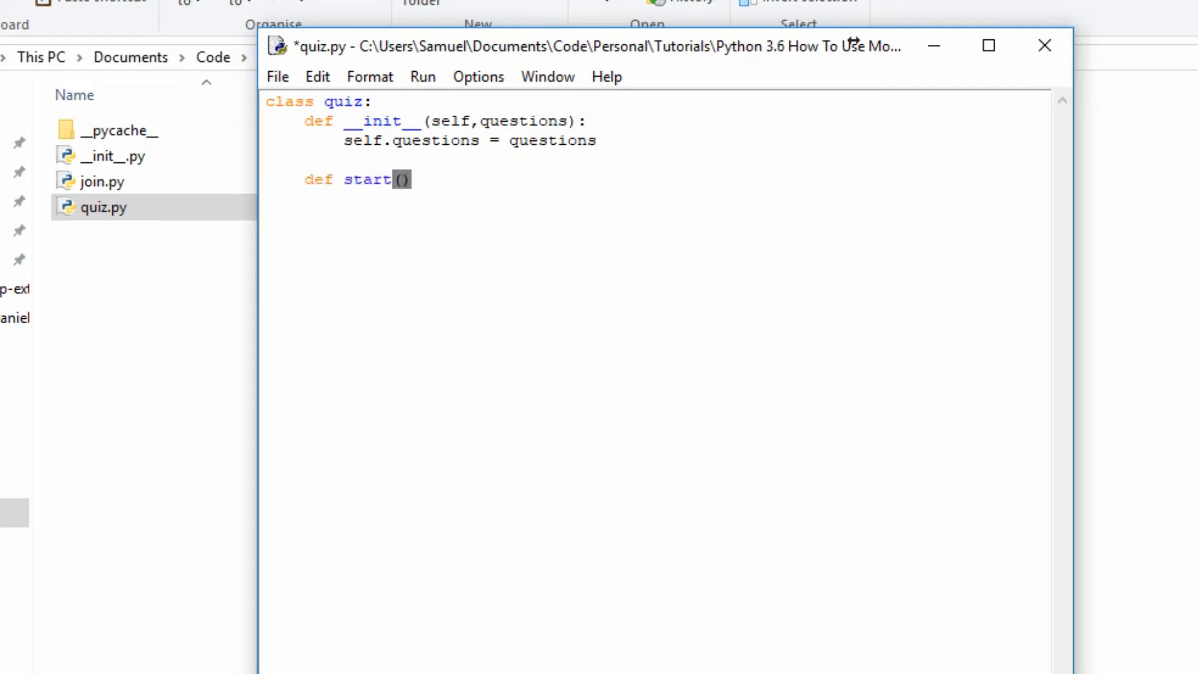
pyautogui.write('self')
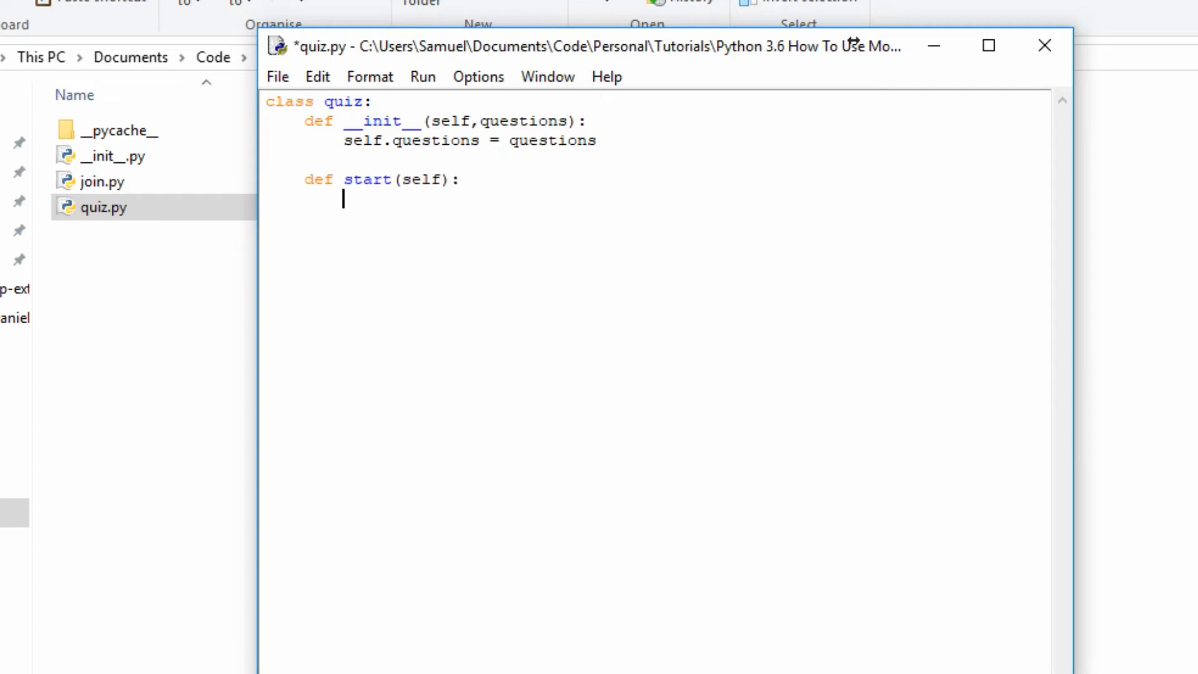
pyautogui.write('score -')
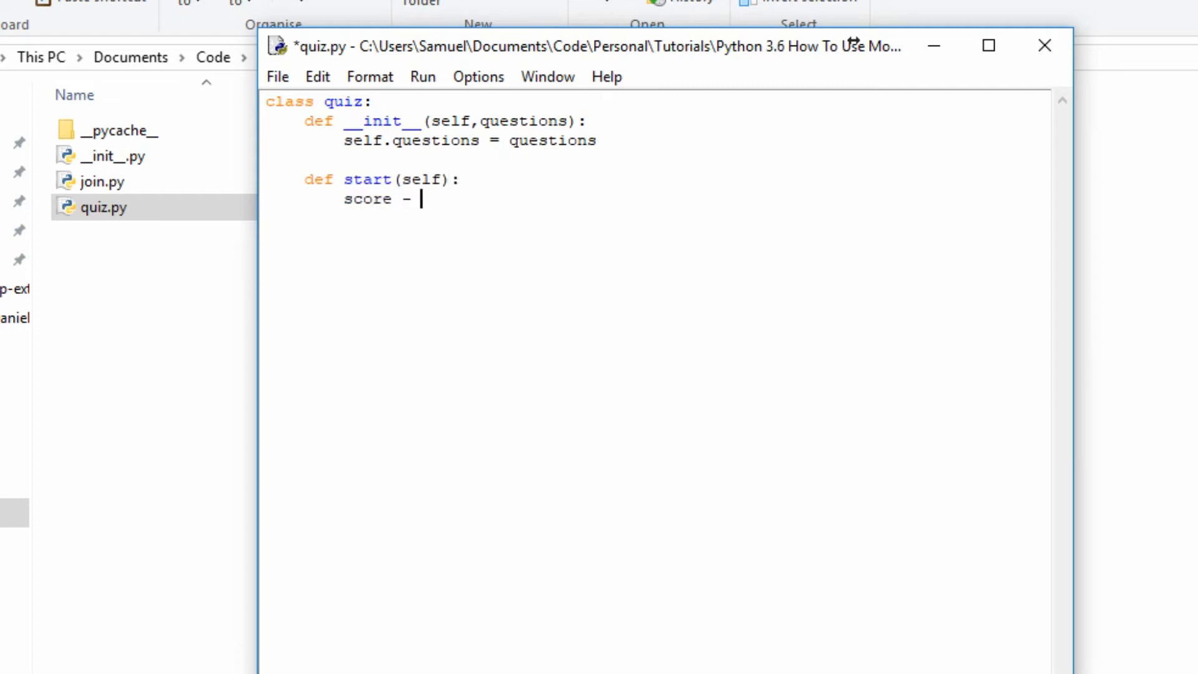
pyautogui.write('0')
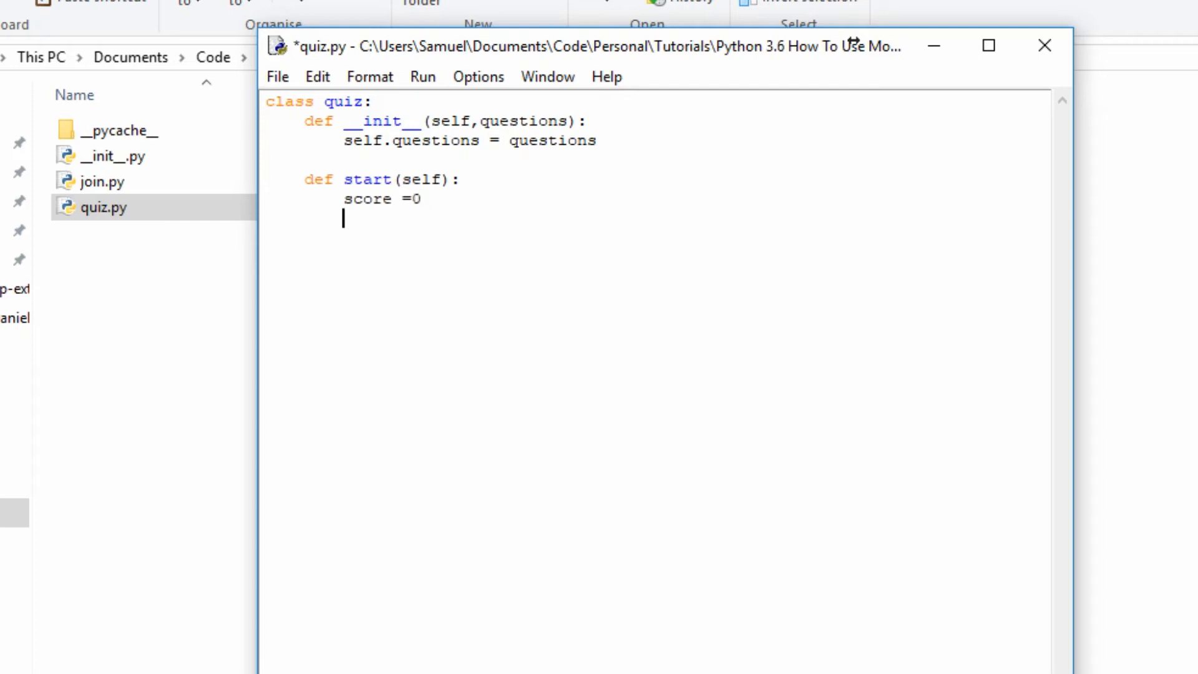
pyautogui.write('for q in')
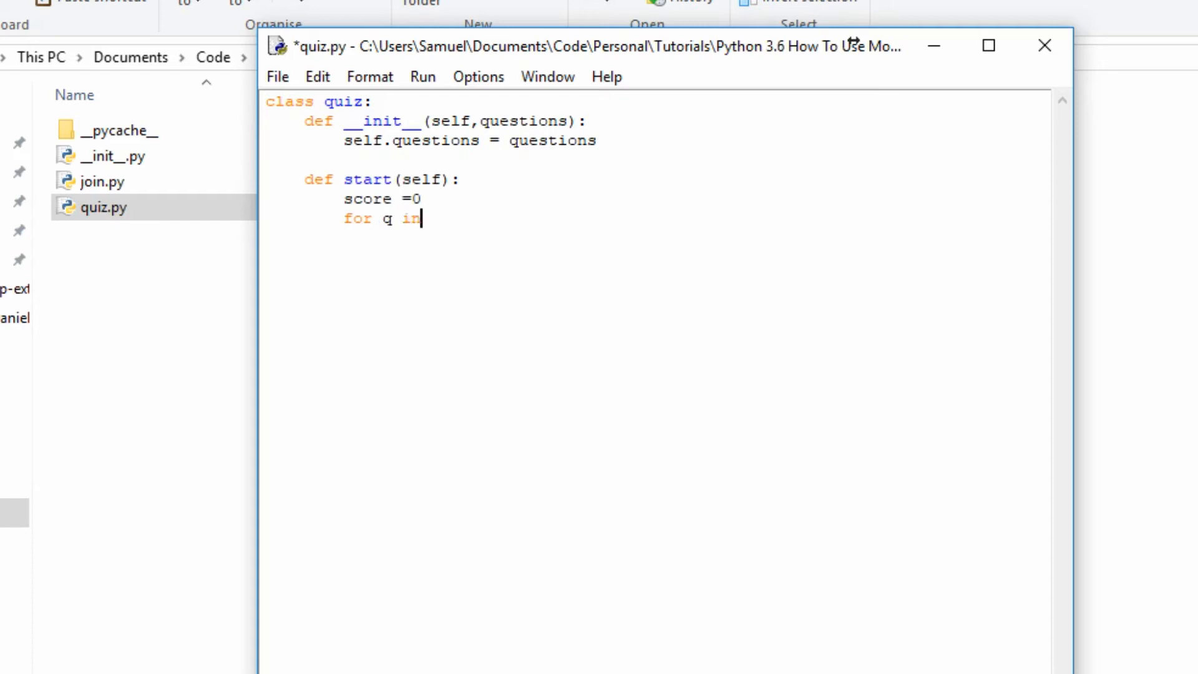
pyautogui.write('self')
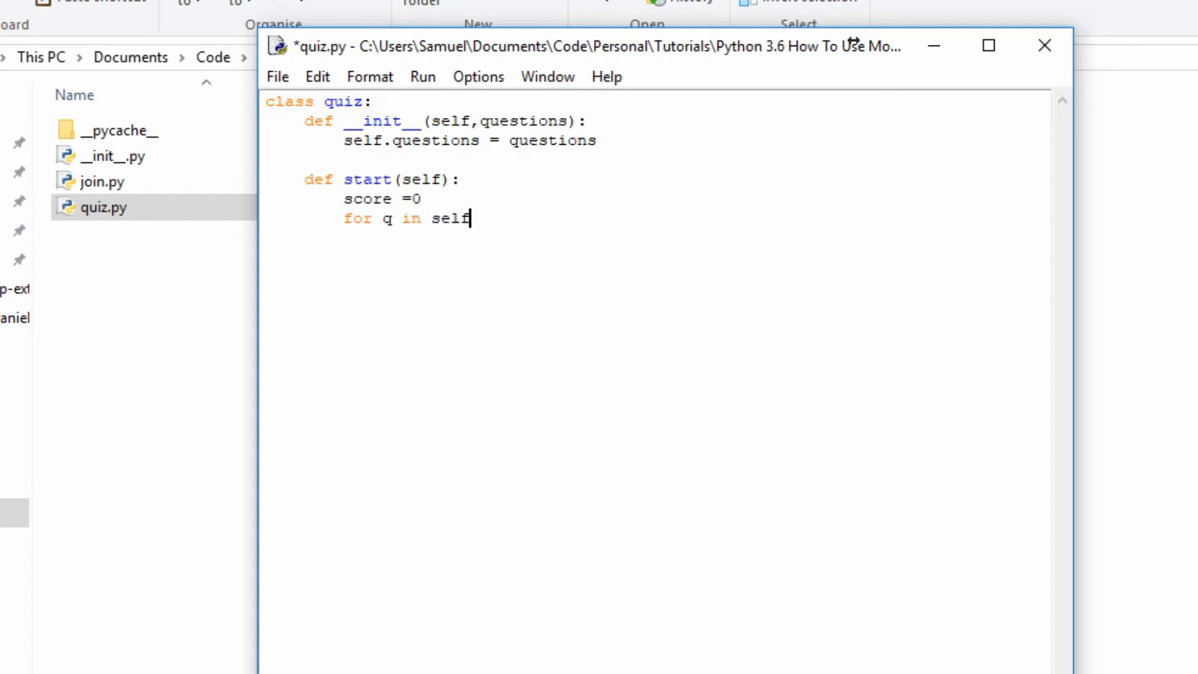
pyautogui.write('.que')
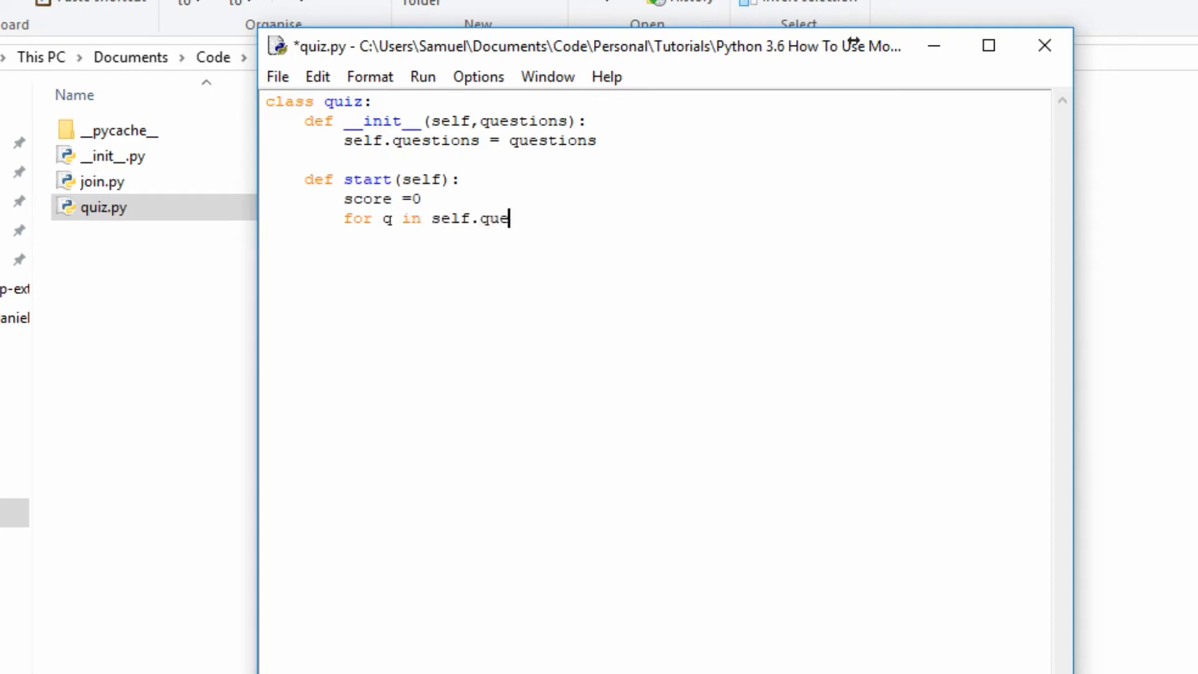
pyautogui.write('stions.keys')
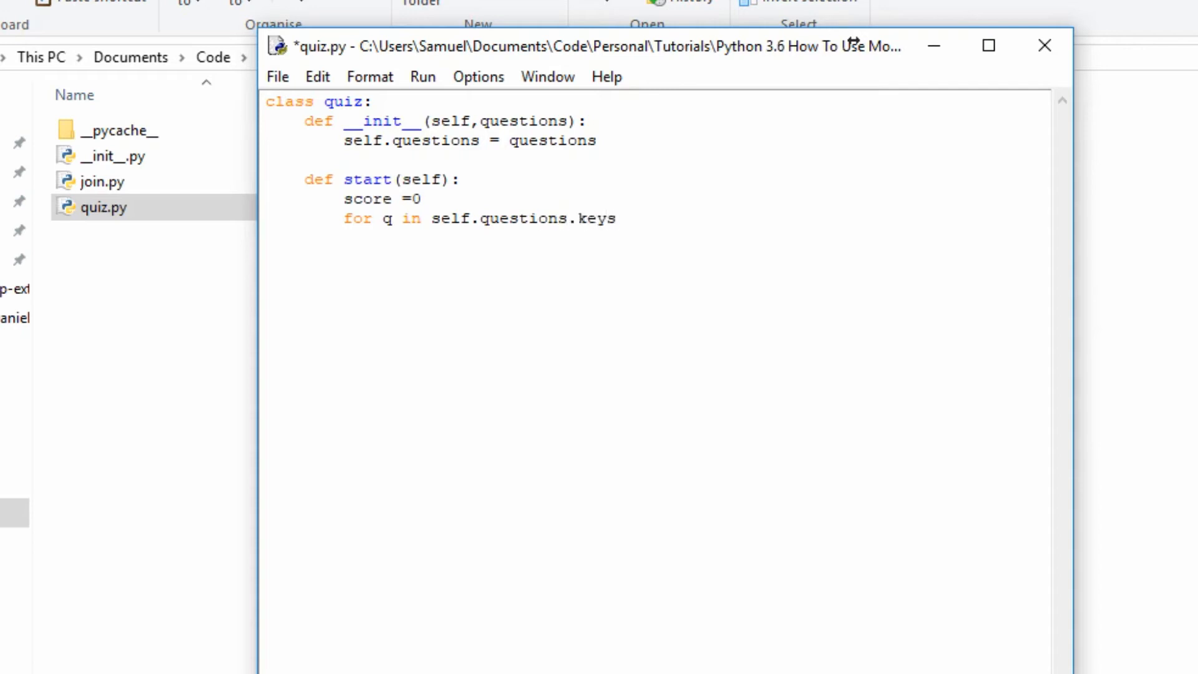
pyautogui.write('():')
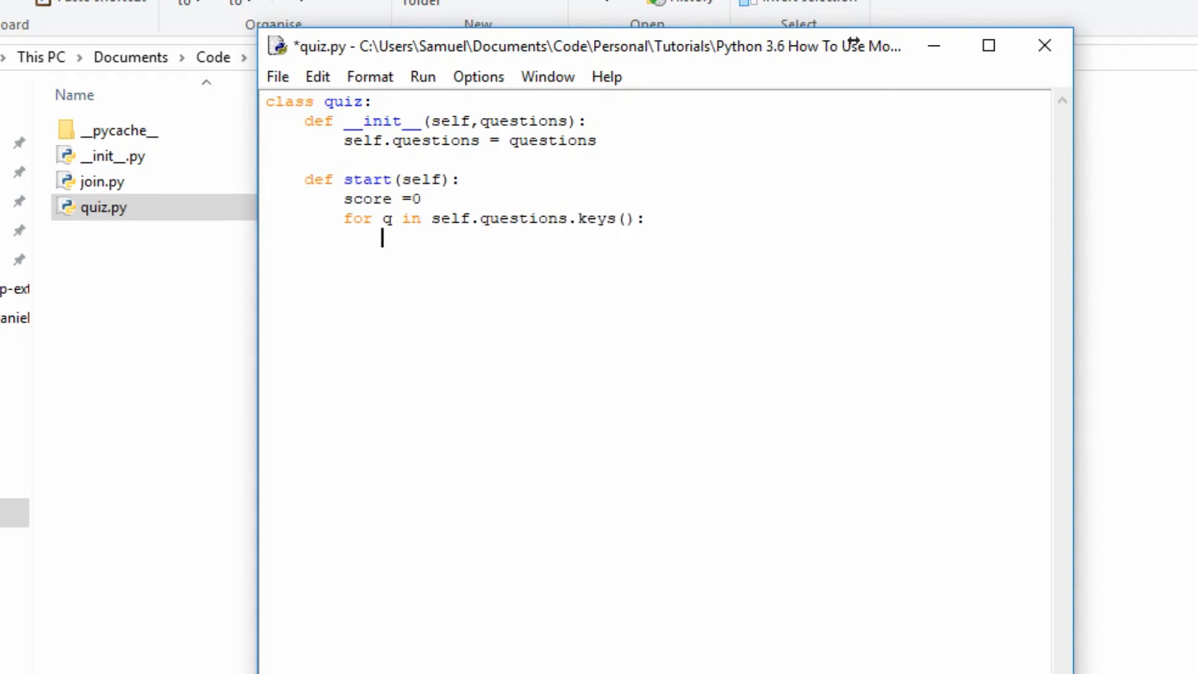
# Read user_answer with input(q) and compare str(self.questions.get(q)) to str(user_answer).
pyautogui.write('u')
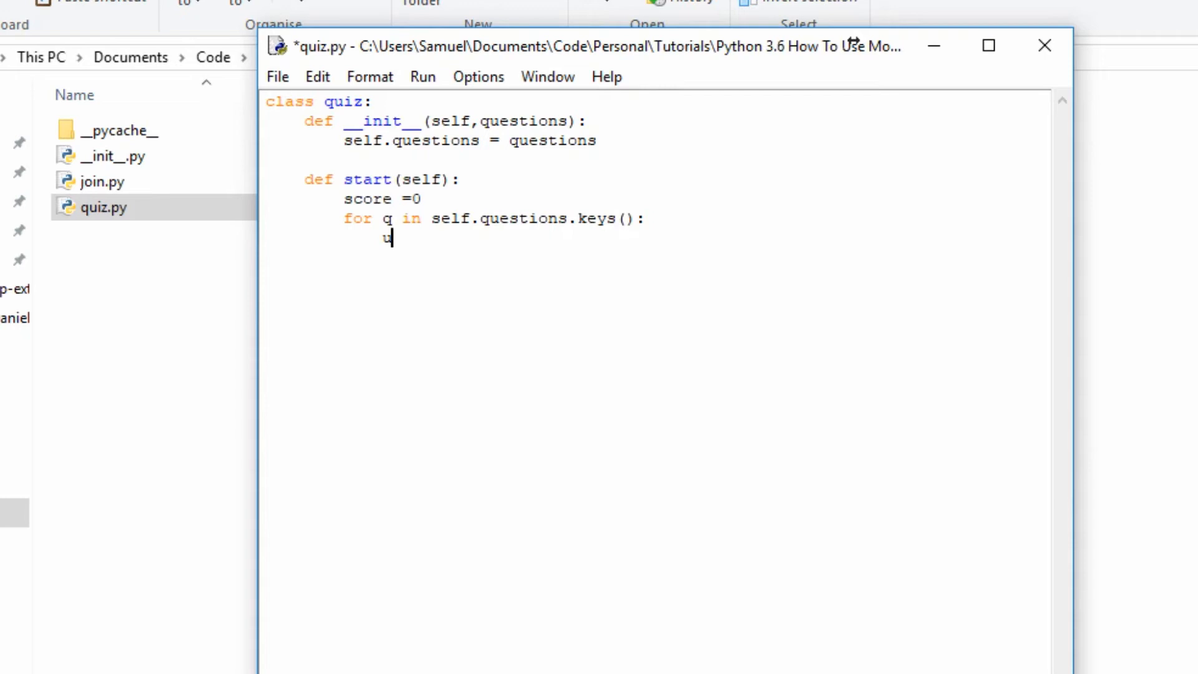
pyautogui.write('ser_answ')
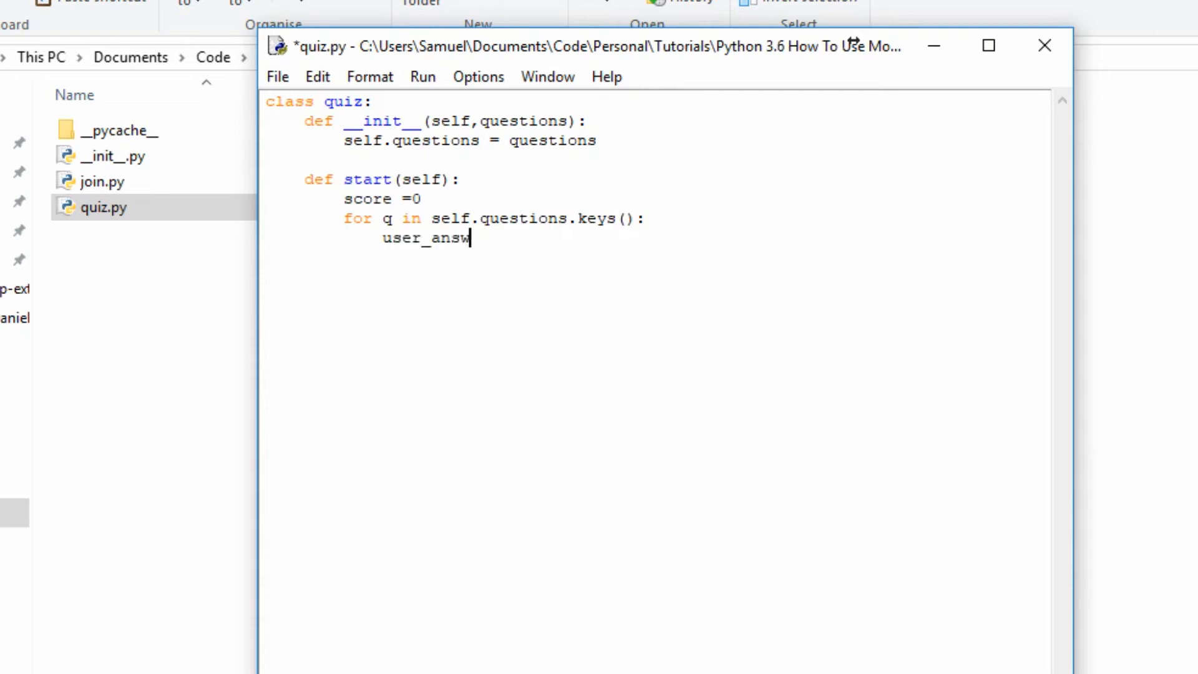
pyautogui.write('er=')
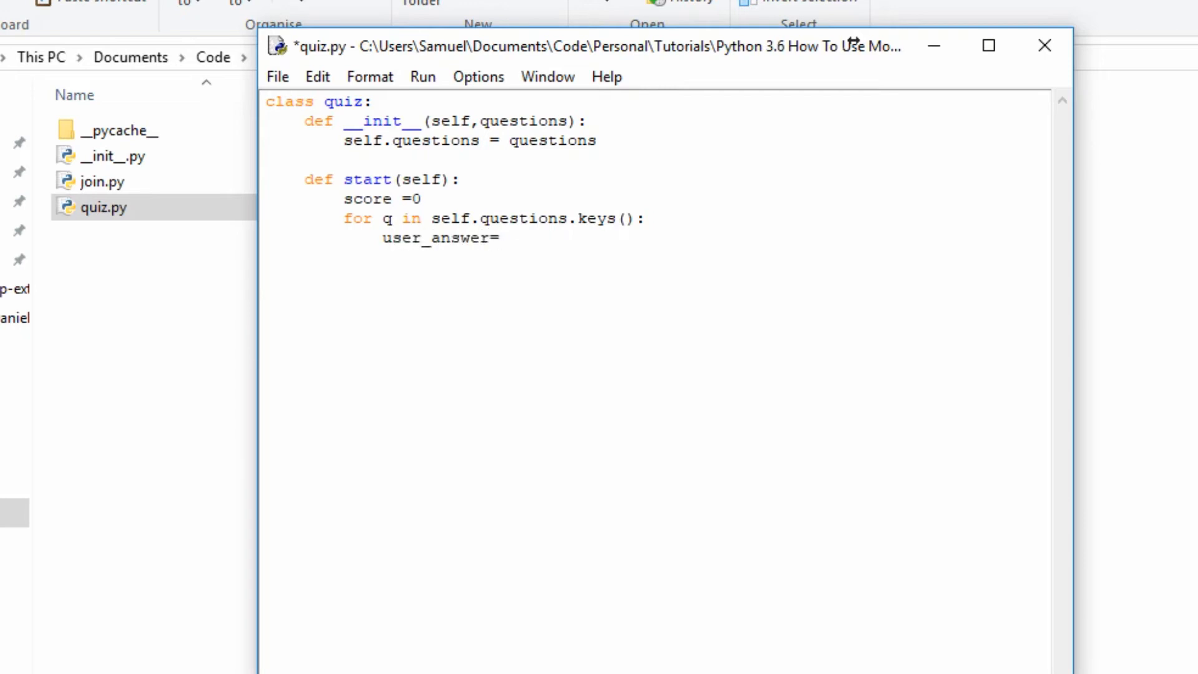
pyautogui.write('input()')
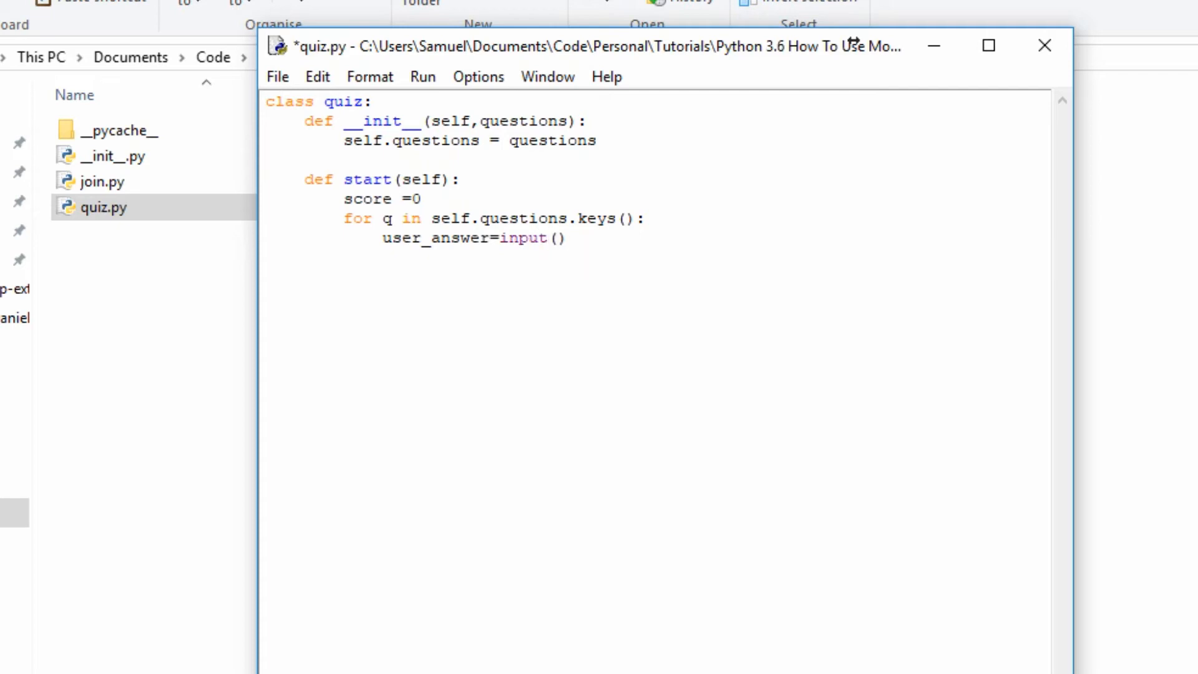
pyautogui.write('q')
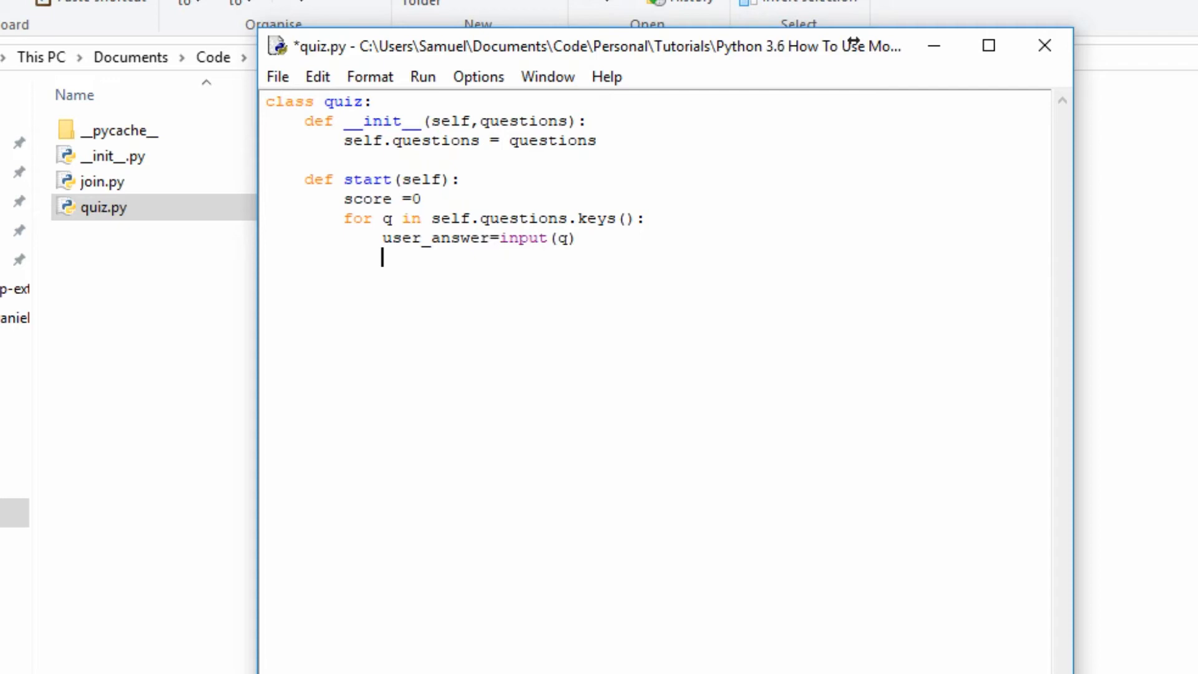
pyautogui.write('if (')
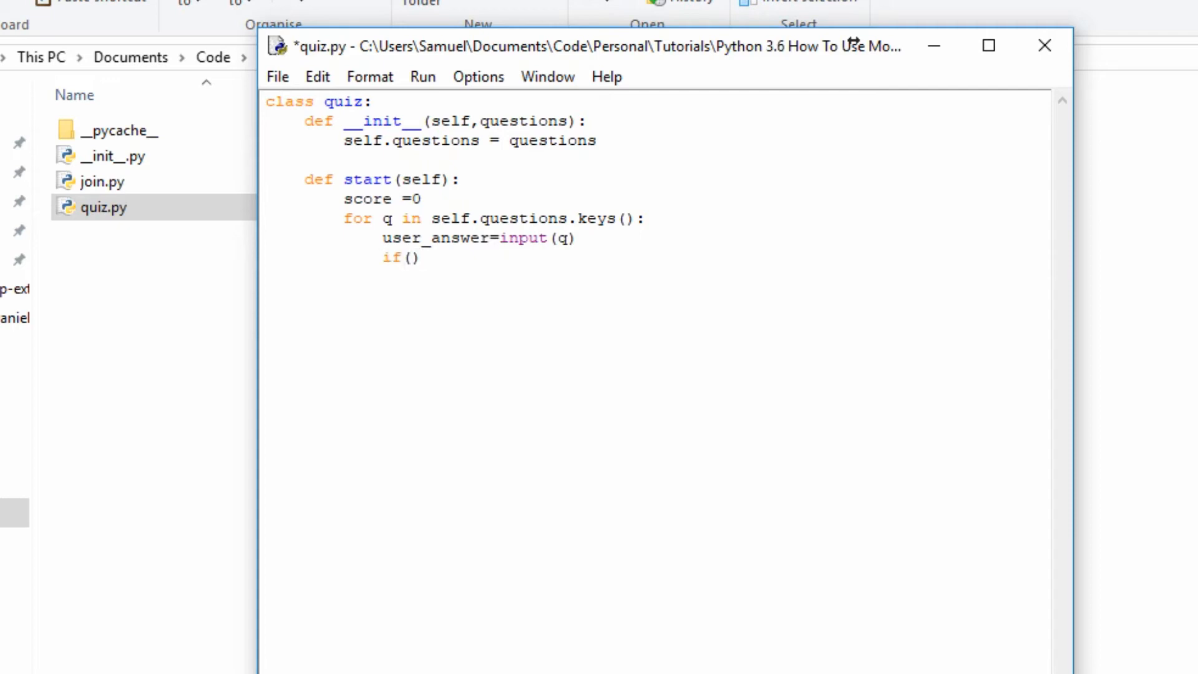
pyautogui.write('str')
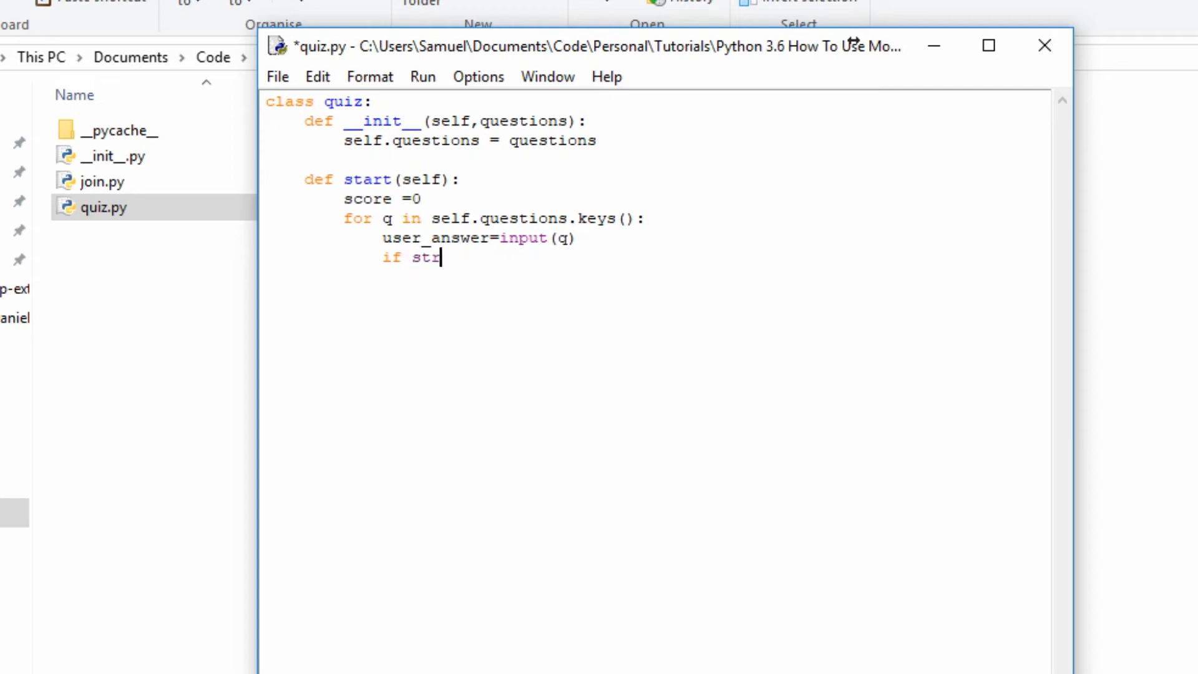
pyautogui.write('(')
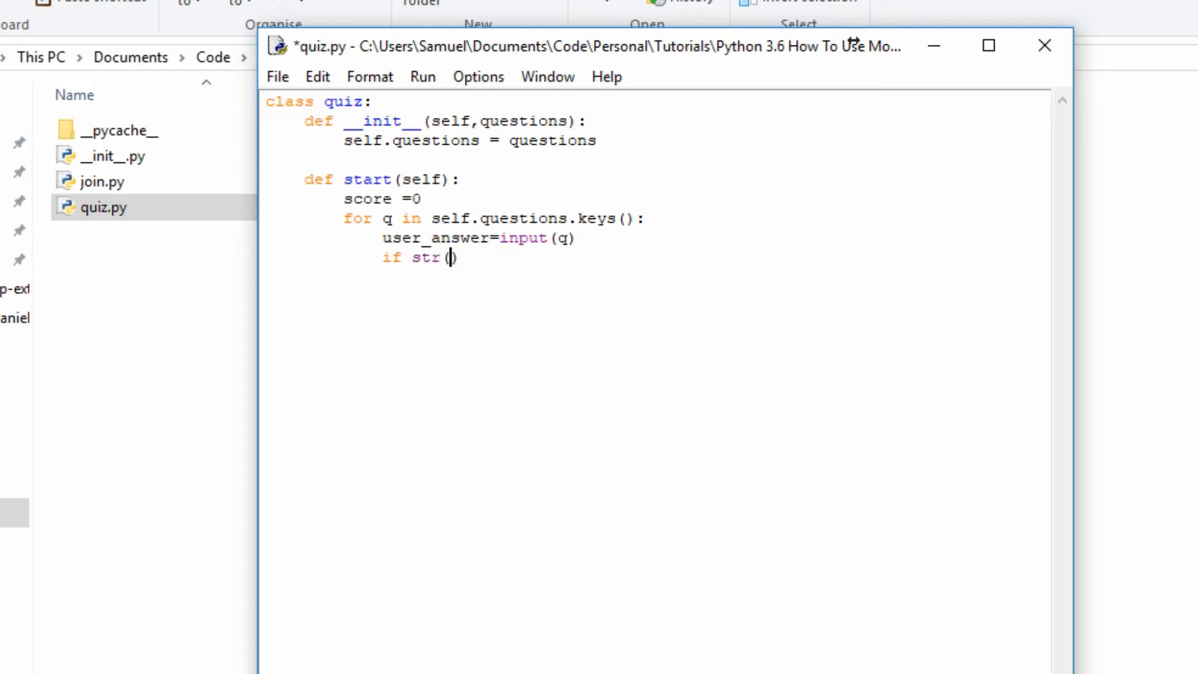
pyautogui.write('self.')
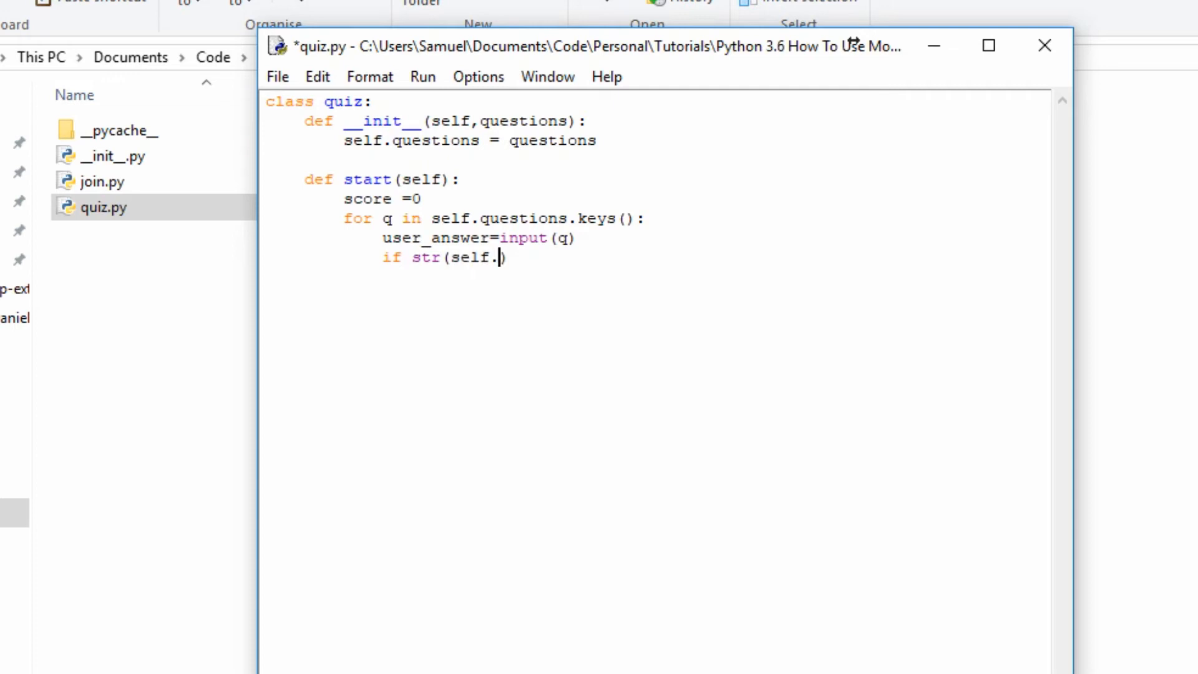
pyautogui.write('questions.get(q')
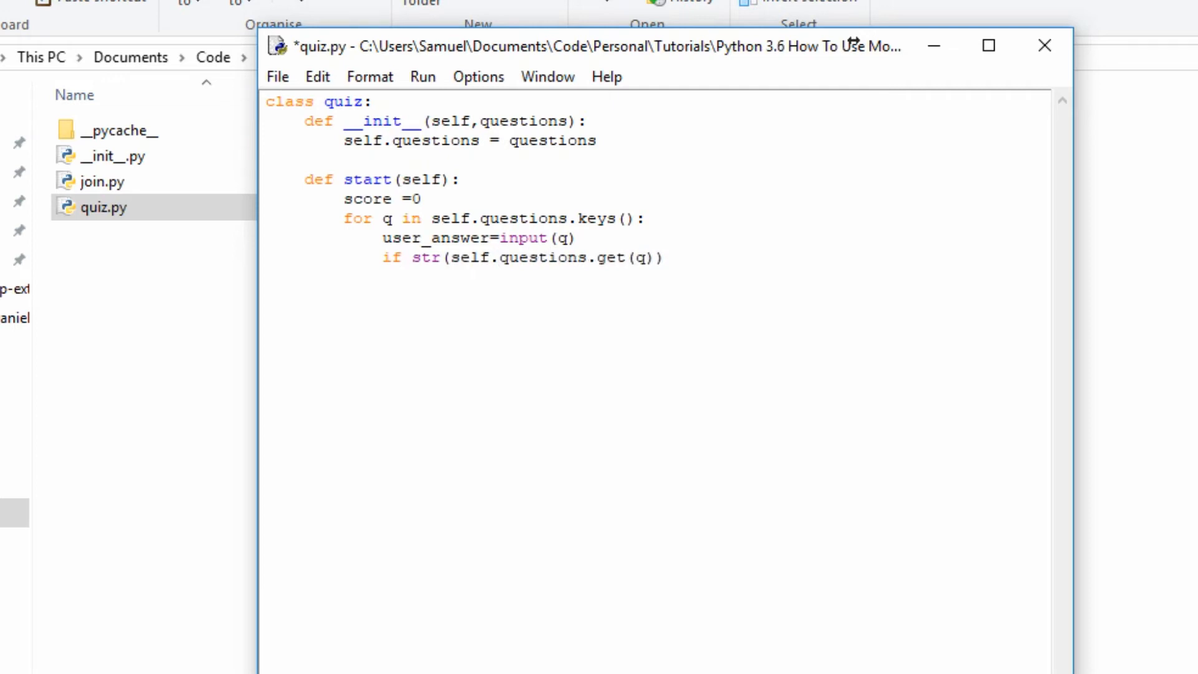
pyautogui.write('==')
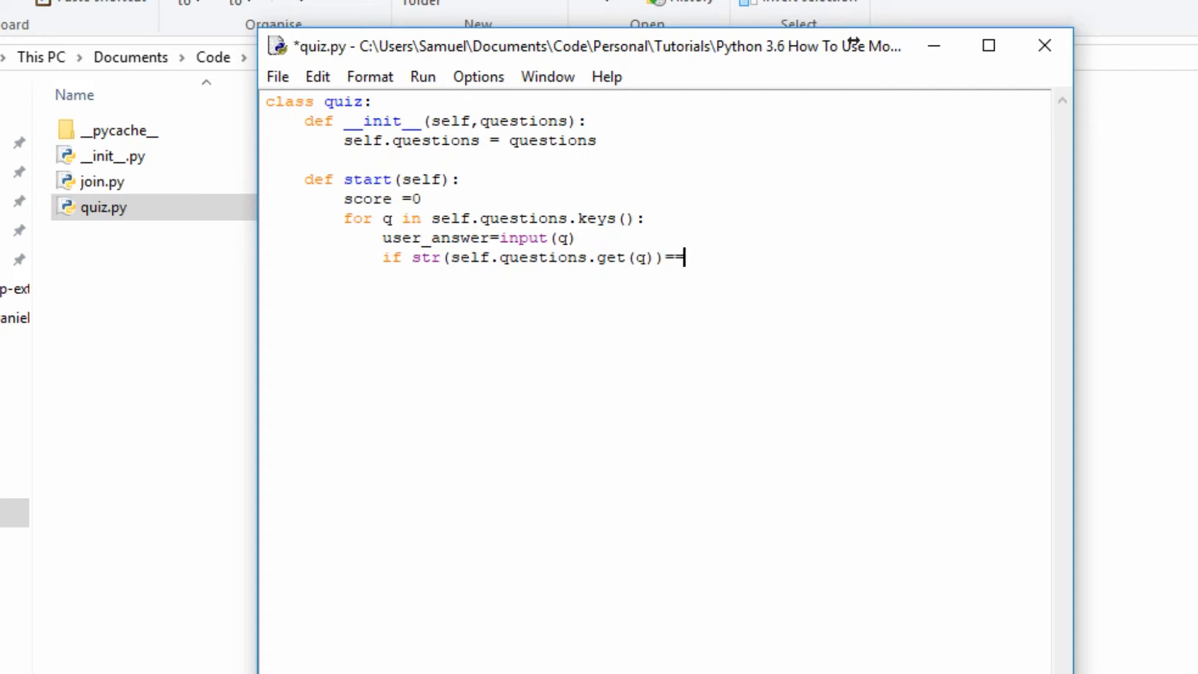
pyautogui.write('str(answer)')
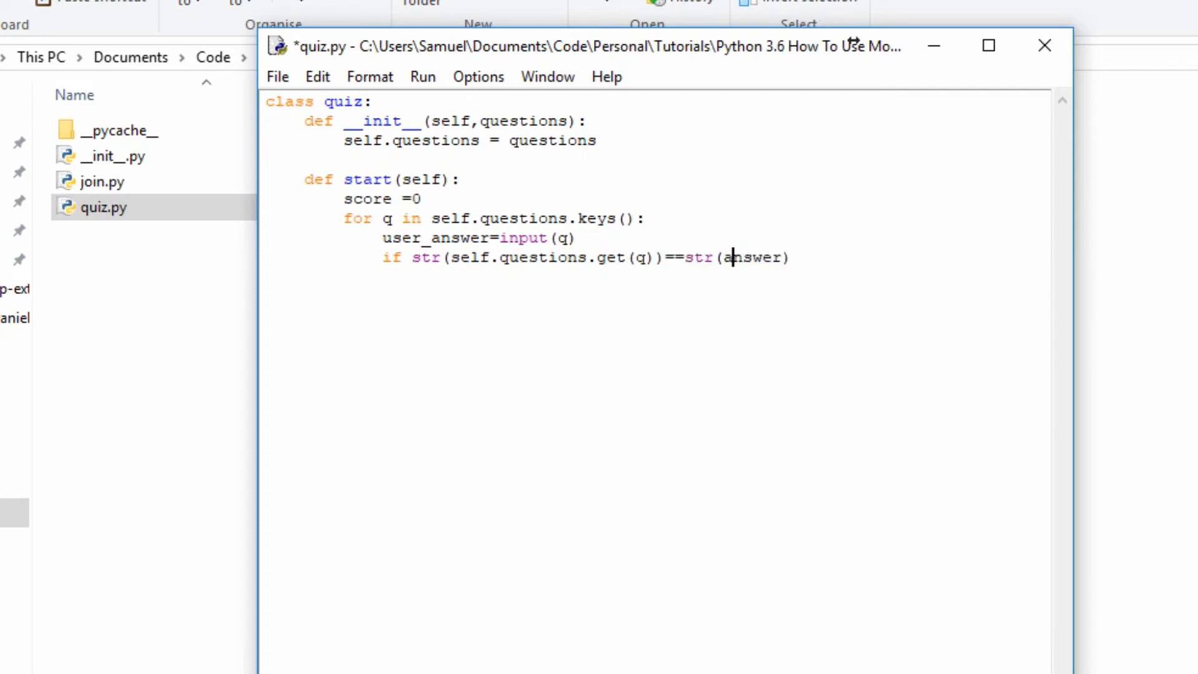
pyautogui.write('user_')
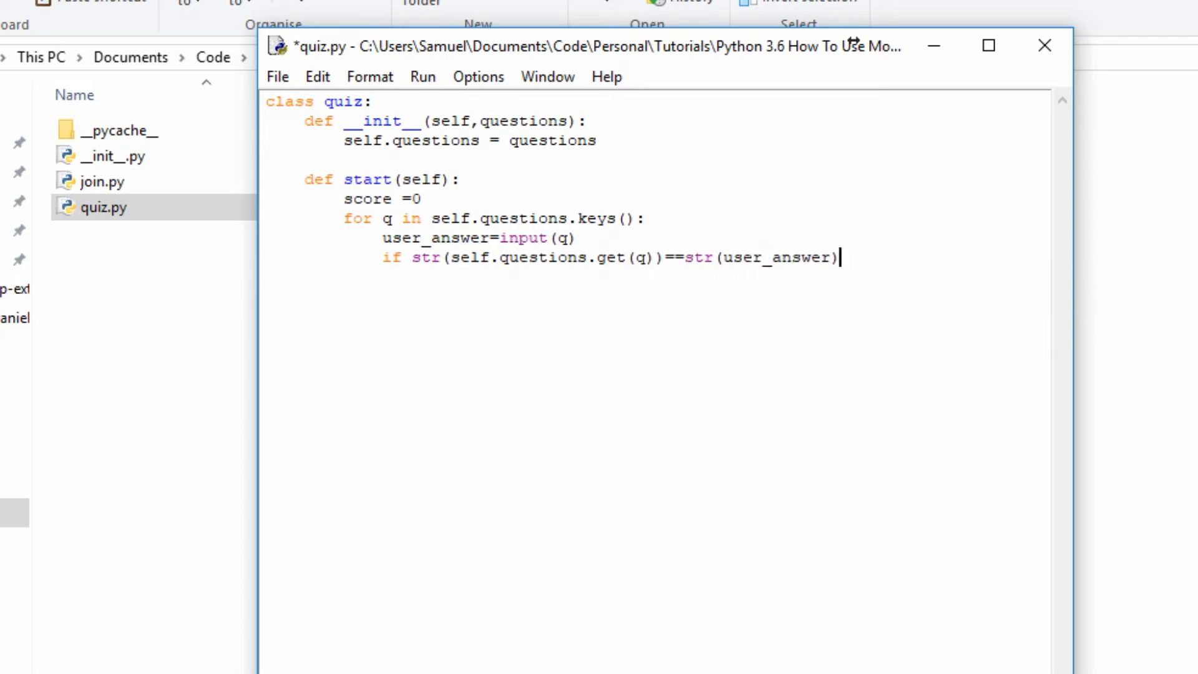
pyautogui.write(':')
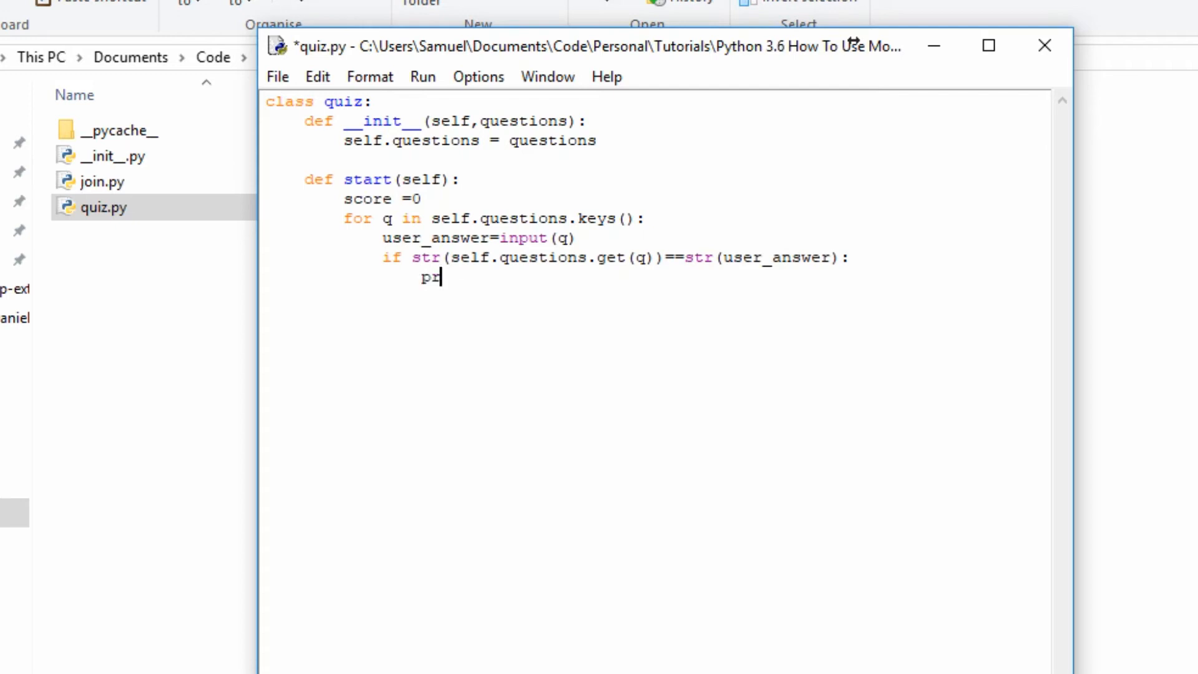
# Print 'Correct!' and add 1 to score, else print 'Incorrect!'.
pyautogui.write('int()')
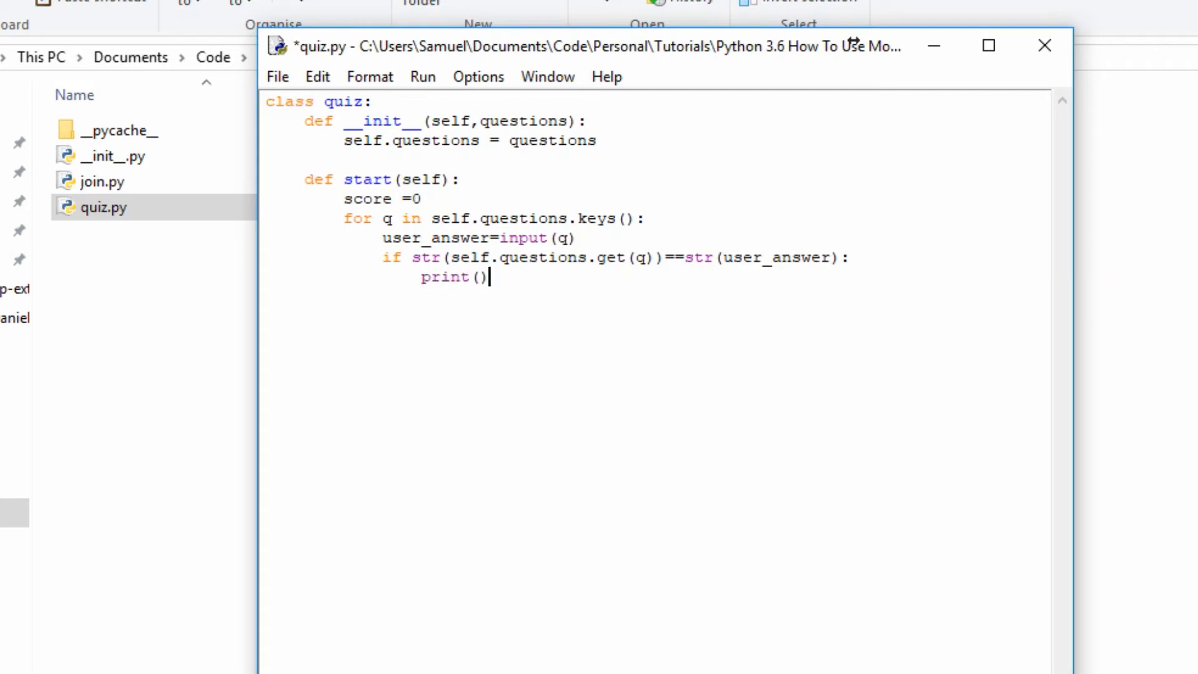
pyautogui.write("'Corre'")
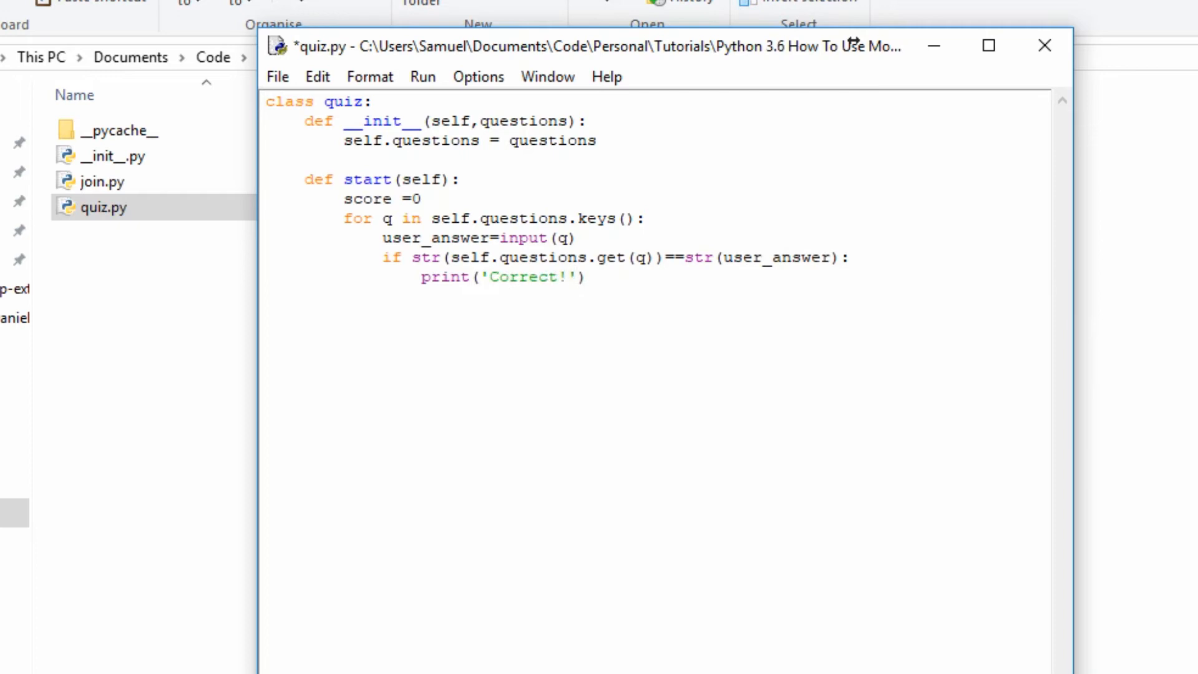
pyautogui.write('scor')
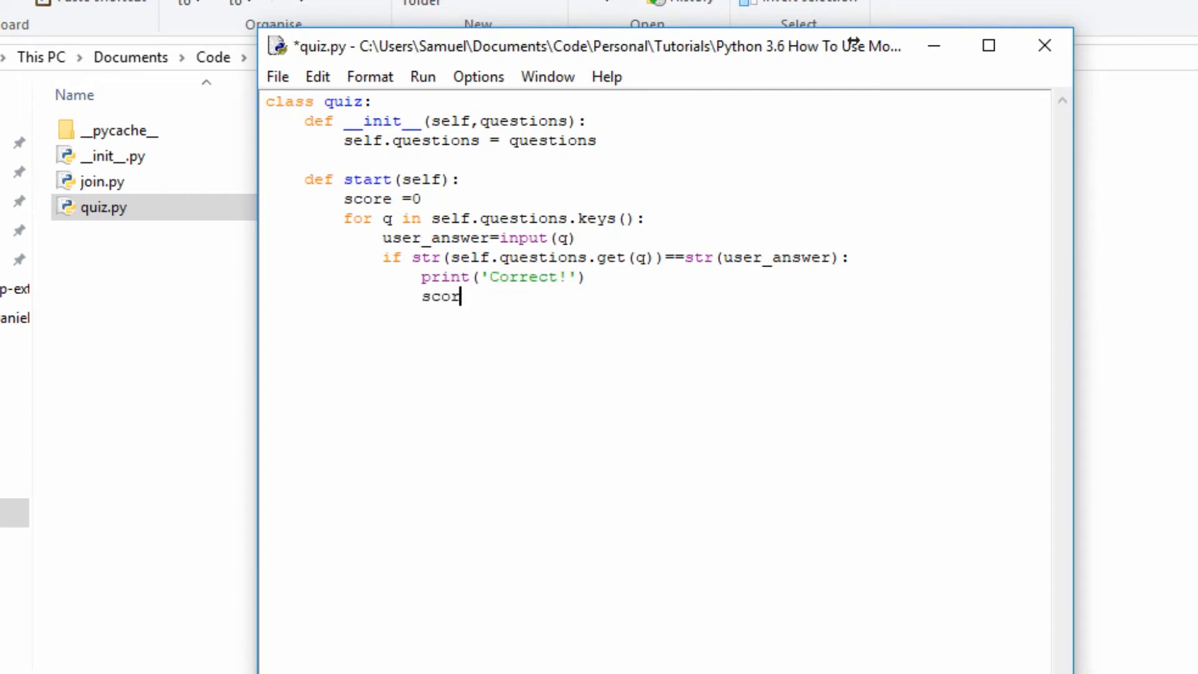
pyautogui.write('e+')
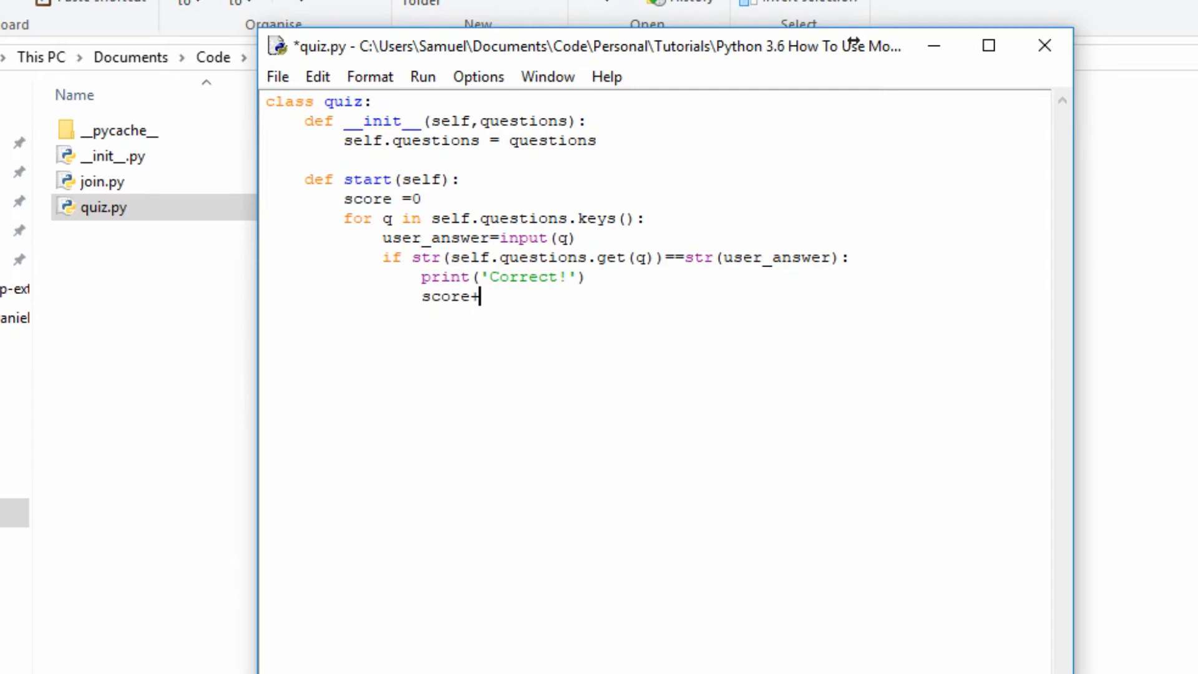
pyautogui.write('=1')
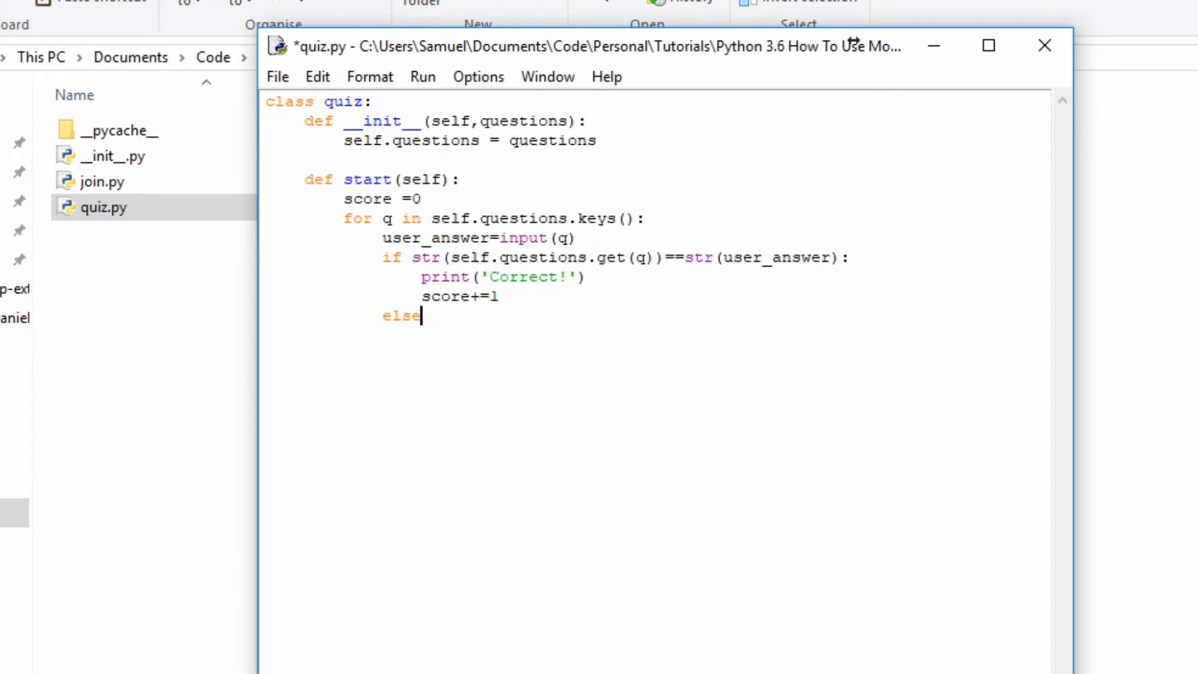
pyautogui.write(':')
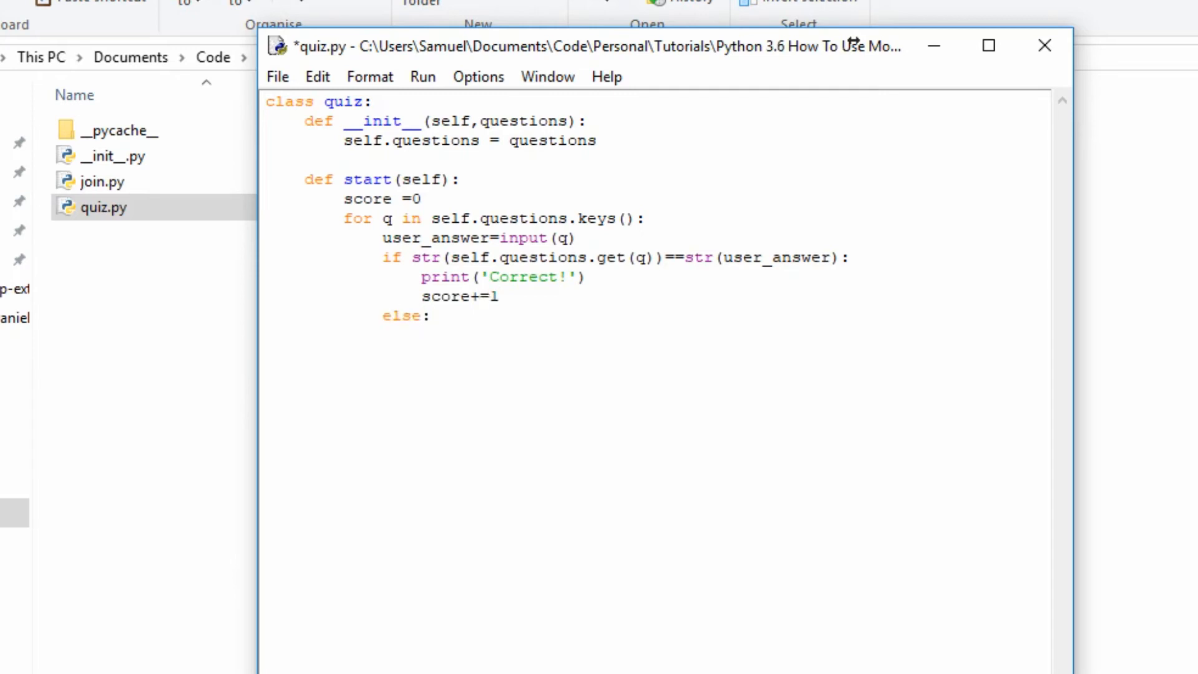
pyautogui.write('print(')
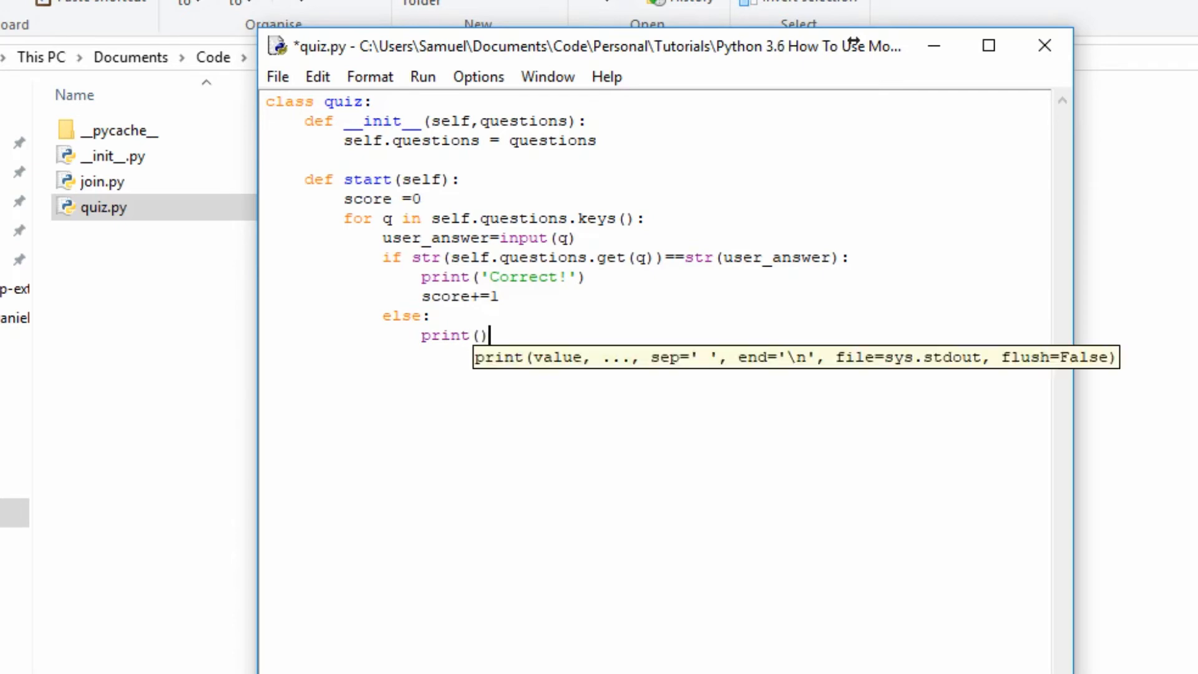
pyautogui.write("'")
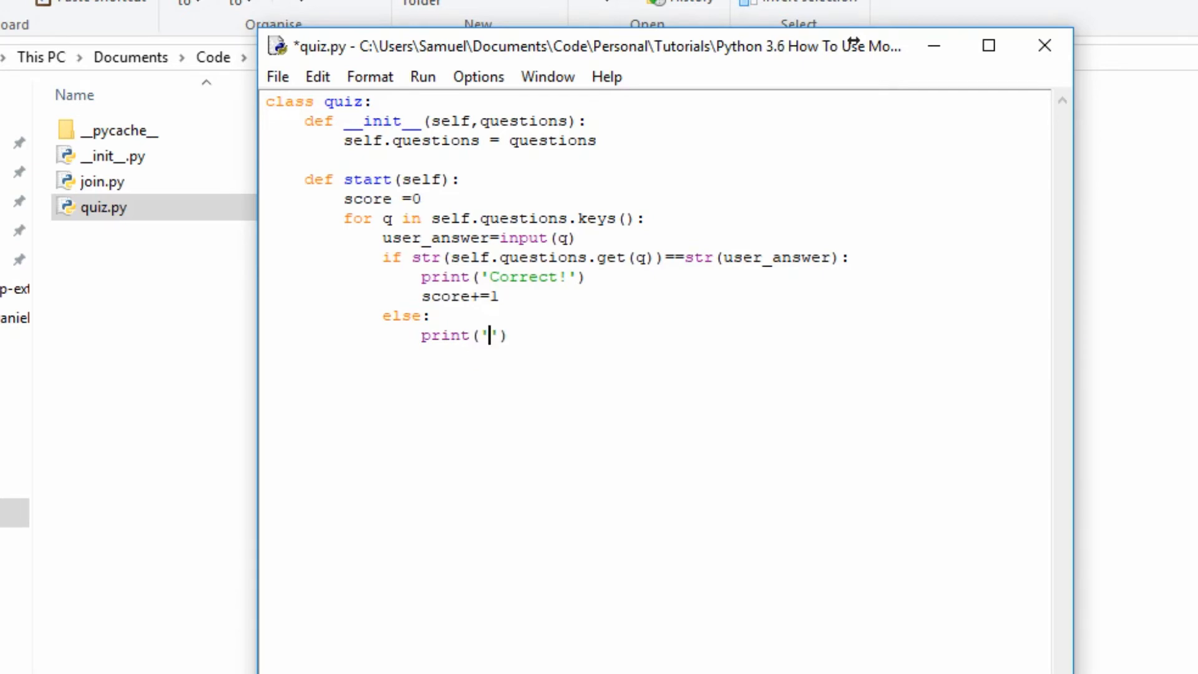
pyautogui.write('Incor')
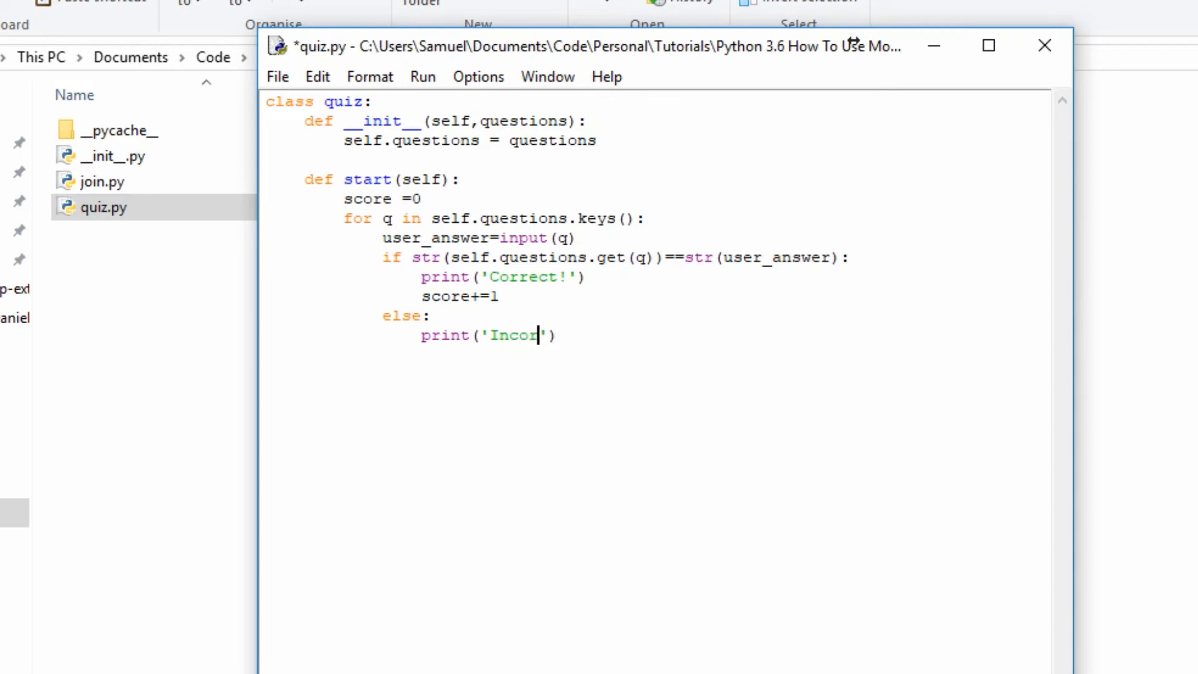
pyautogui.write('rect!')
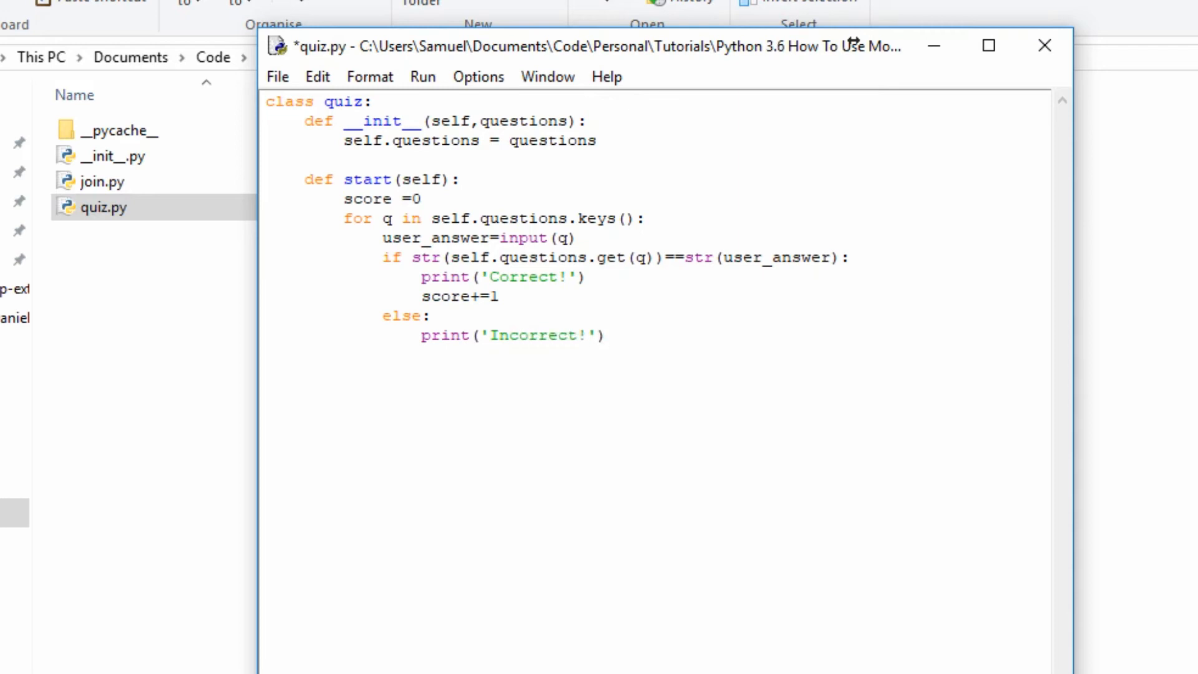
# Finish with a print of 'You got ' plus the score after the loop.
pyautogui.write('print')
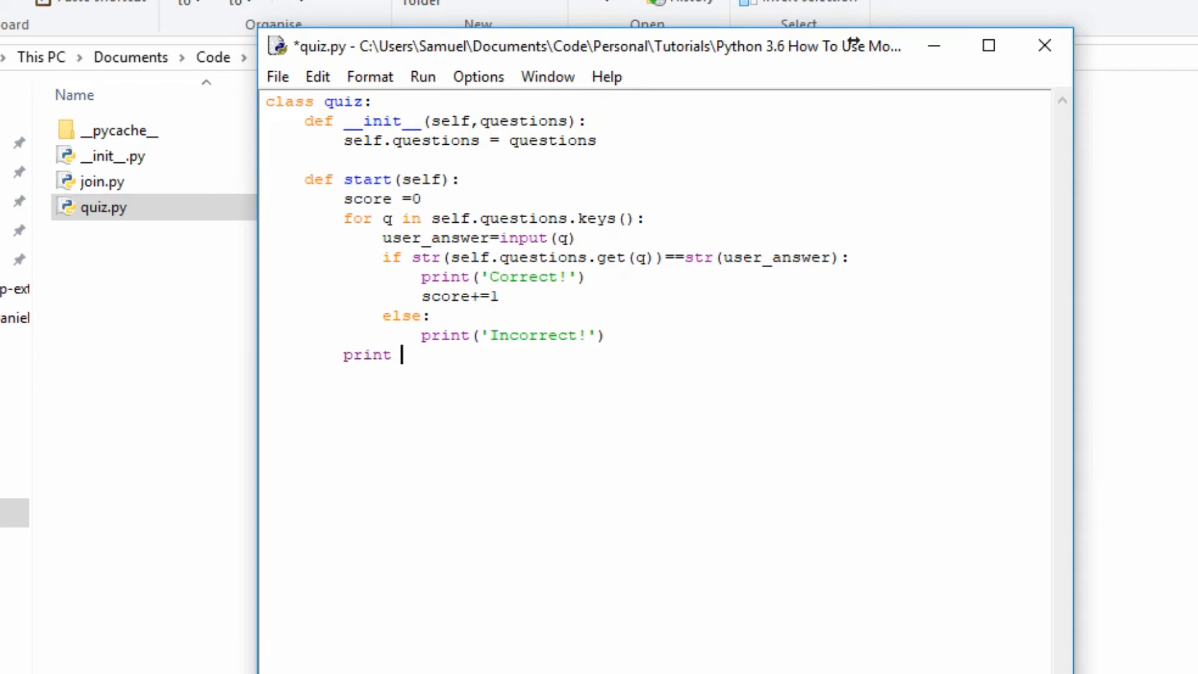
pyautogui.write('()')
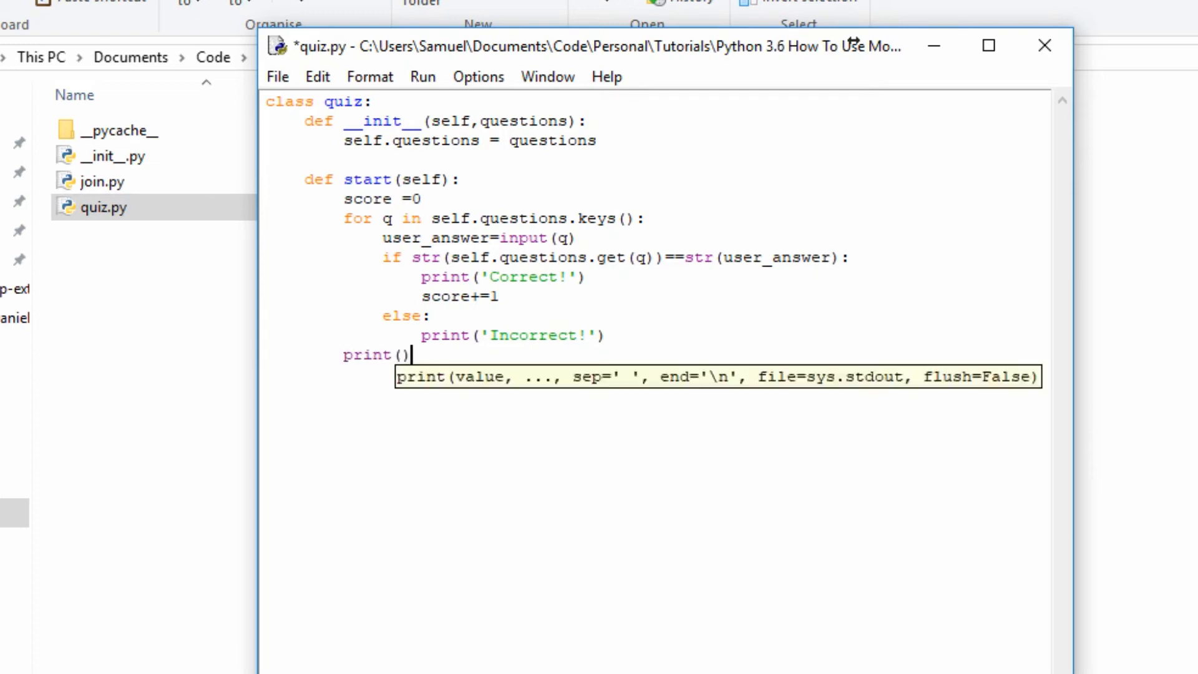
pyautogui.write("'")
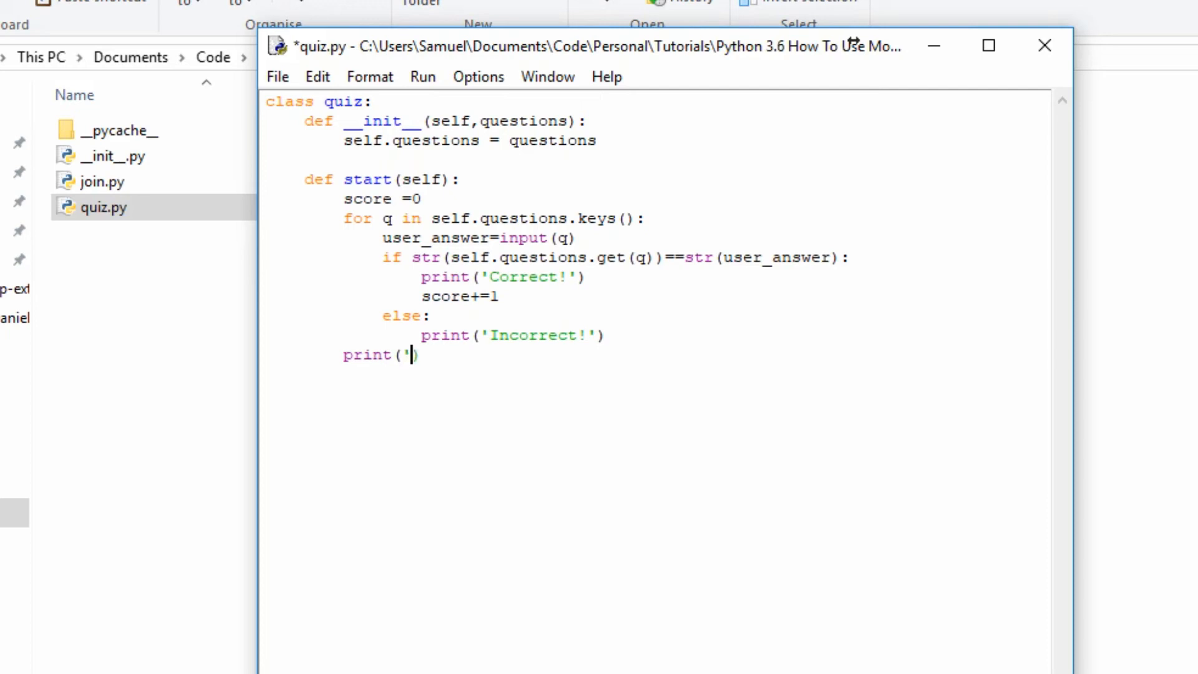
pyautogui.write("You got '+str(")
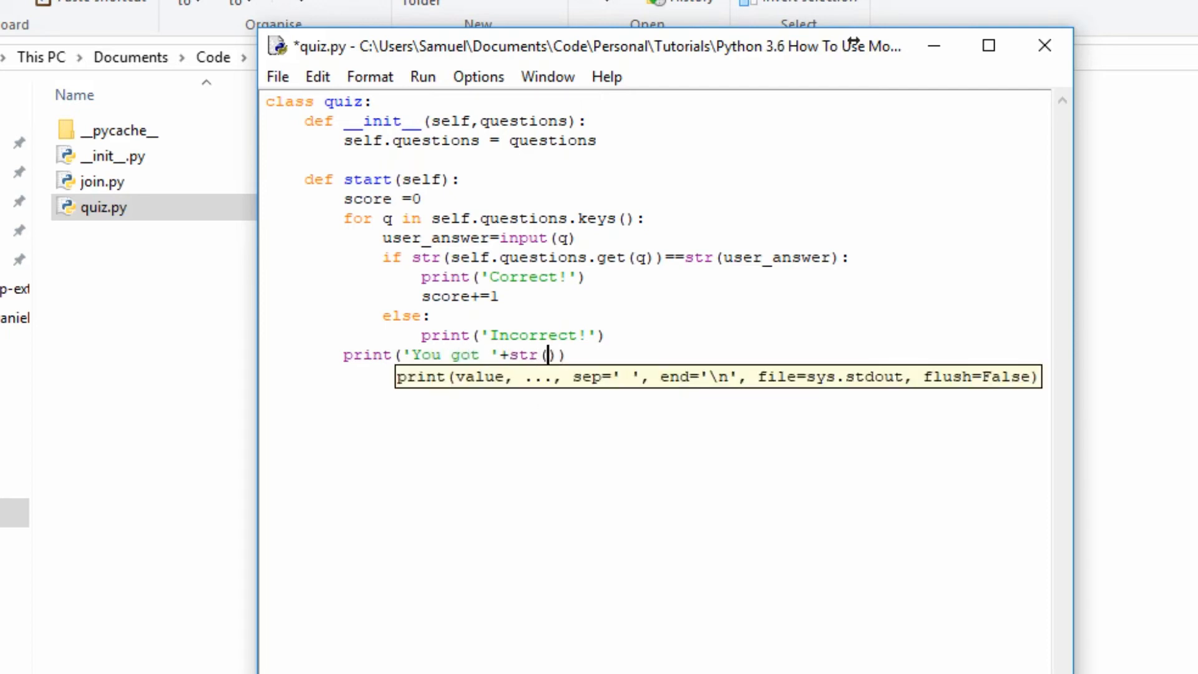
pyautogui.write("score)+' right!")
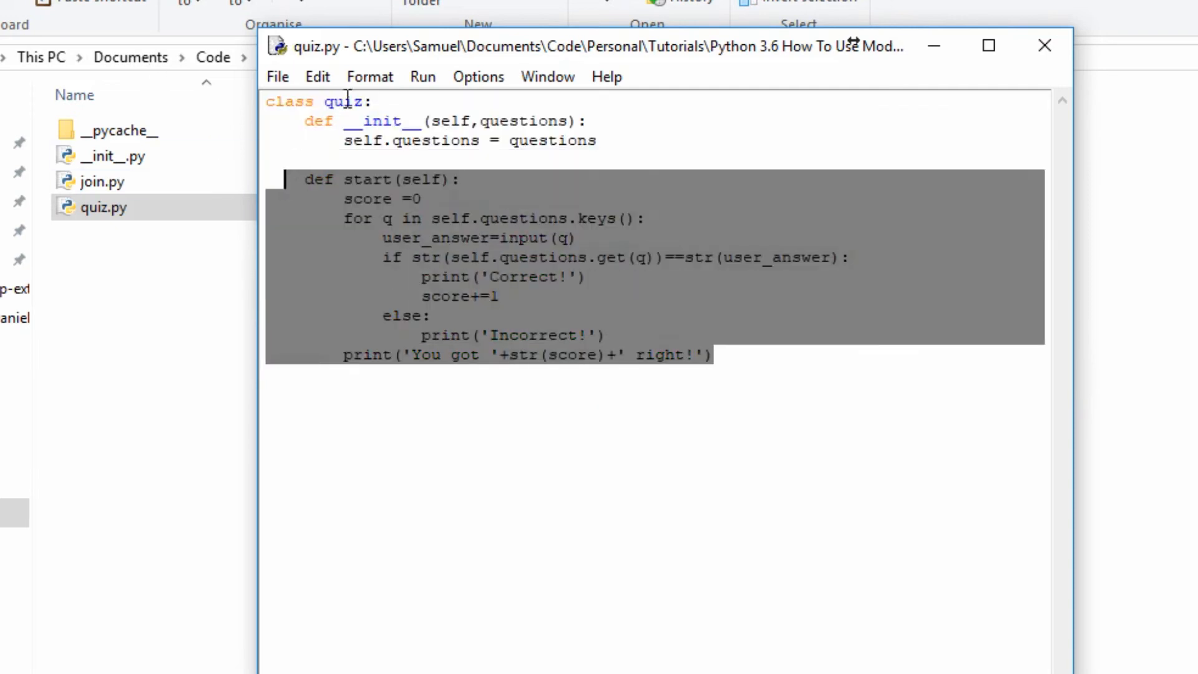
# Clear the selection in quiz.py and bring Testing Modules.py to the front.
pyautogui.click(450, 151)
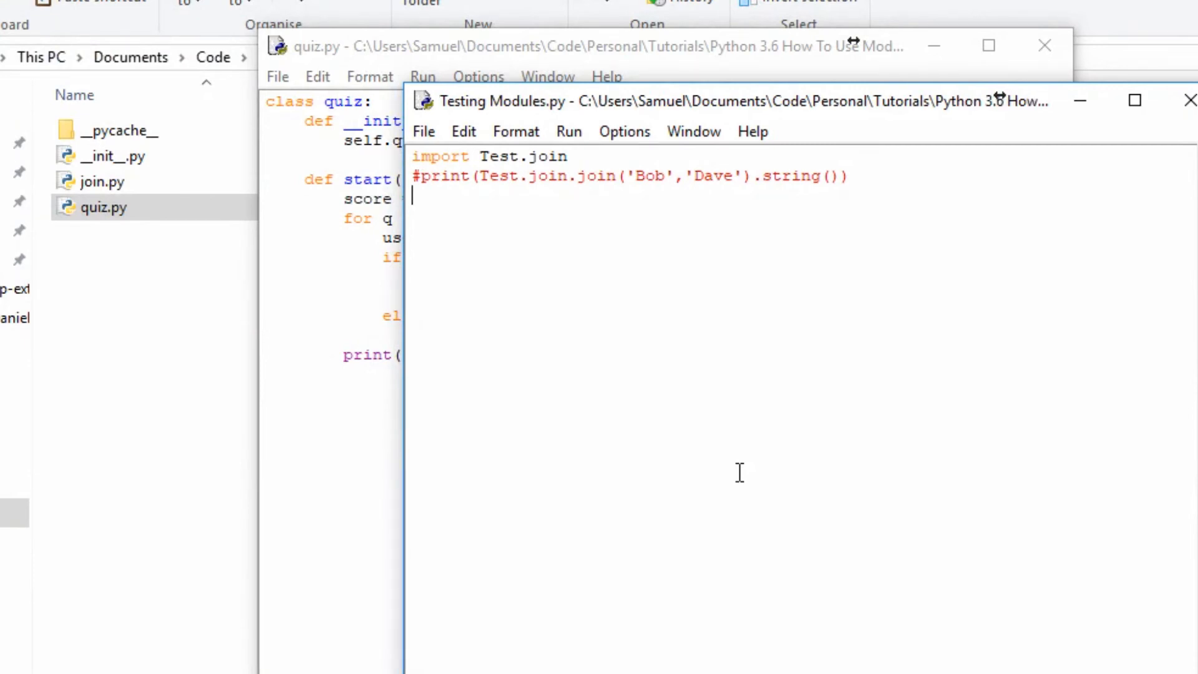
# Write import Test.quiz and the call Test.quiz.quiz(questions).start() in Testing Modules.py.
pyautogui.write('import')
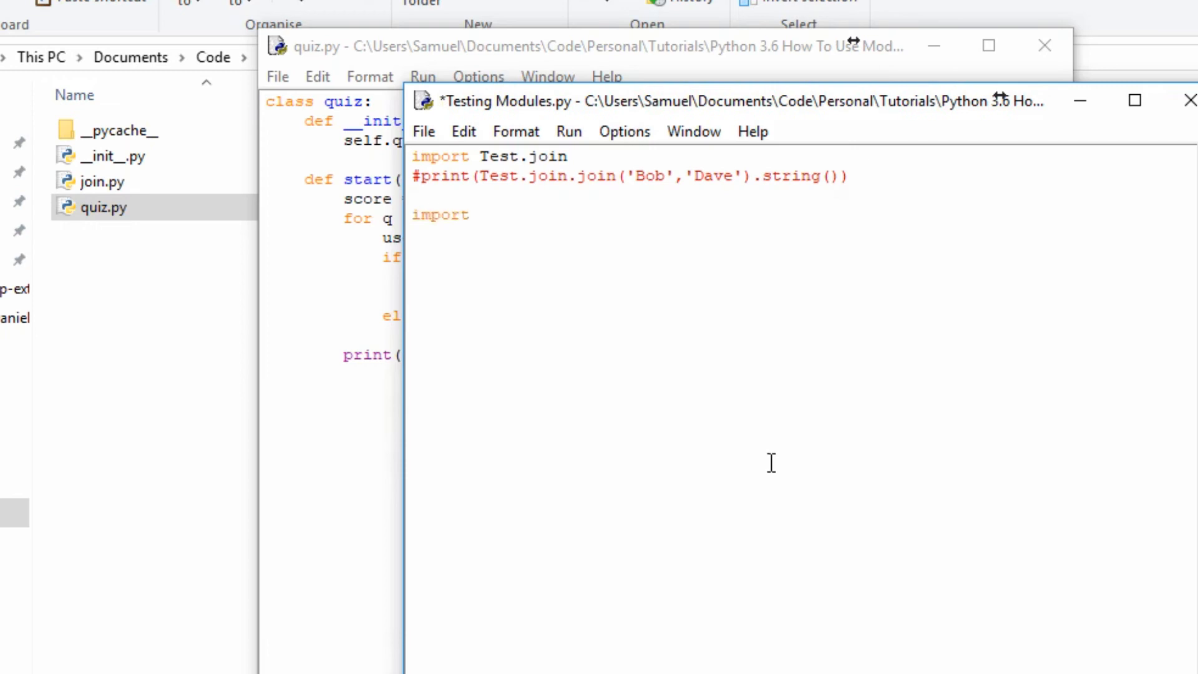
pyautogui.write('Test.q')
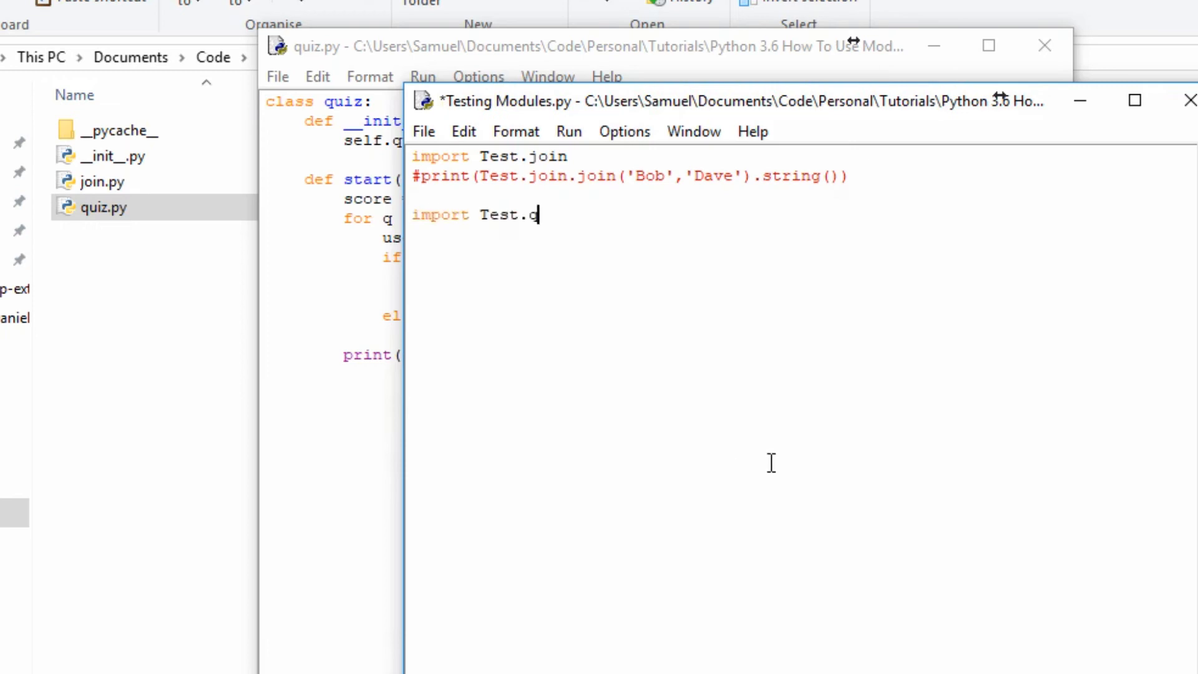
pyautogui.write('uiz')
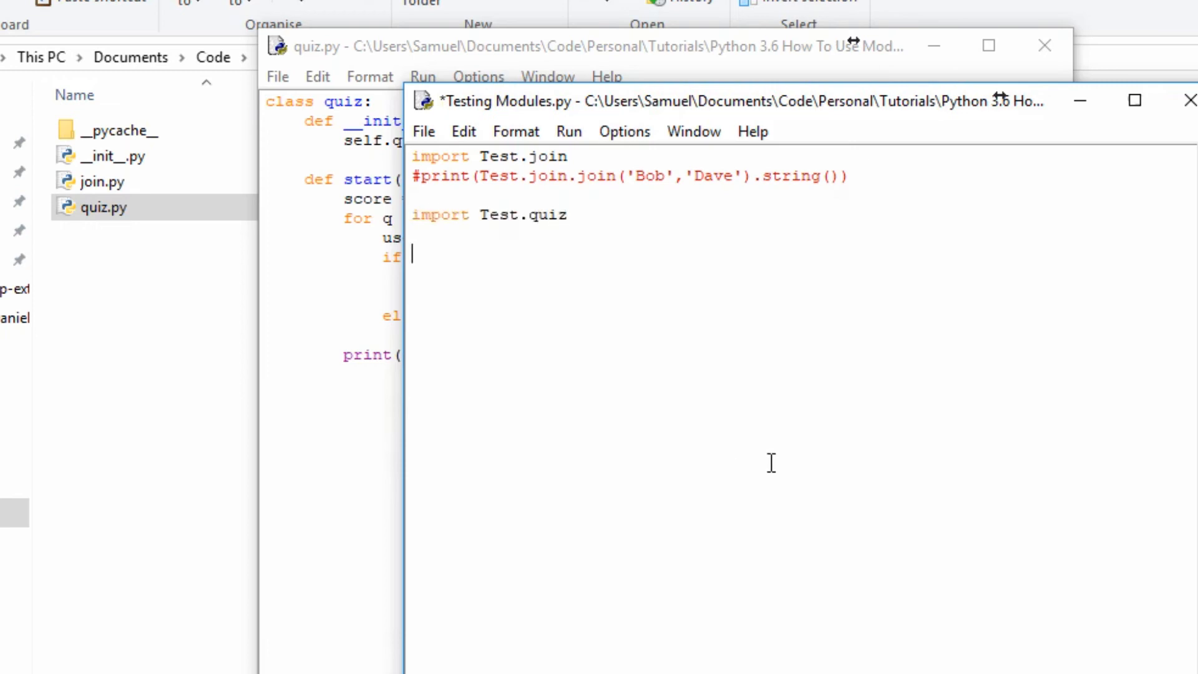
pyautogui.write('Test.')
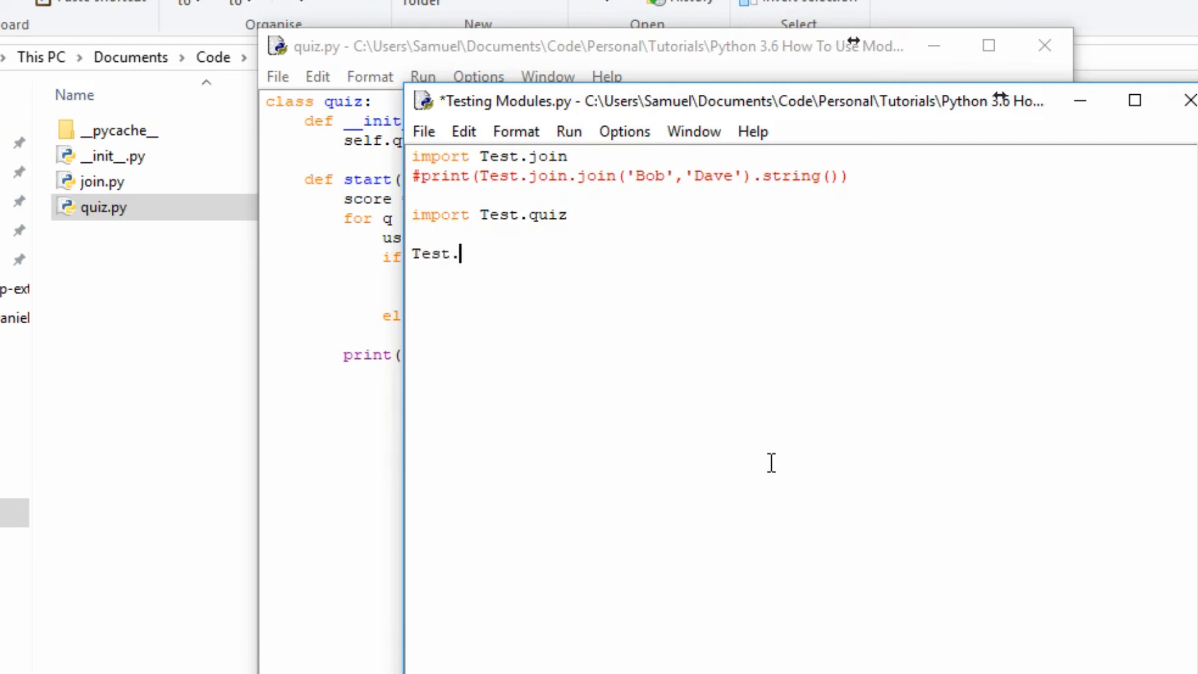
pyautogui.write('quiz.quiz')
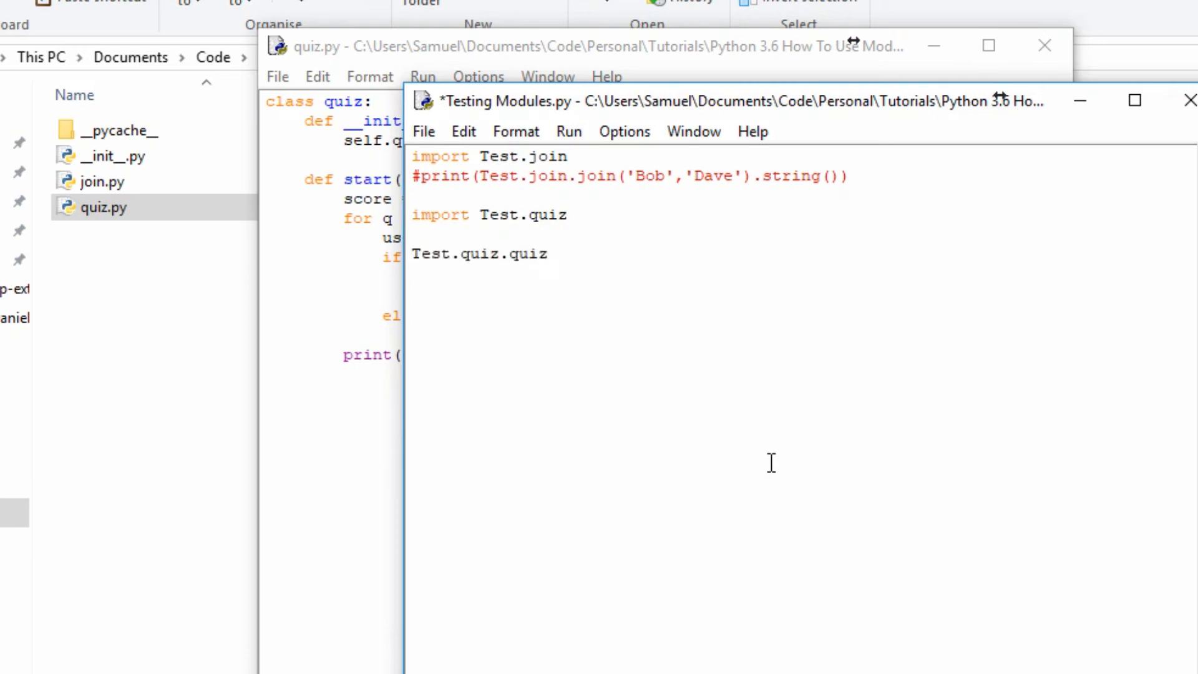
pyautogui.write('()')
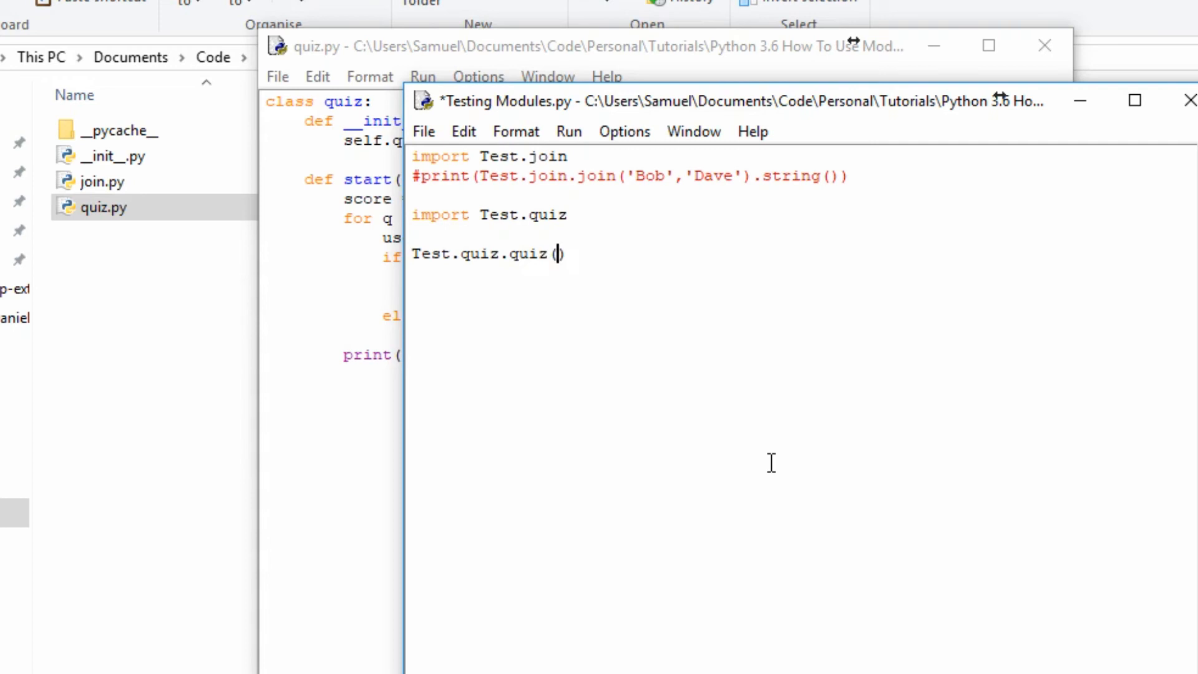
pyautogui.write('questio')
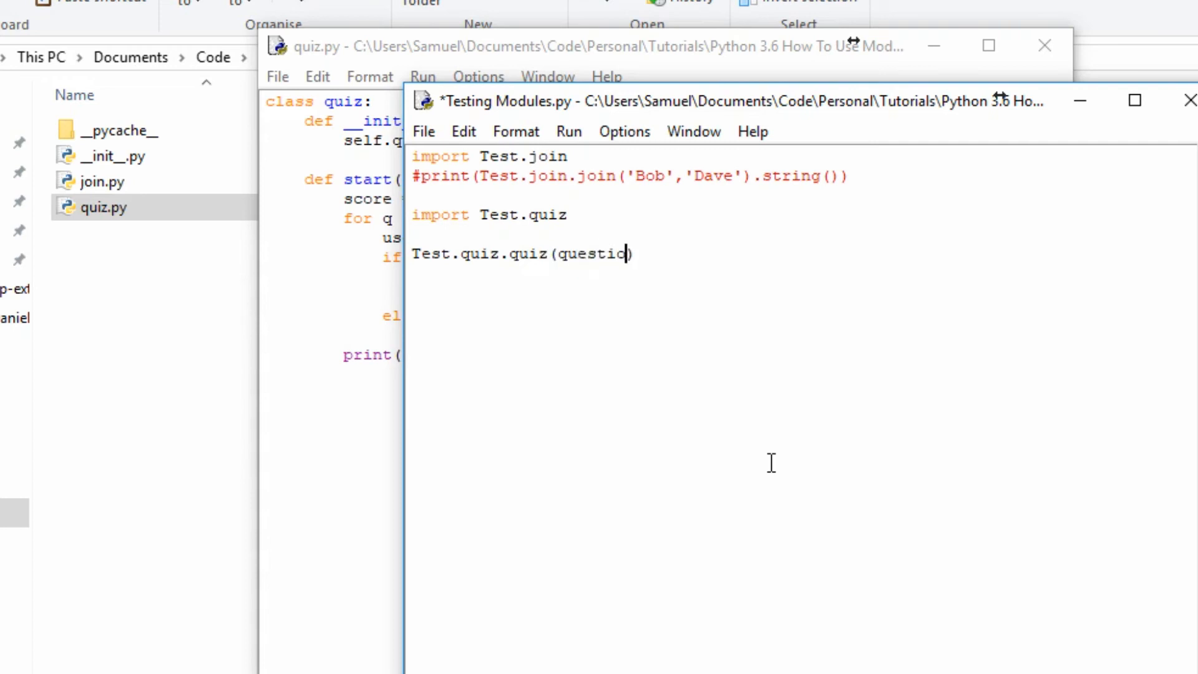
pyautogui.write('ns)')
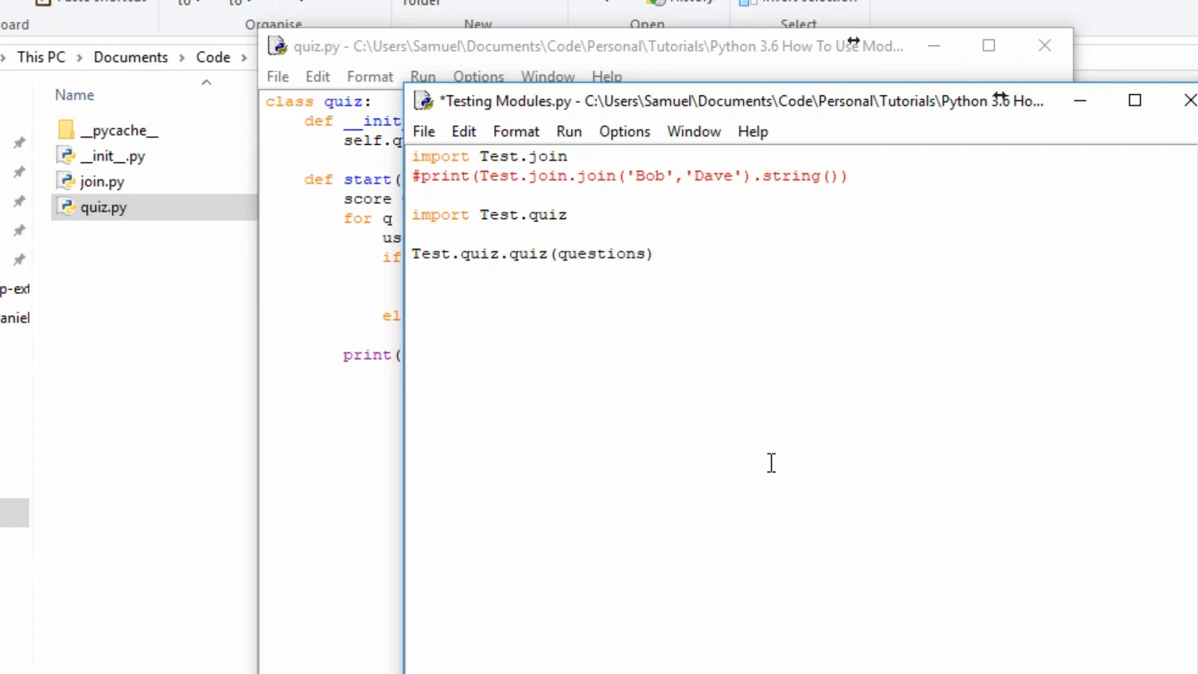
pyautogui.write('.s')
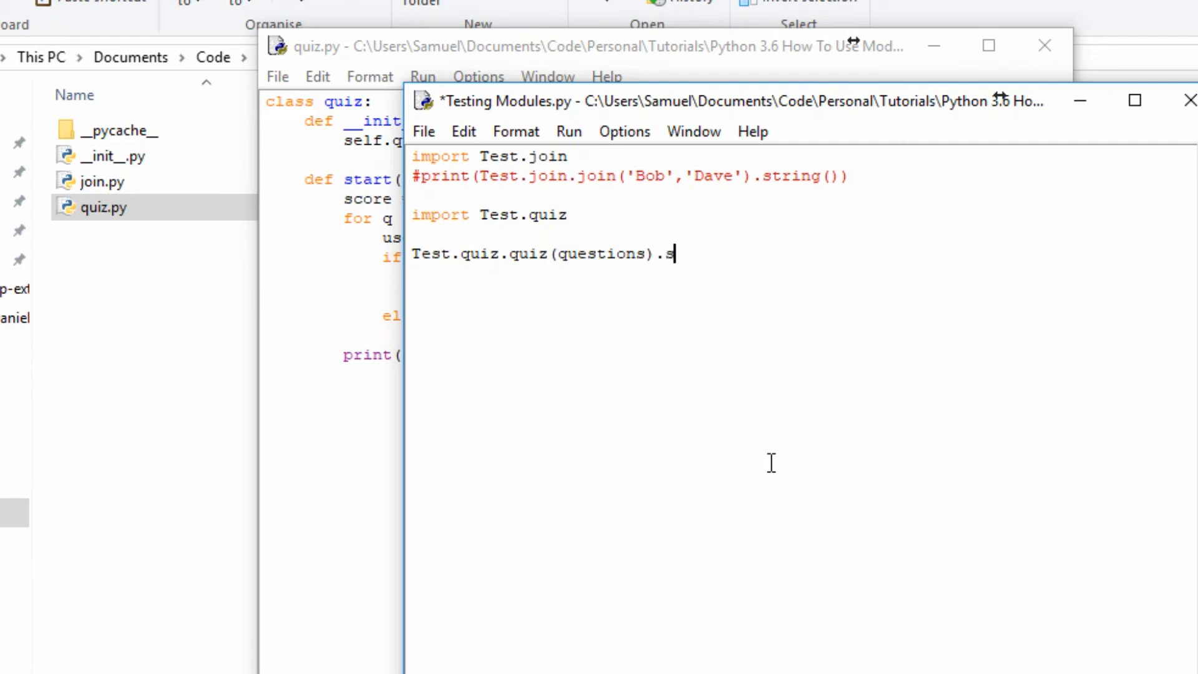
pyautogui.write('tart()s')
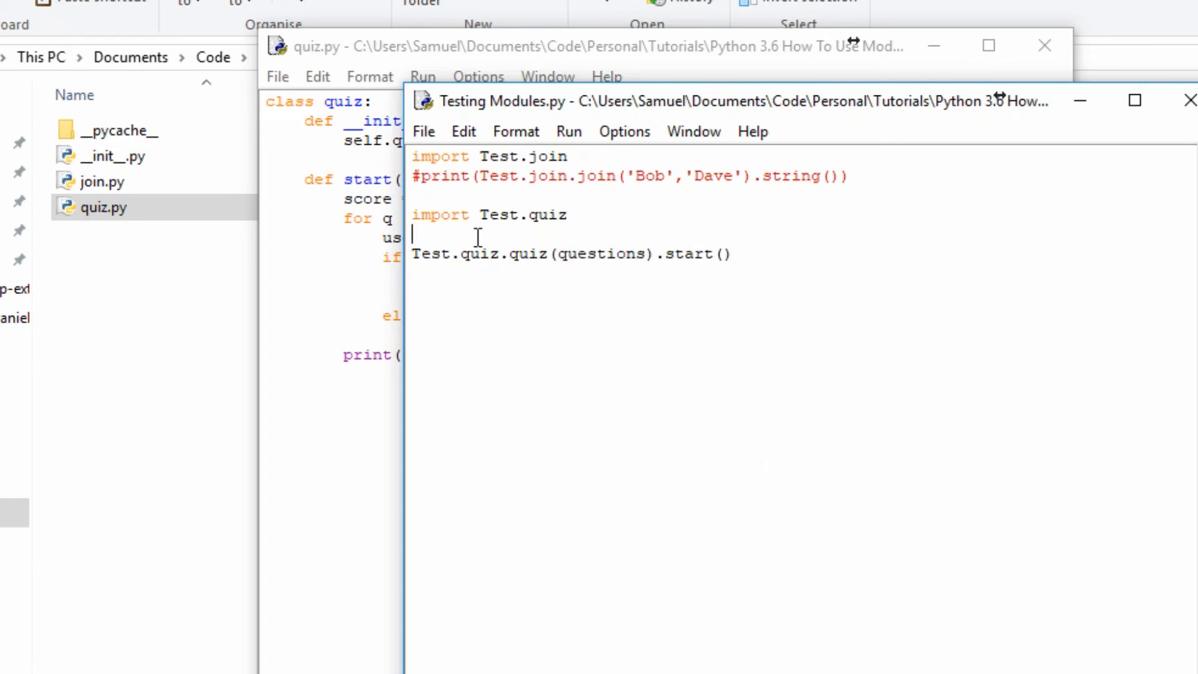
# Define the questions1 dictionary of 14, 15 and 16 squared questions with answers 196, 225, 256.
pyautogui.write('questions =')
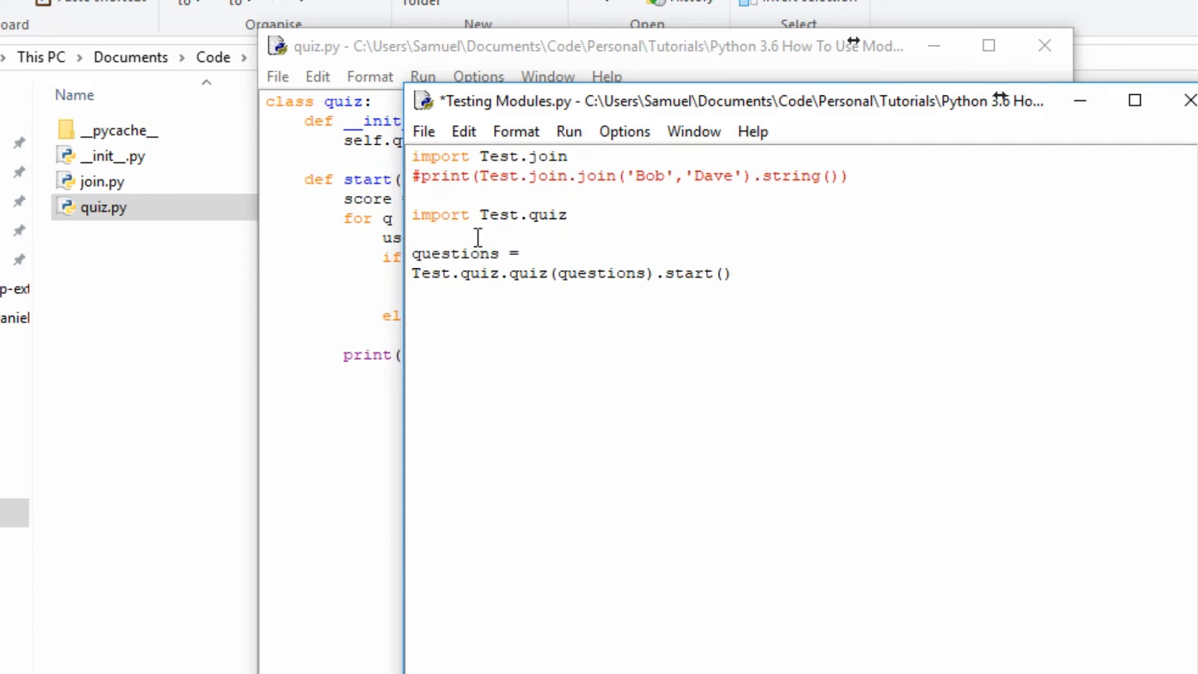
pyautogui.write('{')
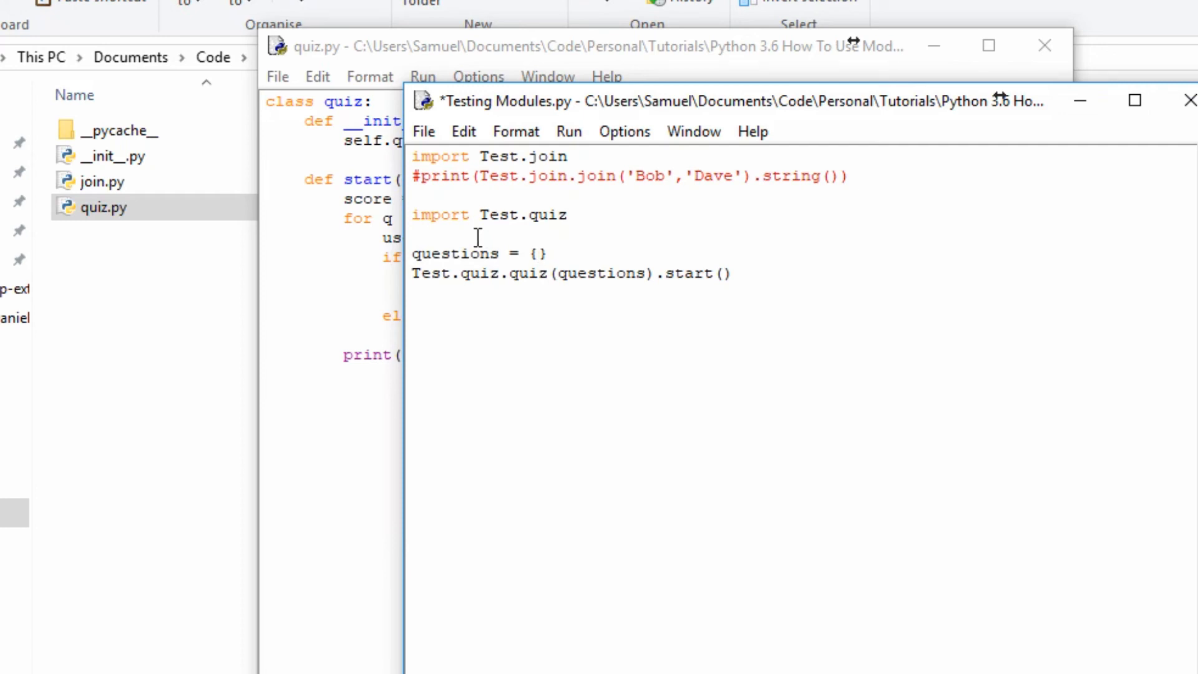
pyautogui.click(537, 254)
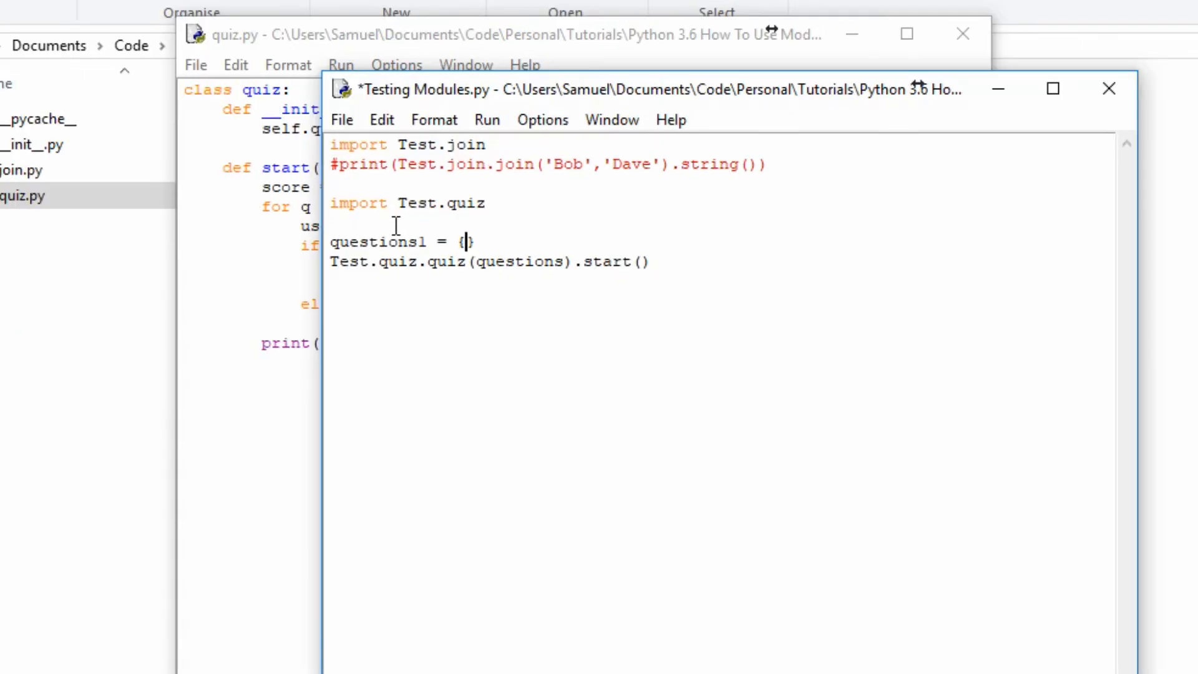
pyautogui.write("'")
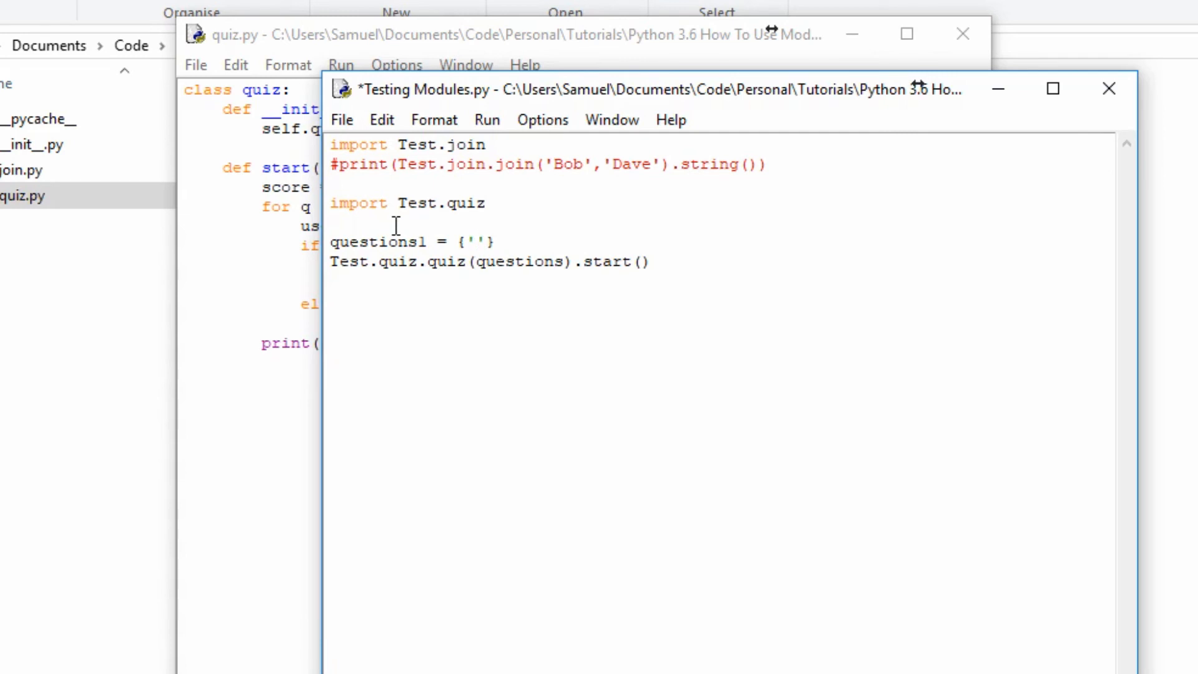
pyautogui.write('14 sqa')
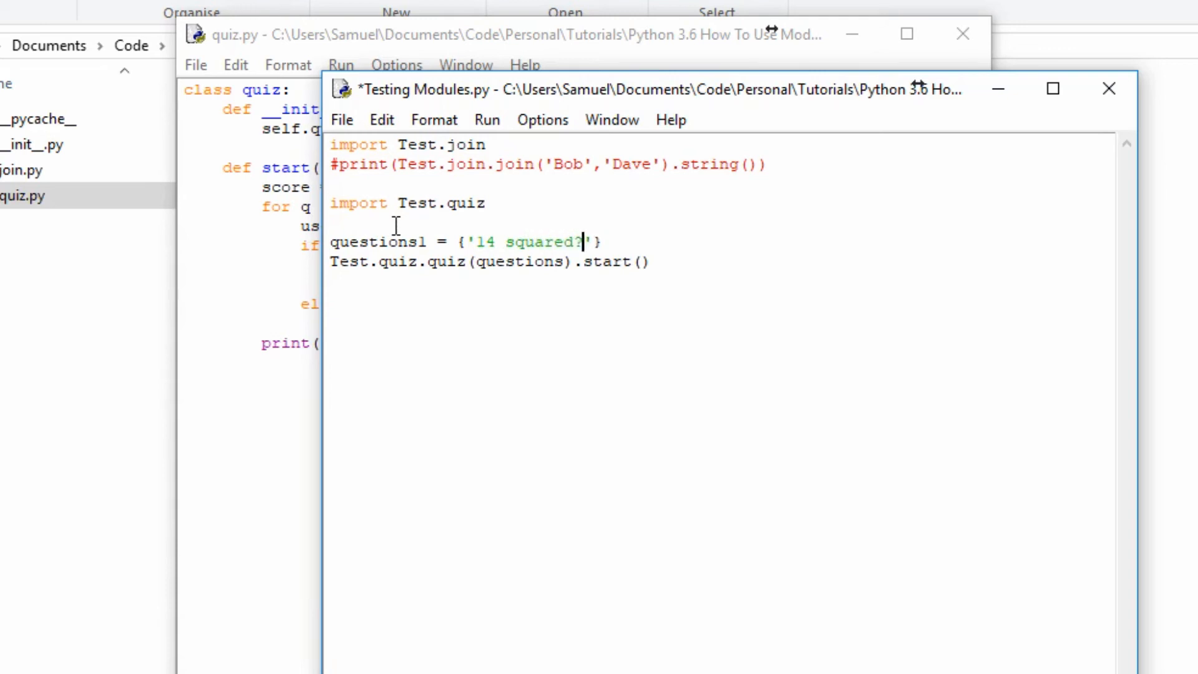
pyautogui.write(':')
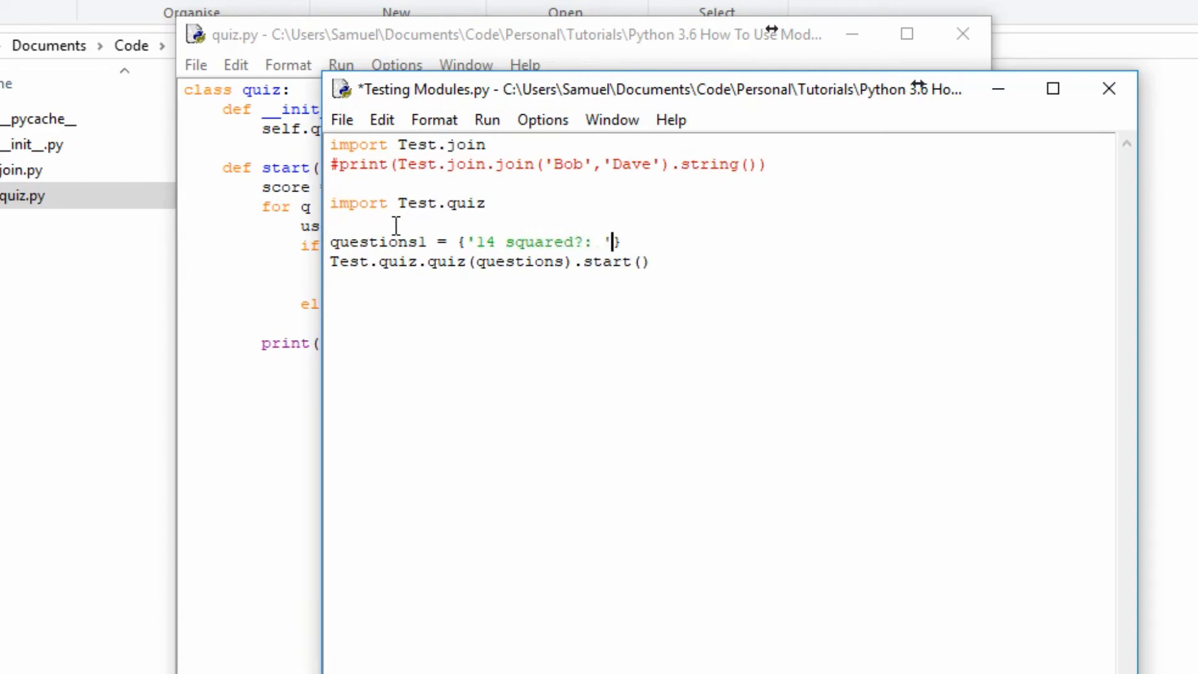
pyautogui.write('256')
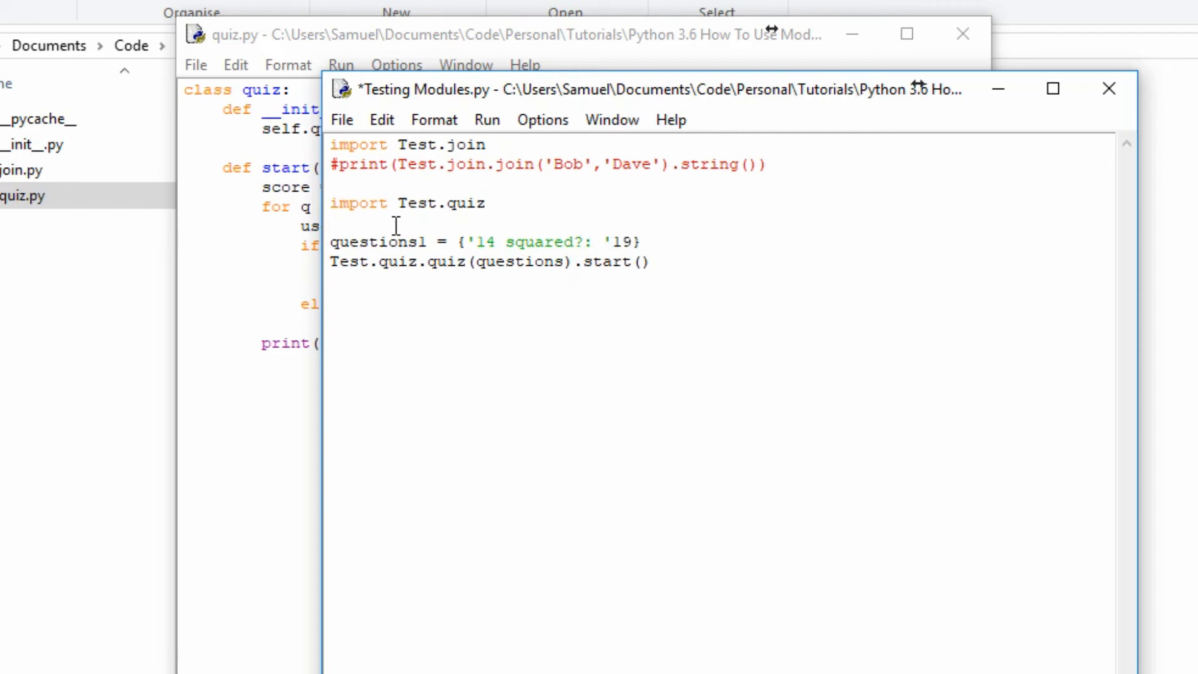
pyautogui.write('6,')
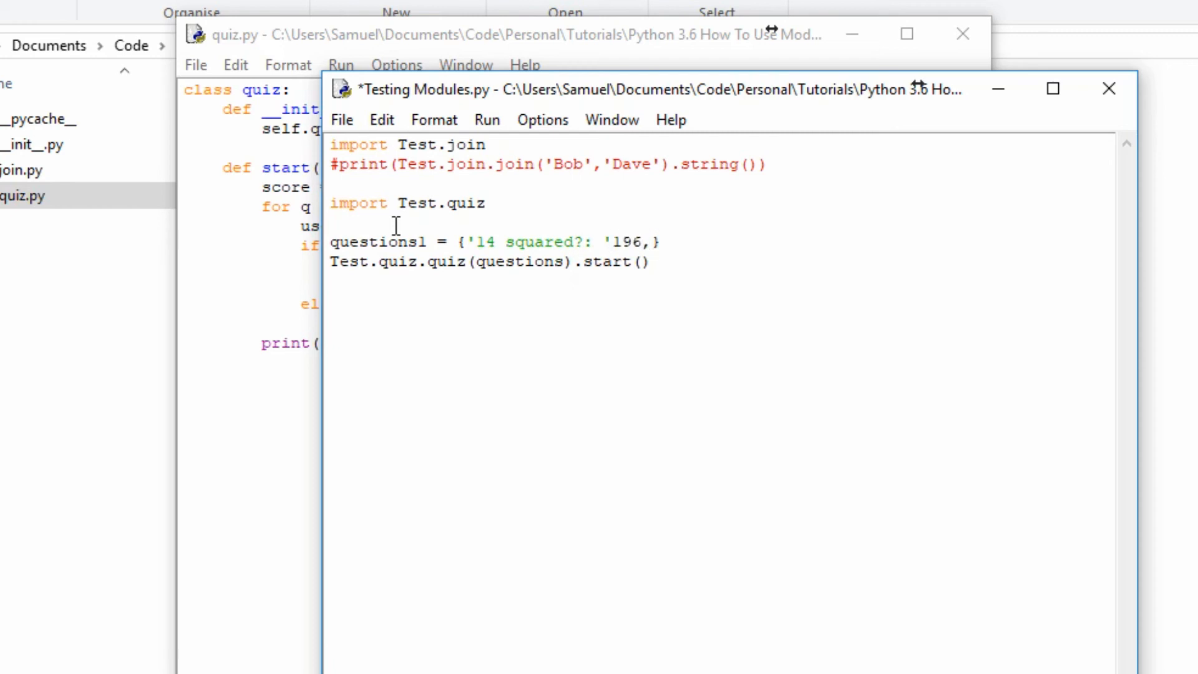
pyautogui.write("'1'")
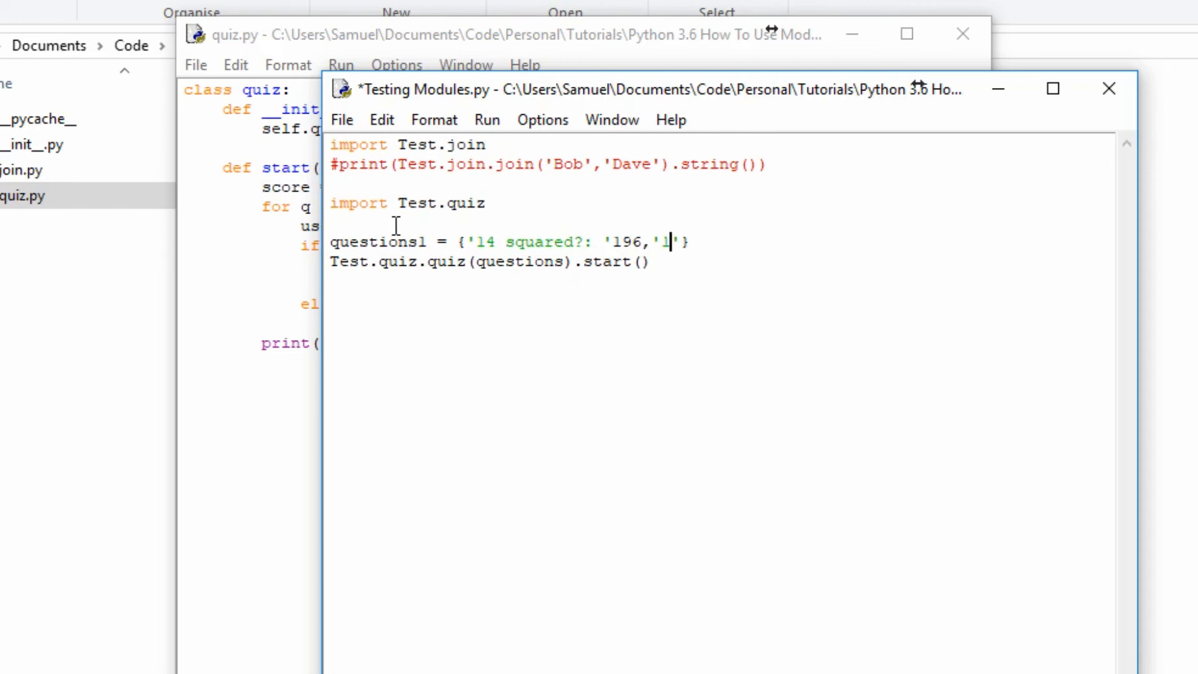
pyautogui.write('5 squar')
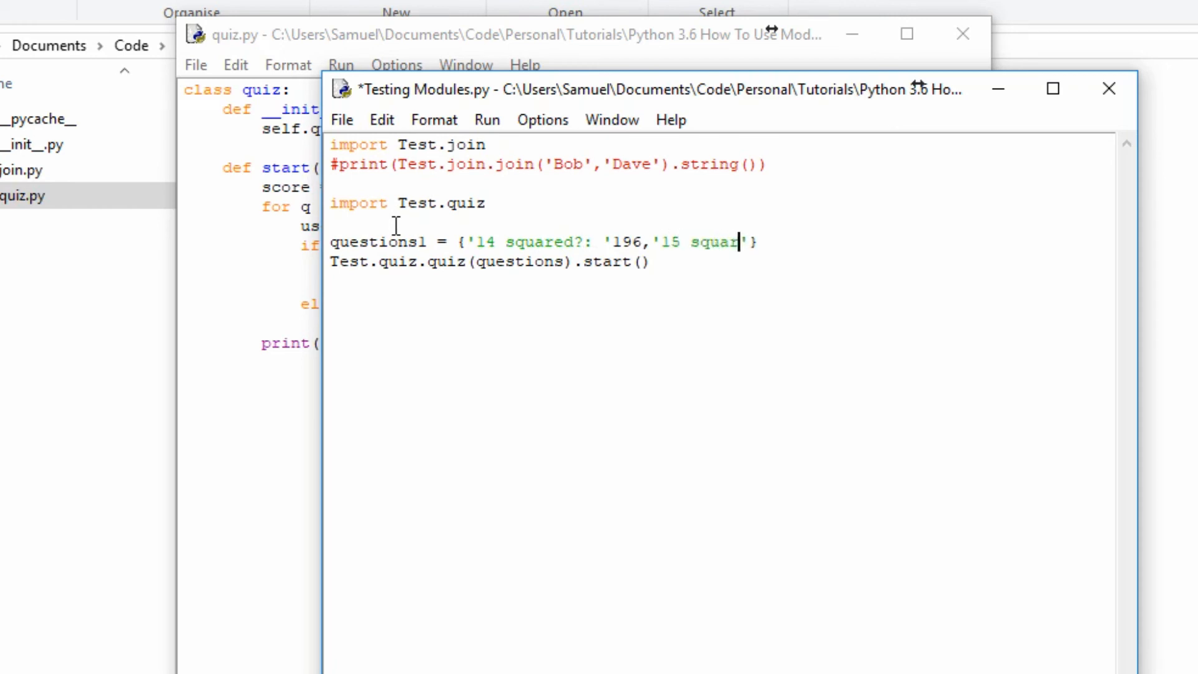
pyautogui.write("ed?: ':225,'16 squared?: ':256")
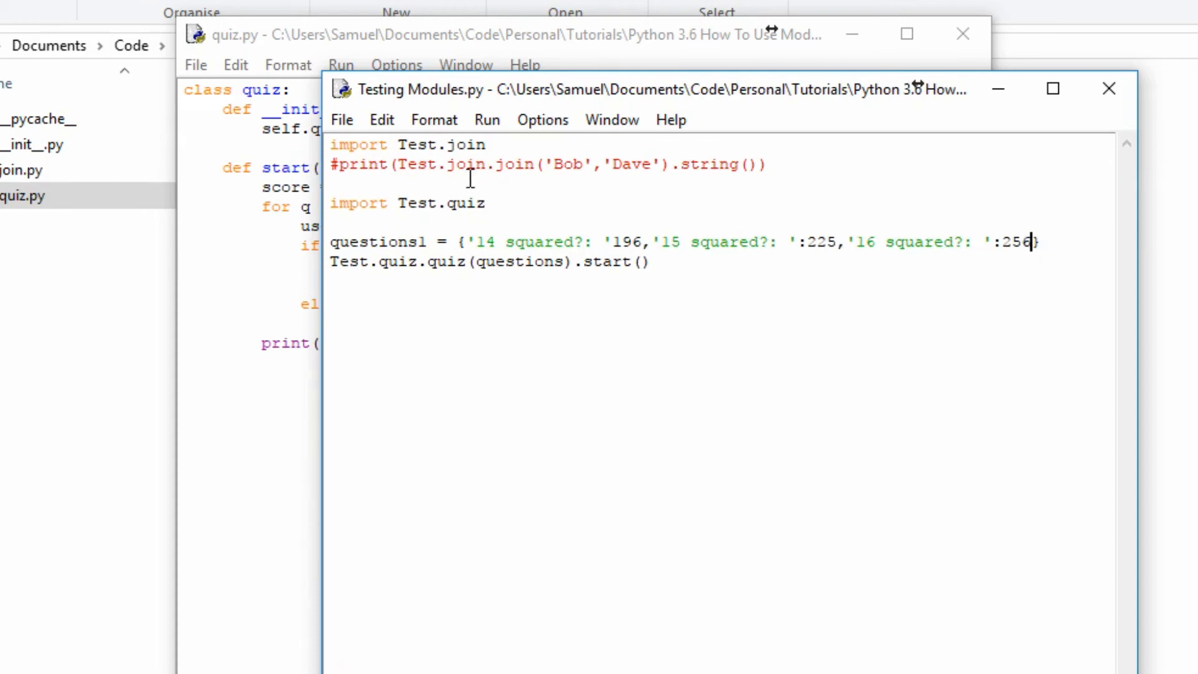
pyautogui.write('1')
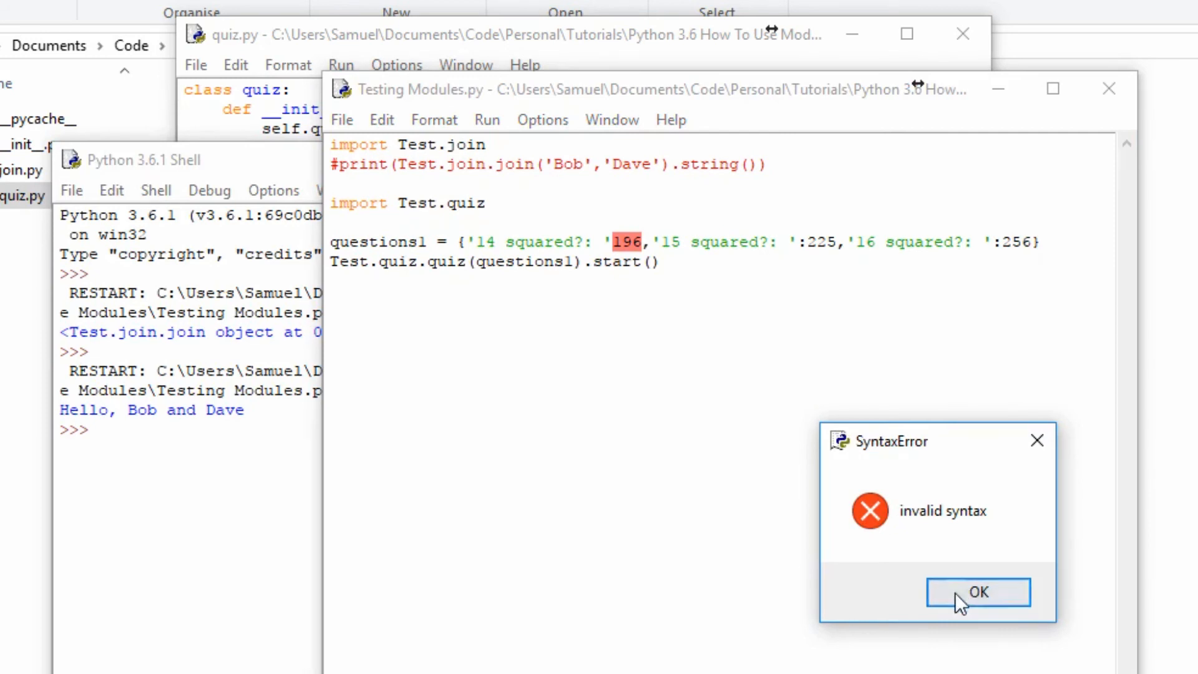
# Dismiss the invalid syntax error and refocus the script with the quote before :196 fixed.
pyautogui.click(978, 592)
pyautogui.write(':')
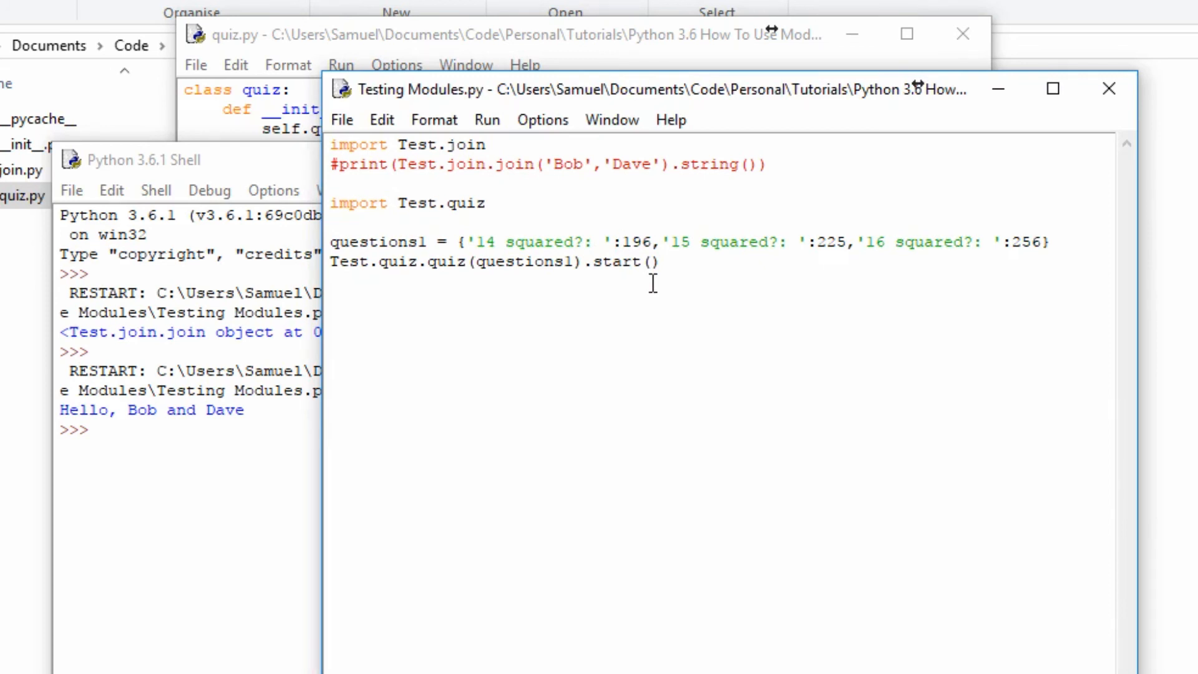
pyautogui.click(622, 241)
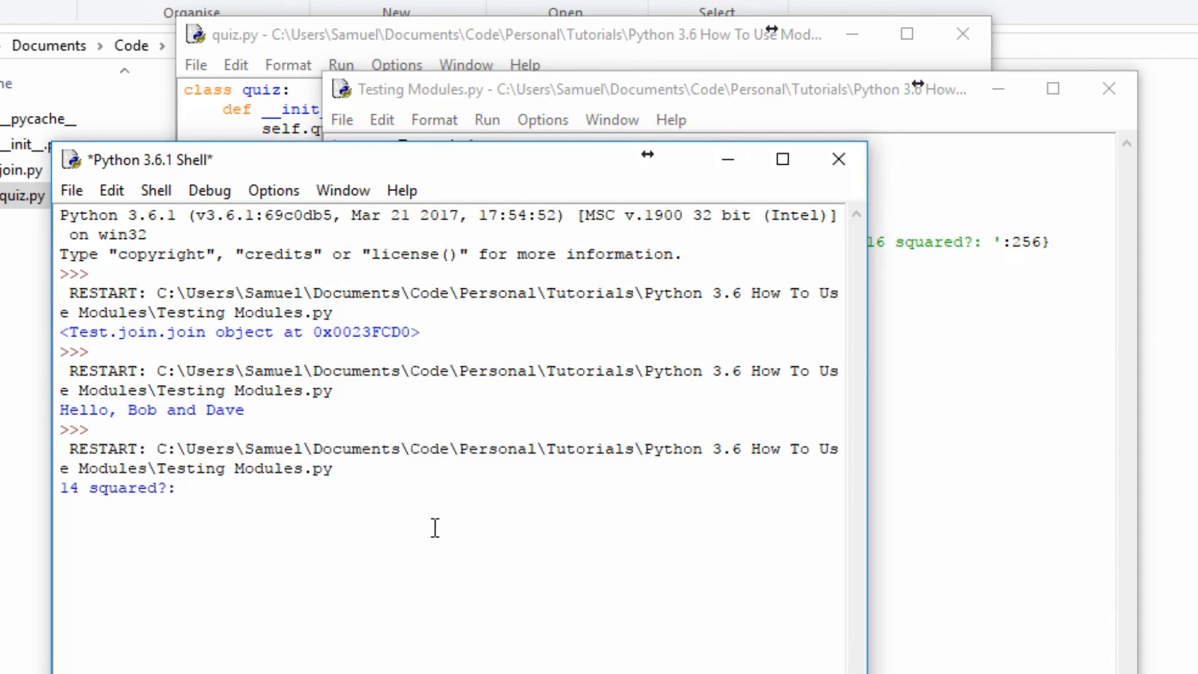
# Answer the shell prompts with 196, 225 and 256 to score 3 right.
pyautogui.write('196')
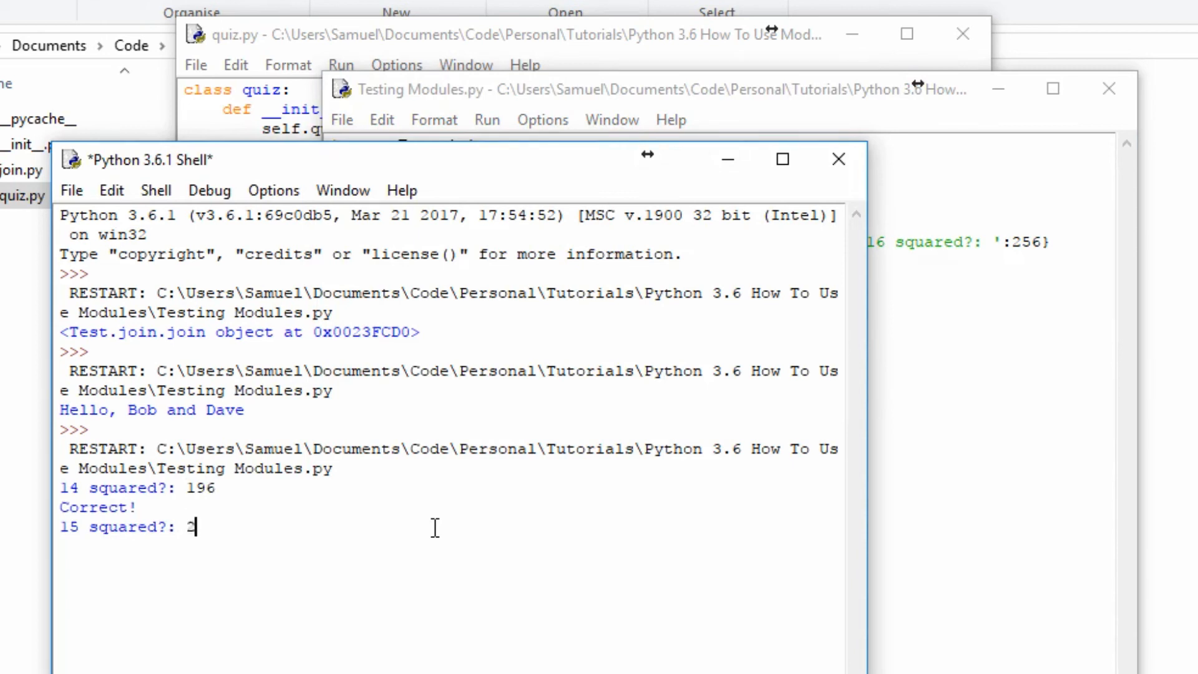
pyautogui.write('25')
pyautogui.write('45')
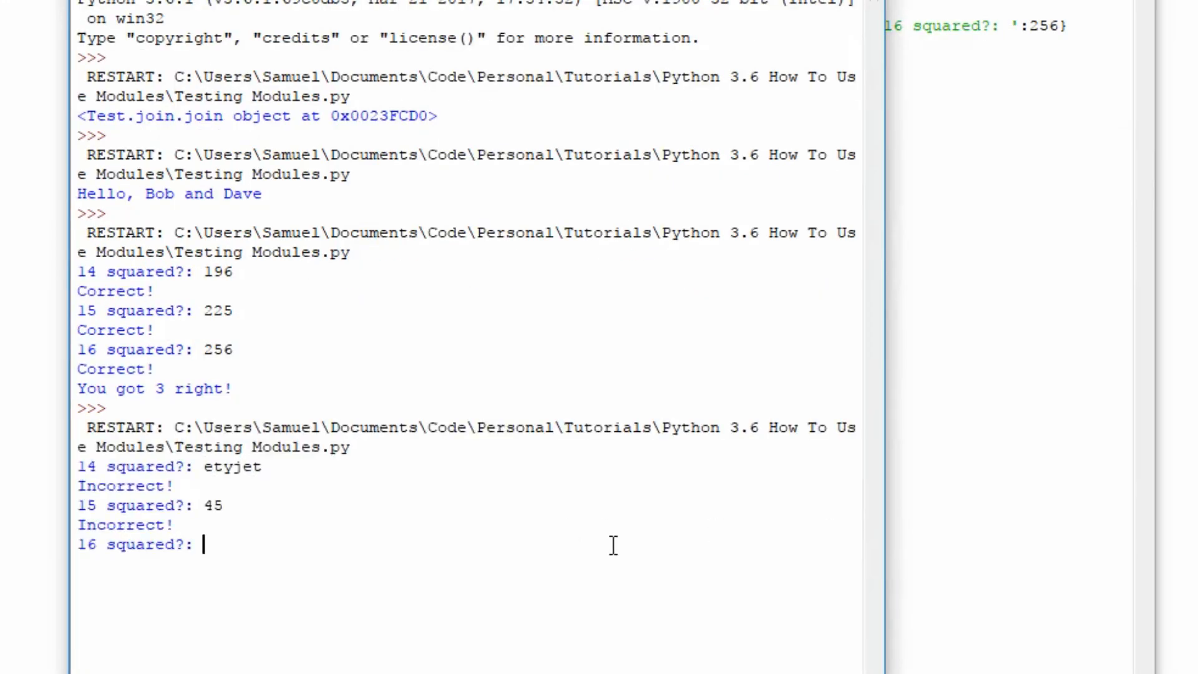
pyautogui.write('3')
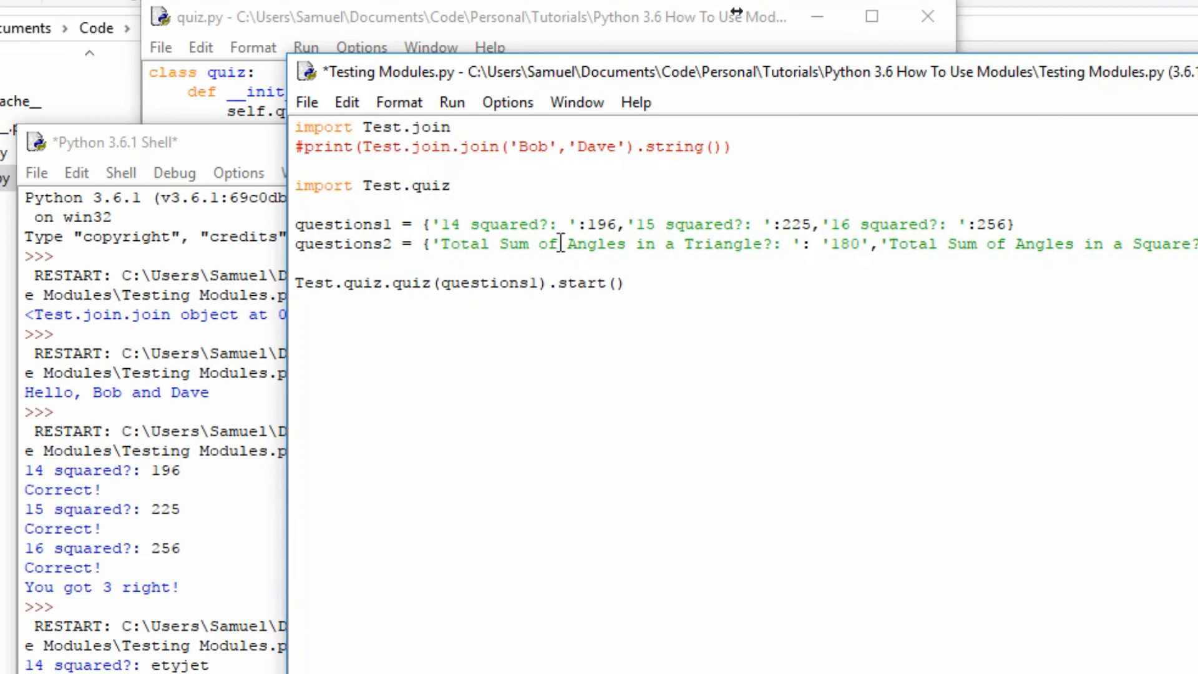
pyautogui.moveTo(519, 243); pyautogui.dragTo(723, 243)
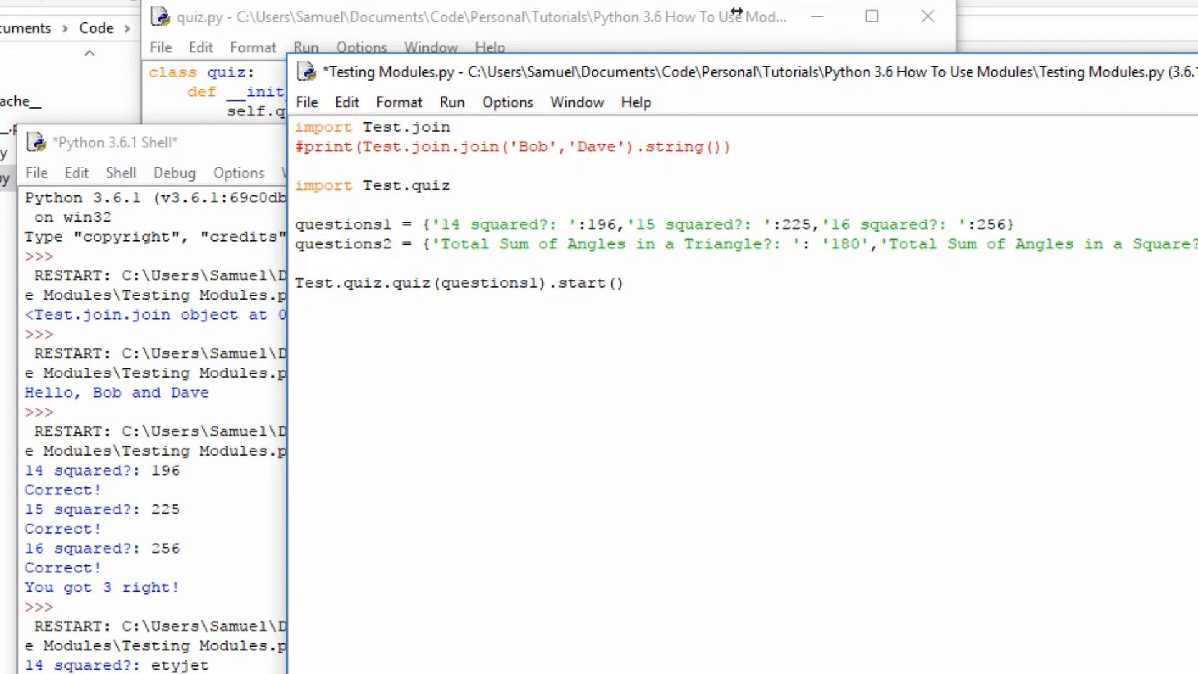
pyautogui.moveTo(633, 243); pyautogui.dragTo(1197, 244)
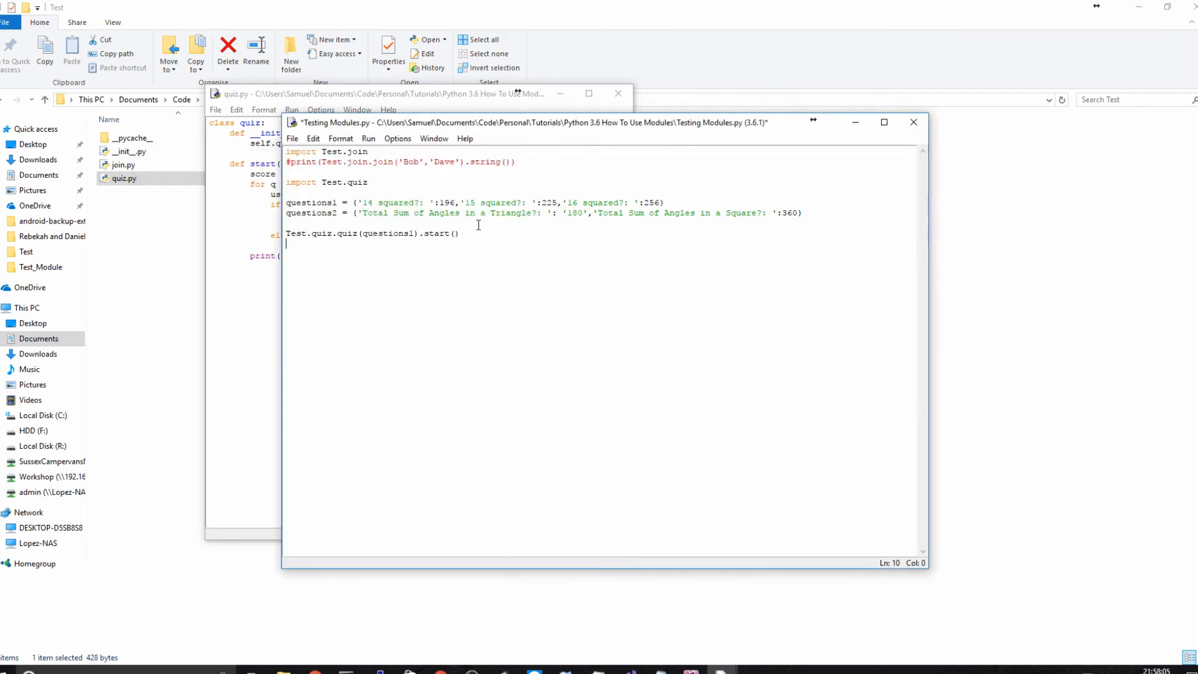
pyautogui.moveTo(33, 415)
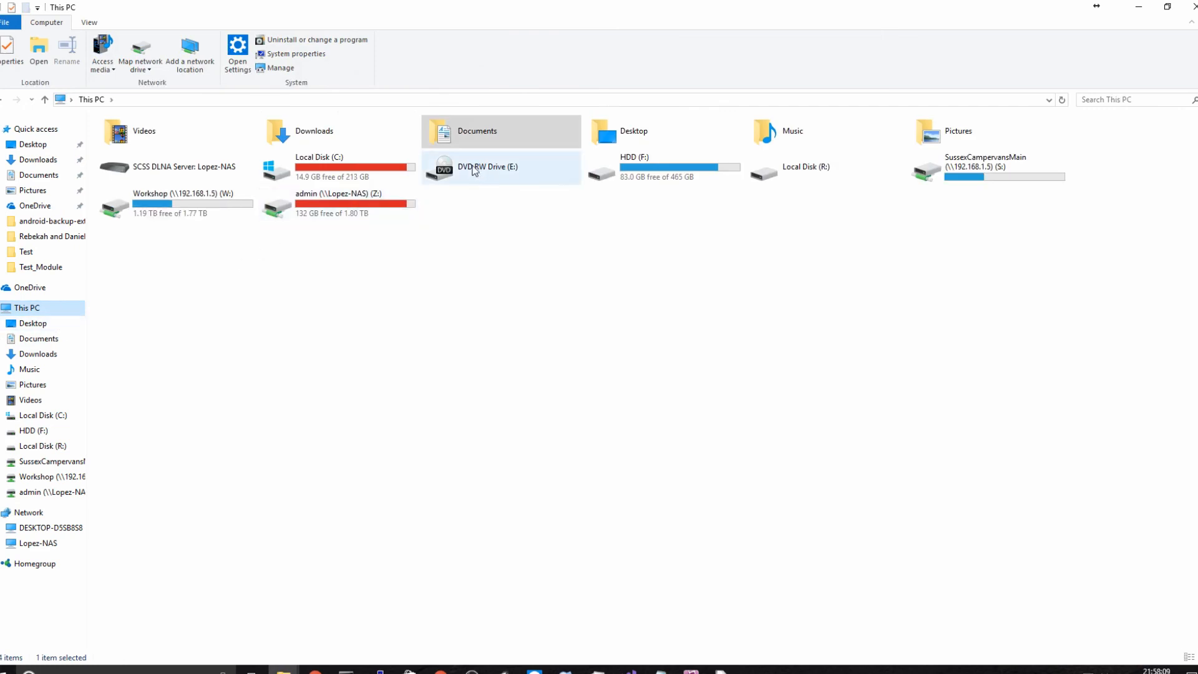
# Navigate from Local Disk (C:) through Program Files (x86) and Python36-32\Lib\xml into the etree folder.
pyautogui.doubleClick(321, 166)
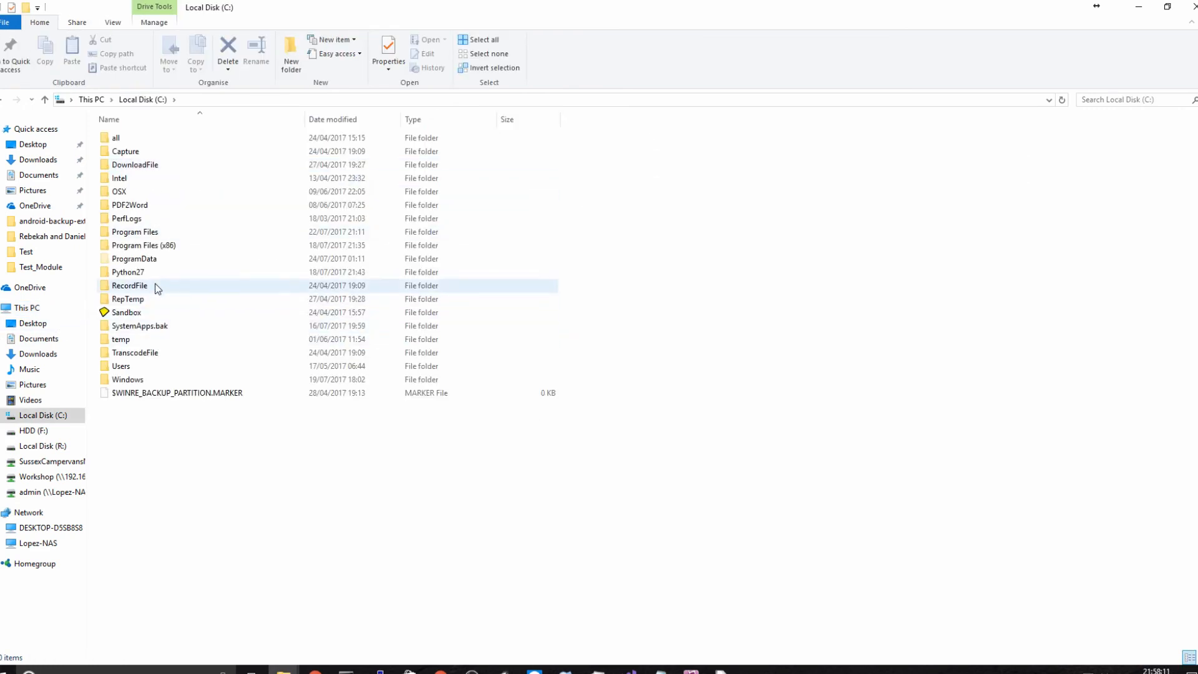
pyautogui.moveTo(180, 276)
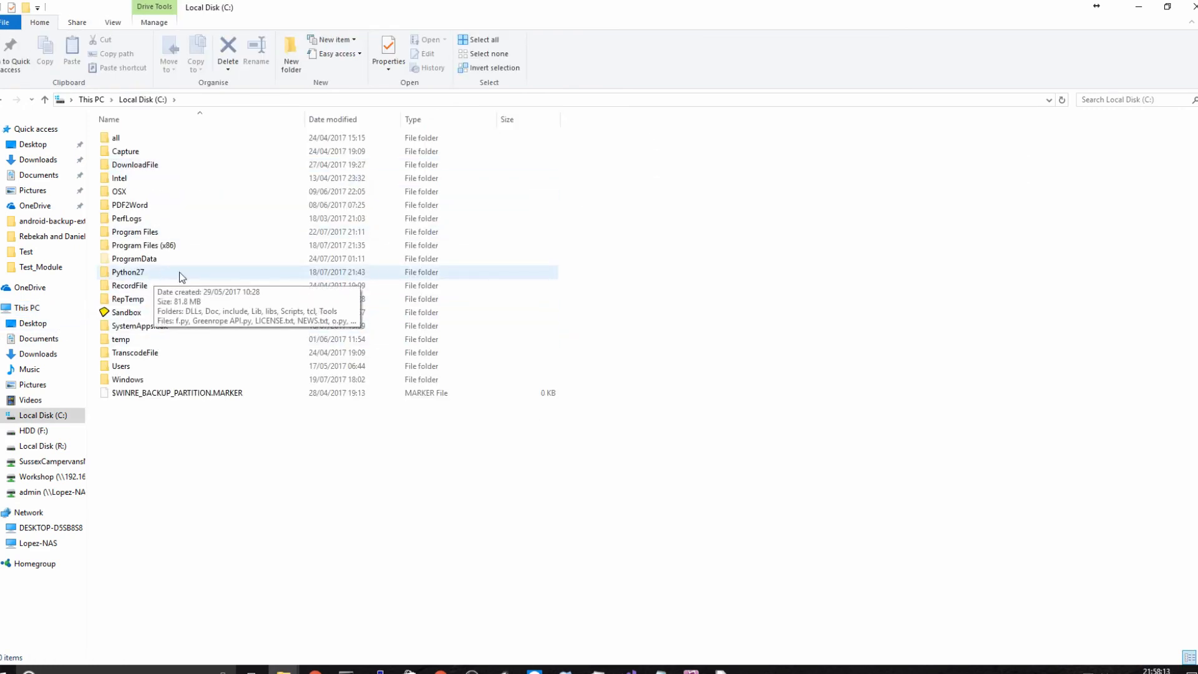
pyautogui.doubleClick(142, 246)
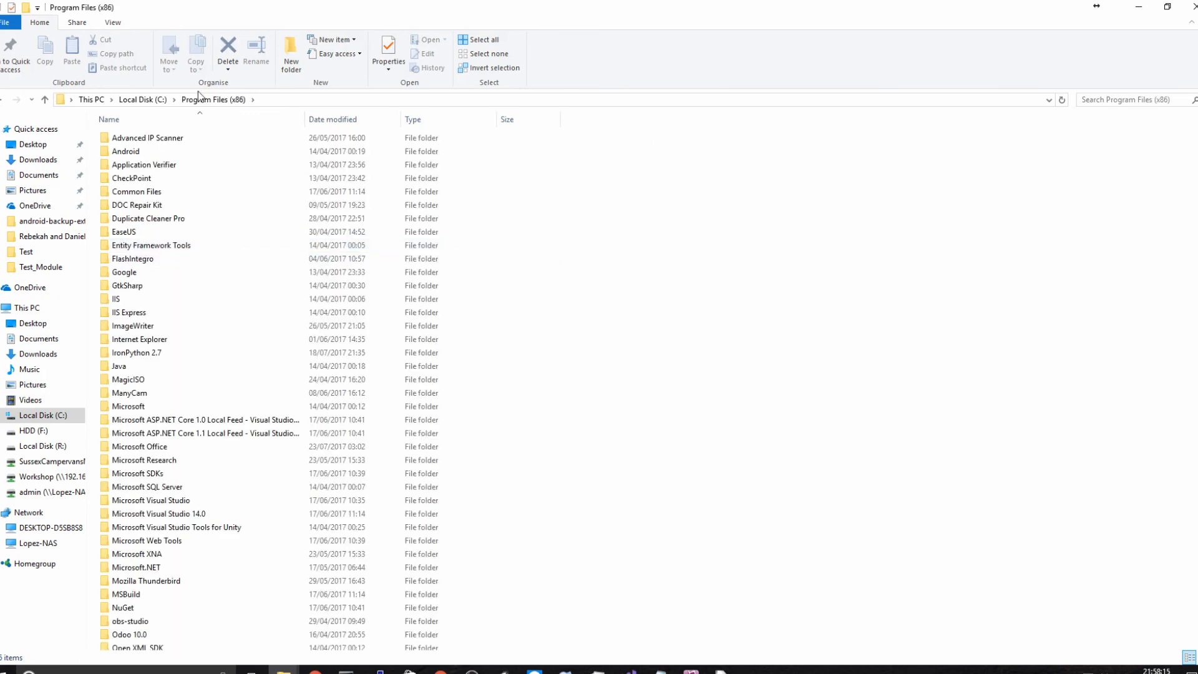
pyautogui.scroll(-3)
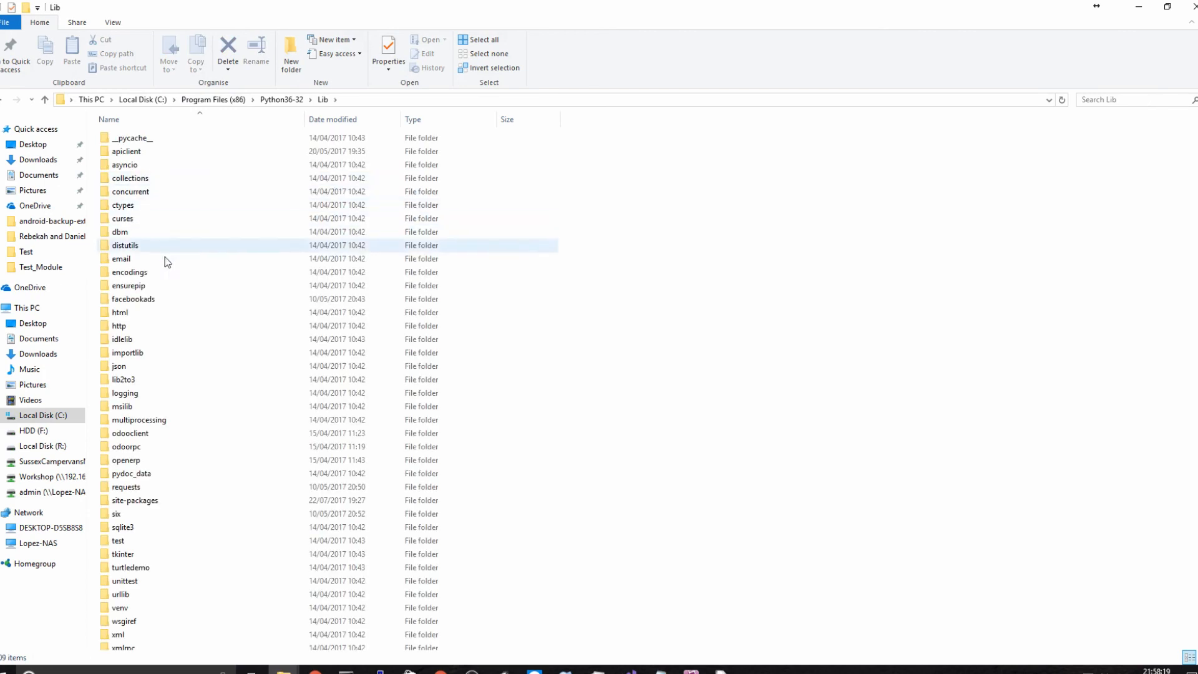
pyautogui.doubleClick(119, 634)
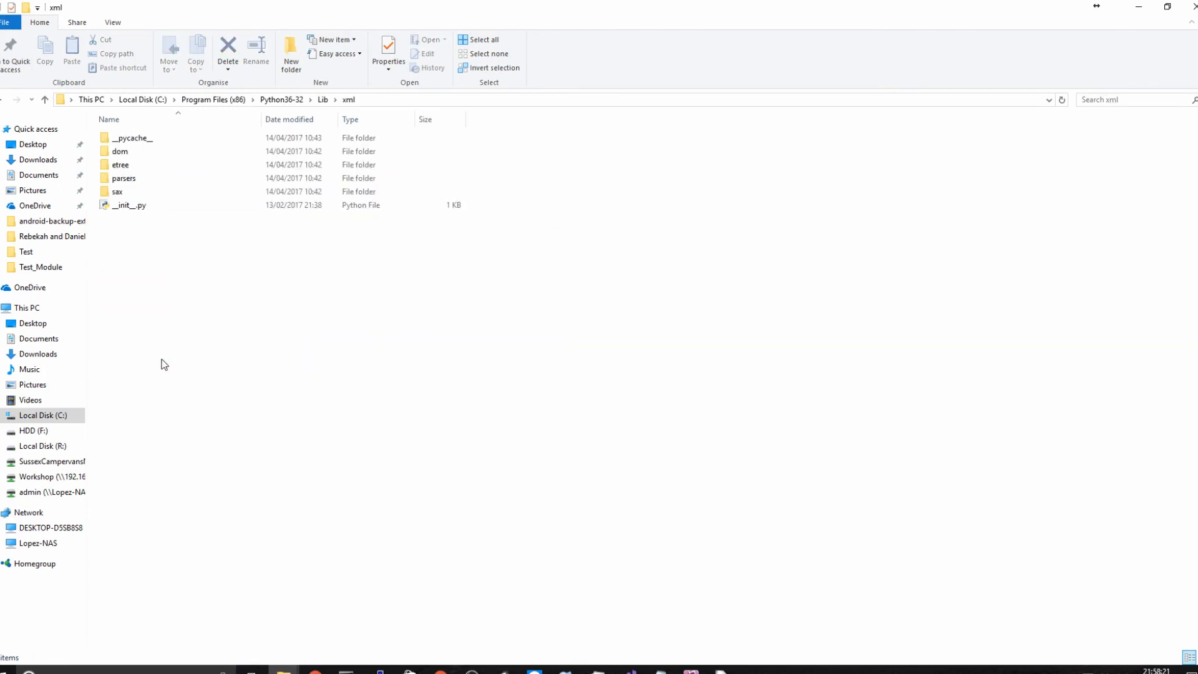
pyautogui.moveTo(205, 252)
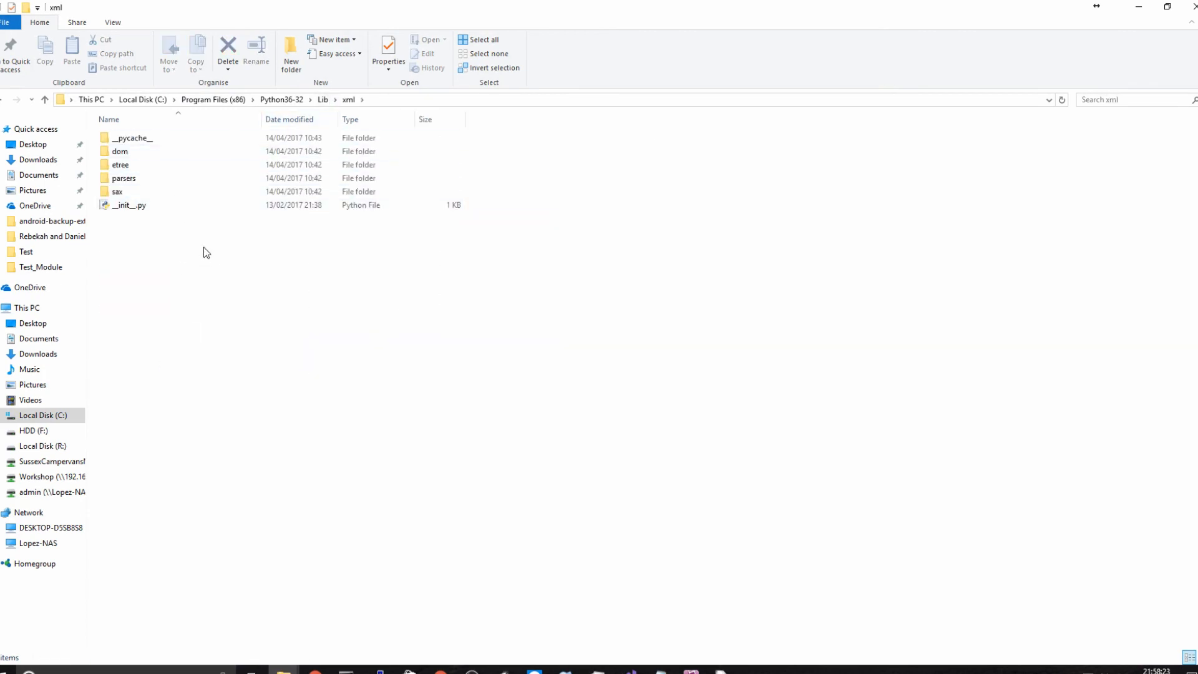
pyautogui.doubleClick(120, 165)
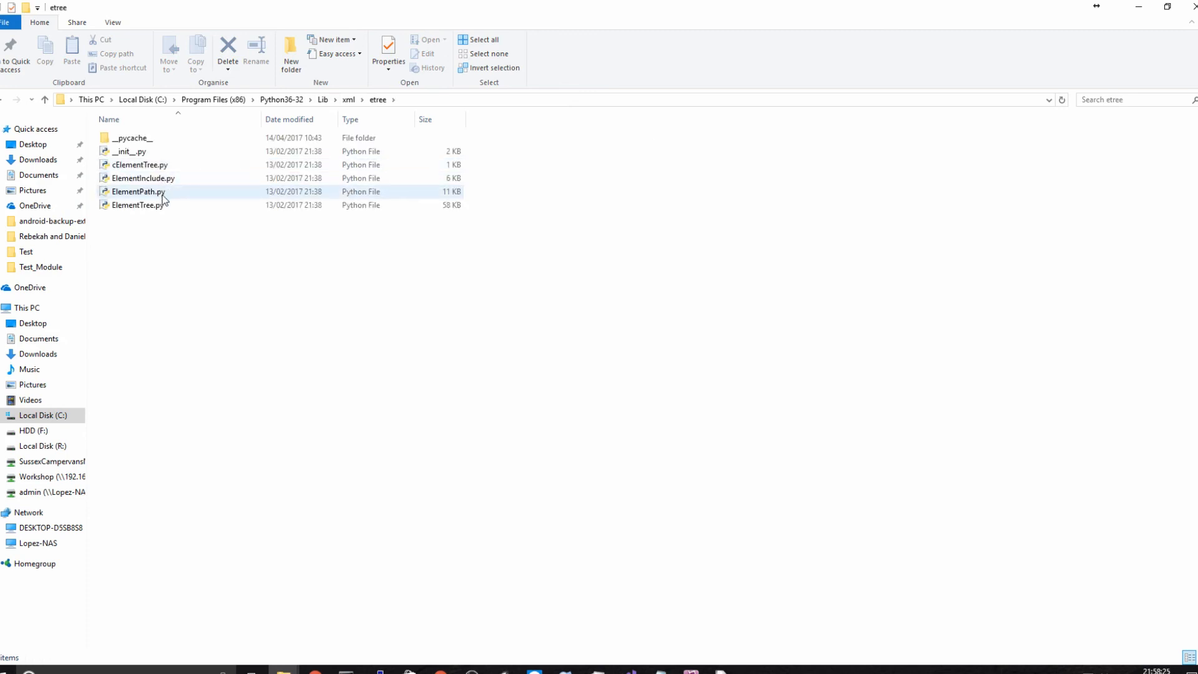
# Choose Edit with IDLE 3.6 on ElementTree.py from its right-click menu.
pyautogui.rightClick(137, 204)
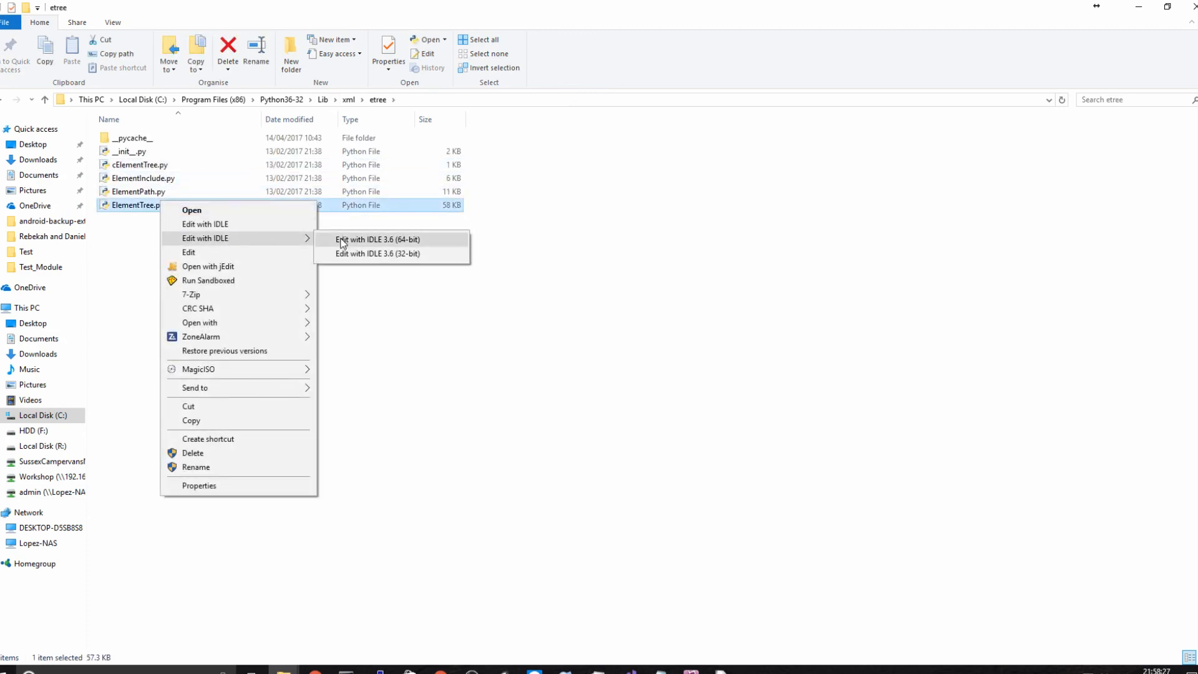
pyautogui.click(377, 239)
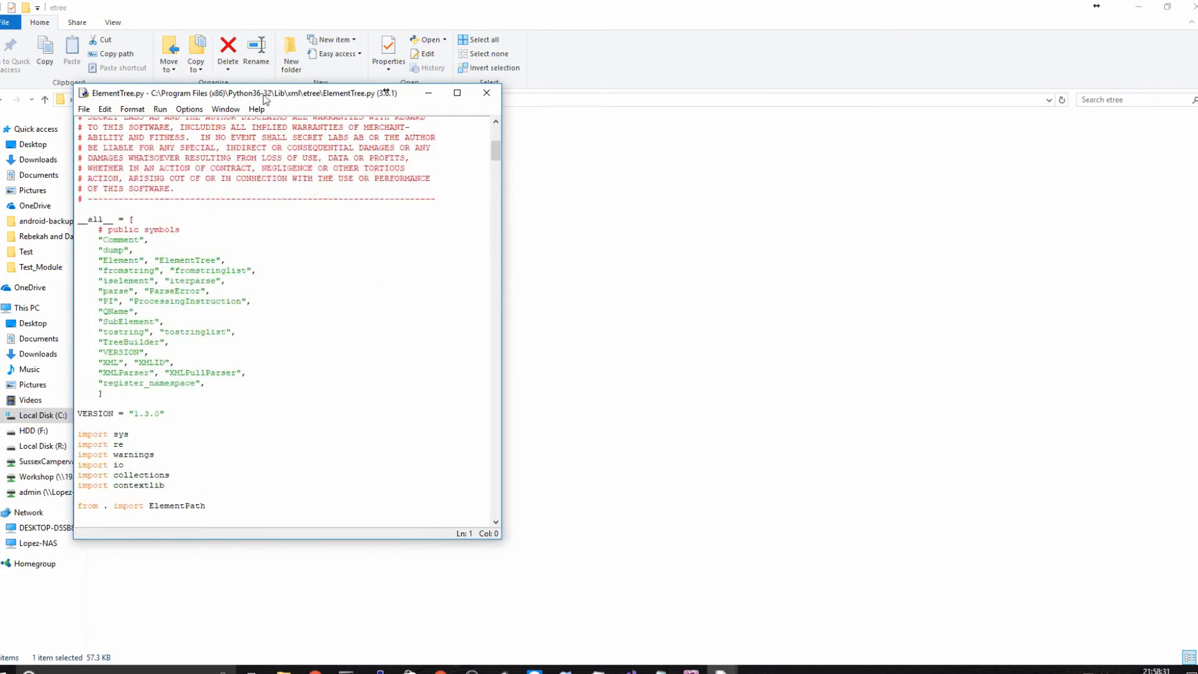
# Maximize the ElementTree.py editor and select the Element __init__ method's code.
pyautogui.click(457, 93)
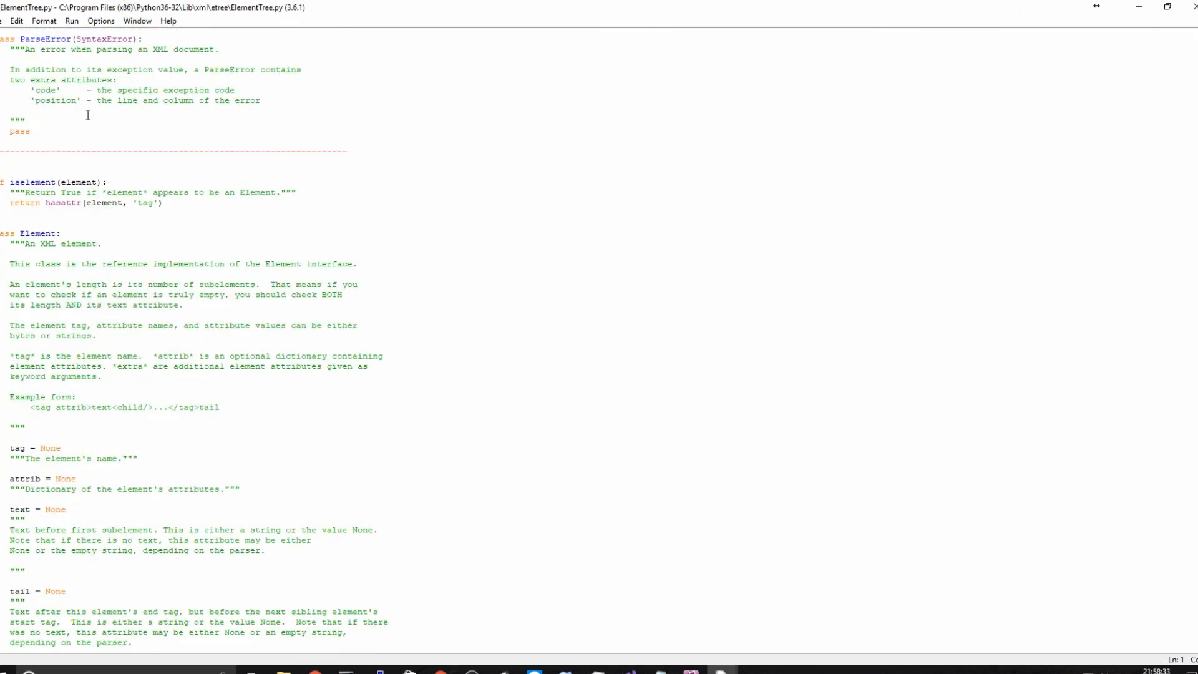
pyautogui.scroll(-3)
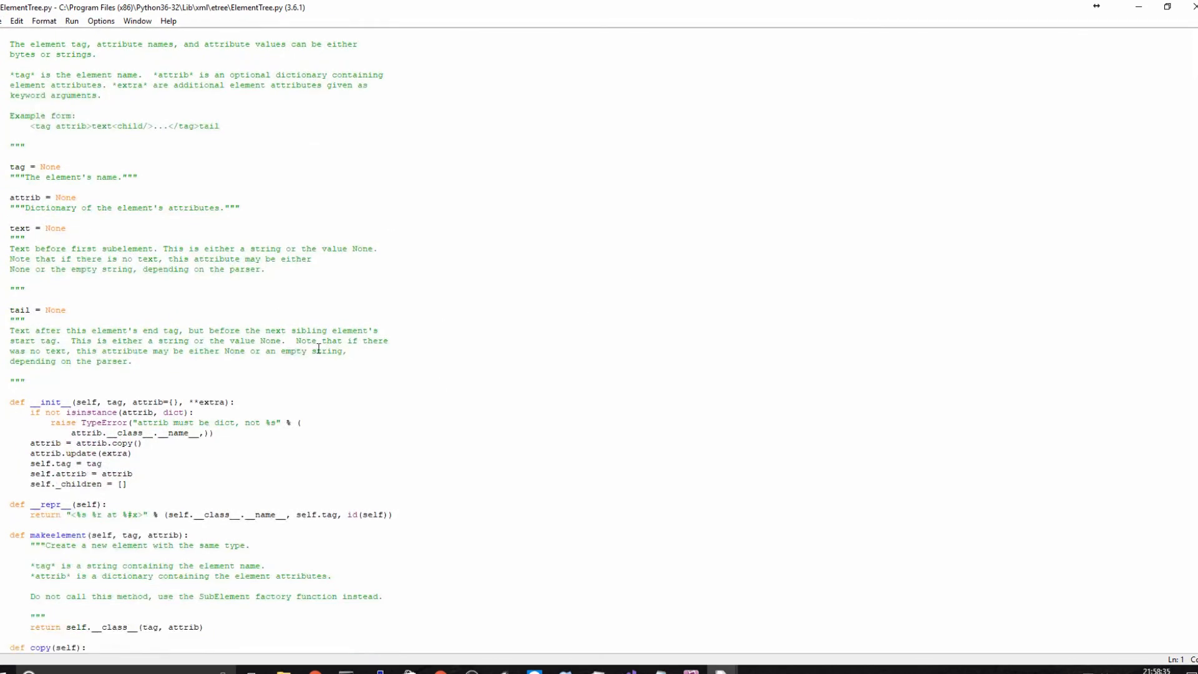
pyautogui.moveTo(22, 402); pyautogui.dragTo(126, 484)
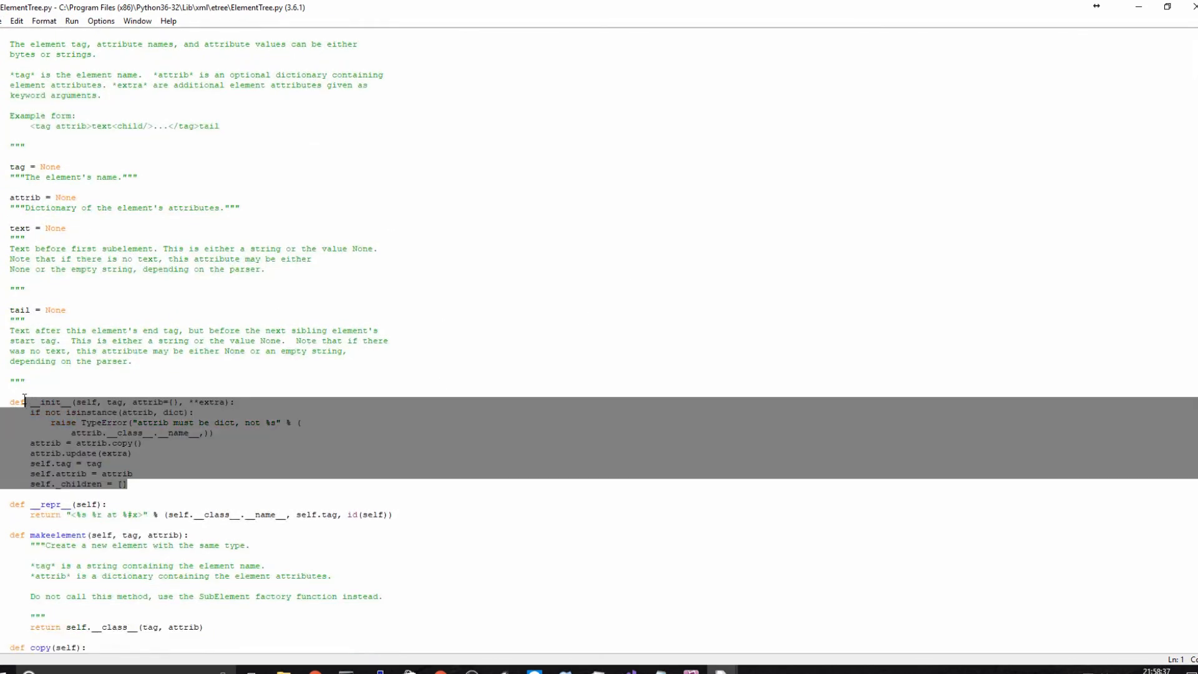
# Scroll down through the Element class methods to the SubElement and Comment factory functions.
pyautogui.scroll(-3)
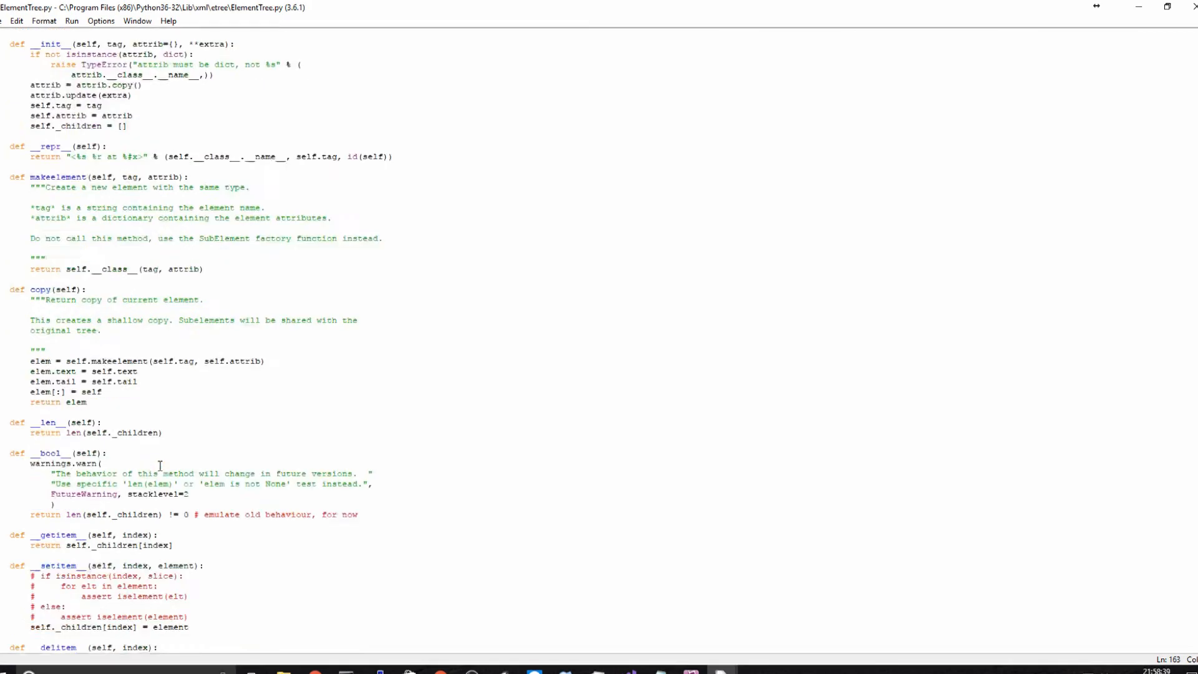
pyautogui.scroll(-3)
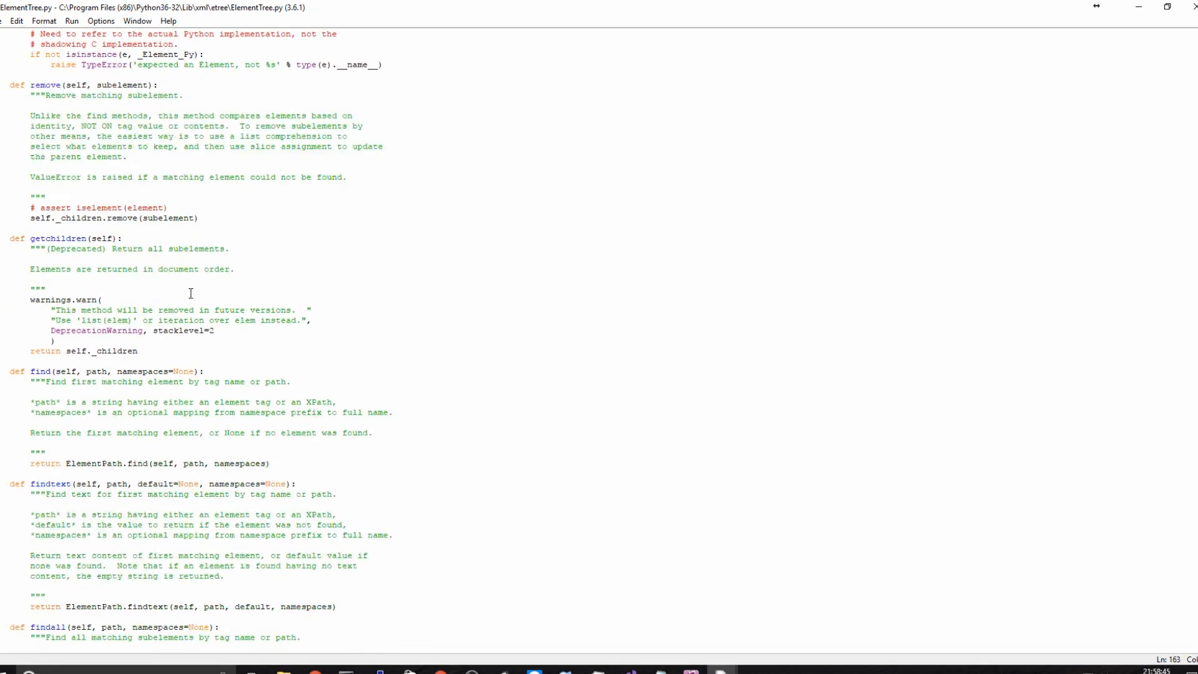
pyautogui.scroll(-3)
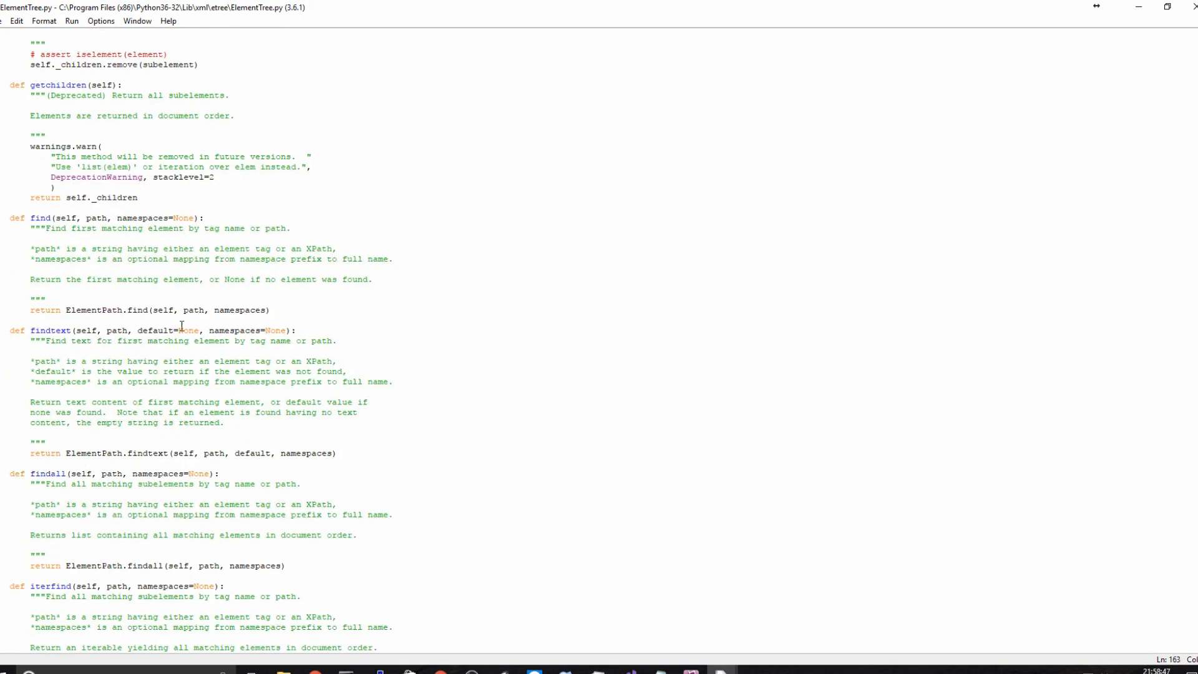
pyautogui.scroll(-3)
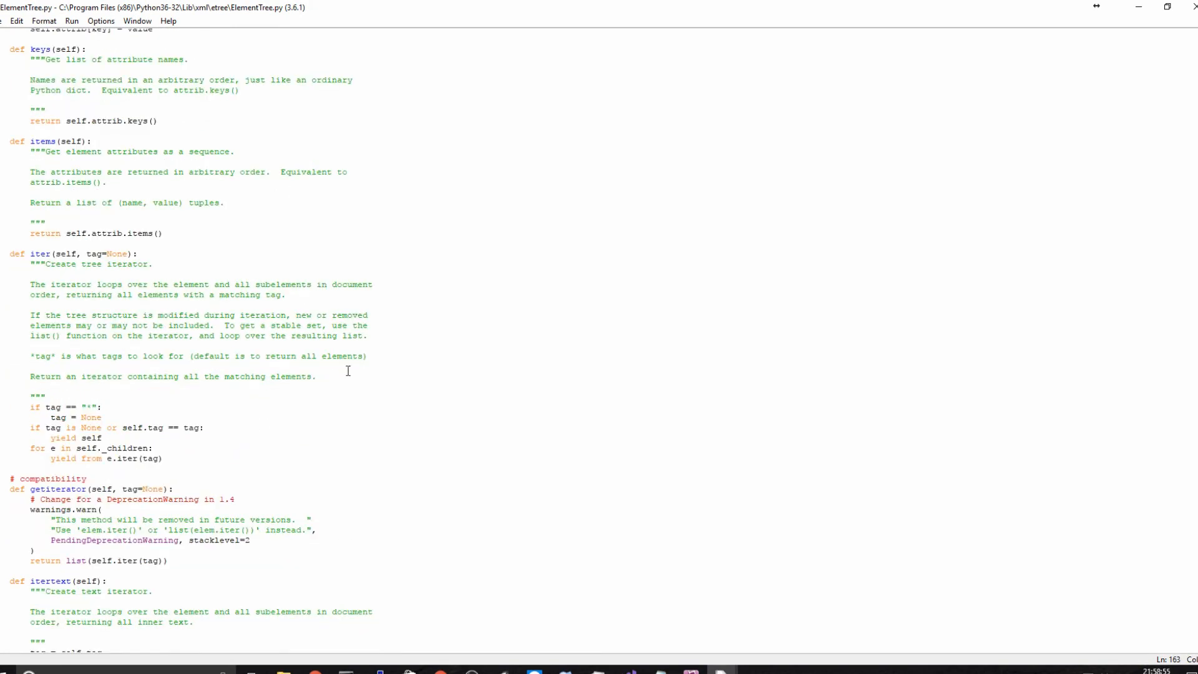
pyautogui.moveTo(185, 375)
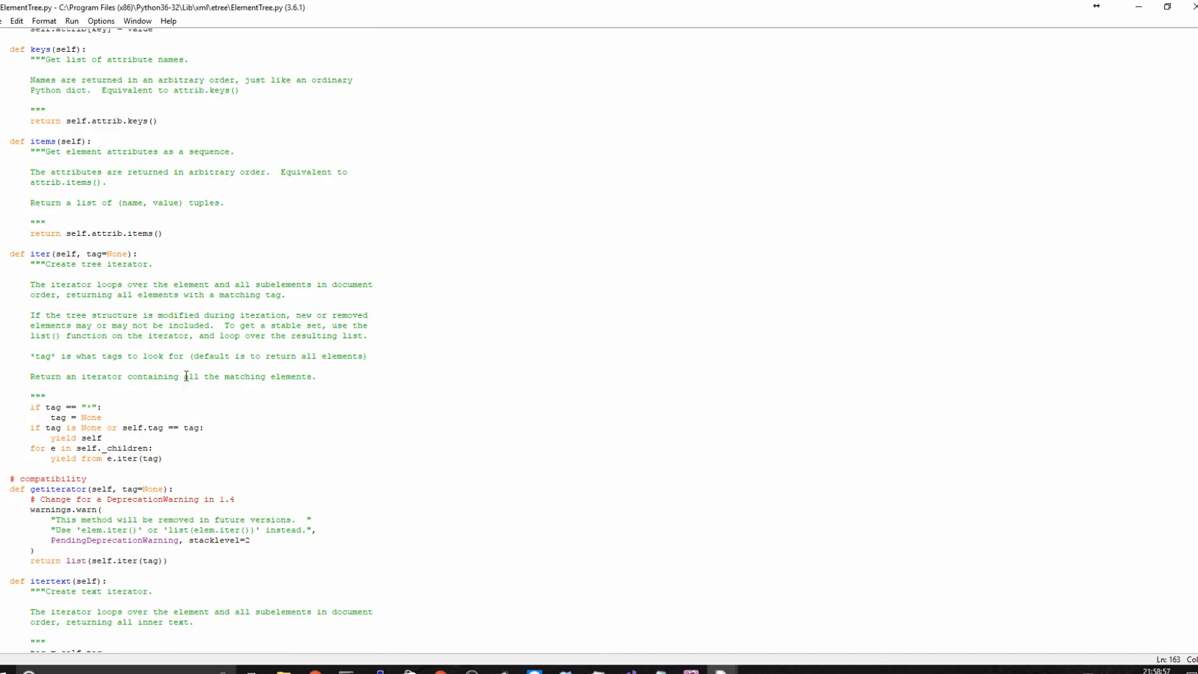
pyautogui.scroll(-3)
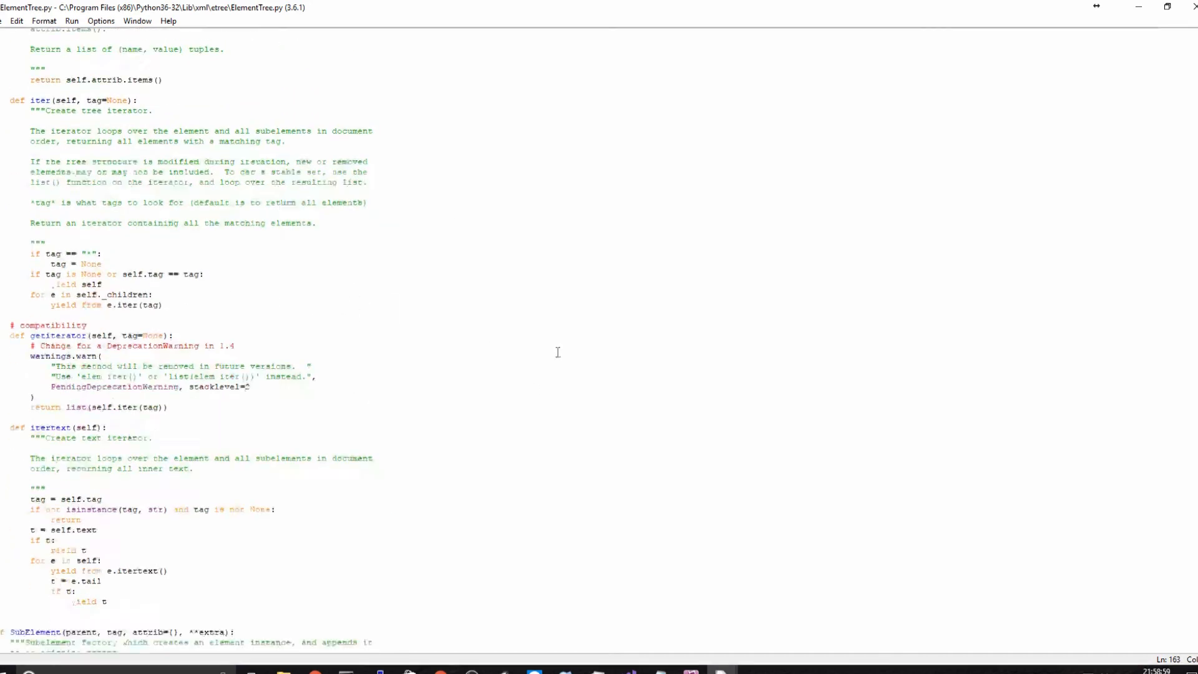
pyautogui.scroll(-3)
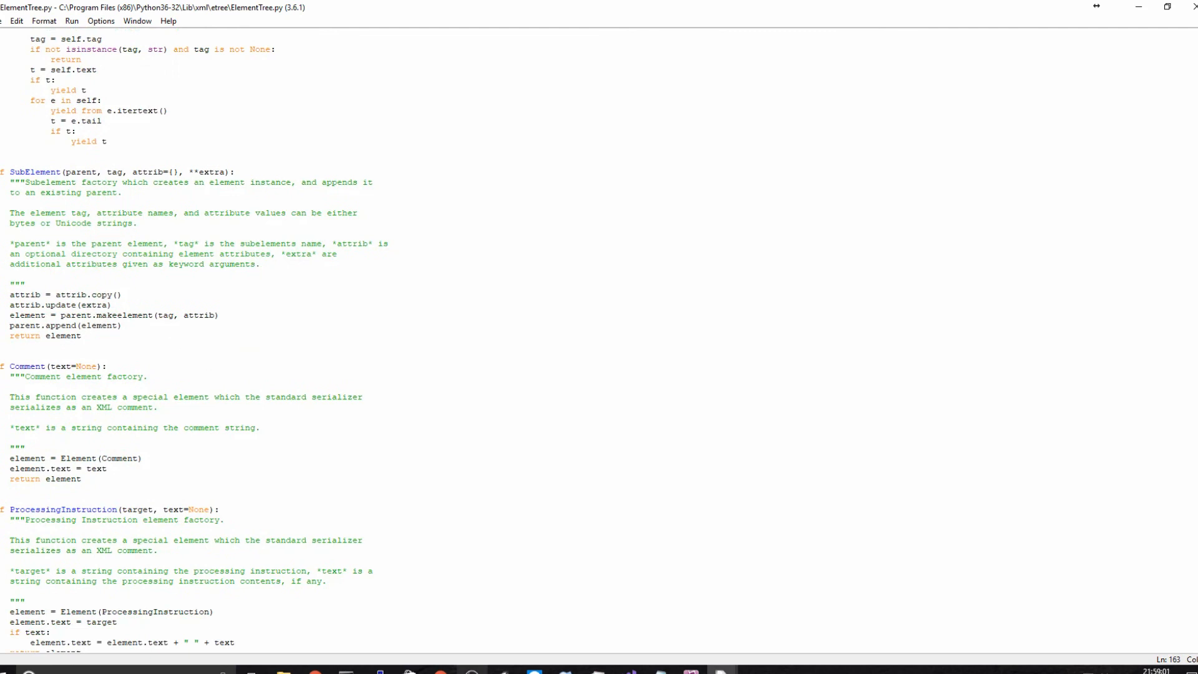